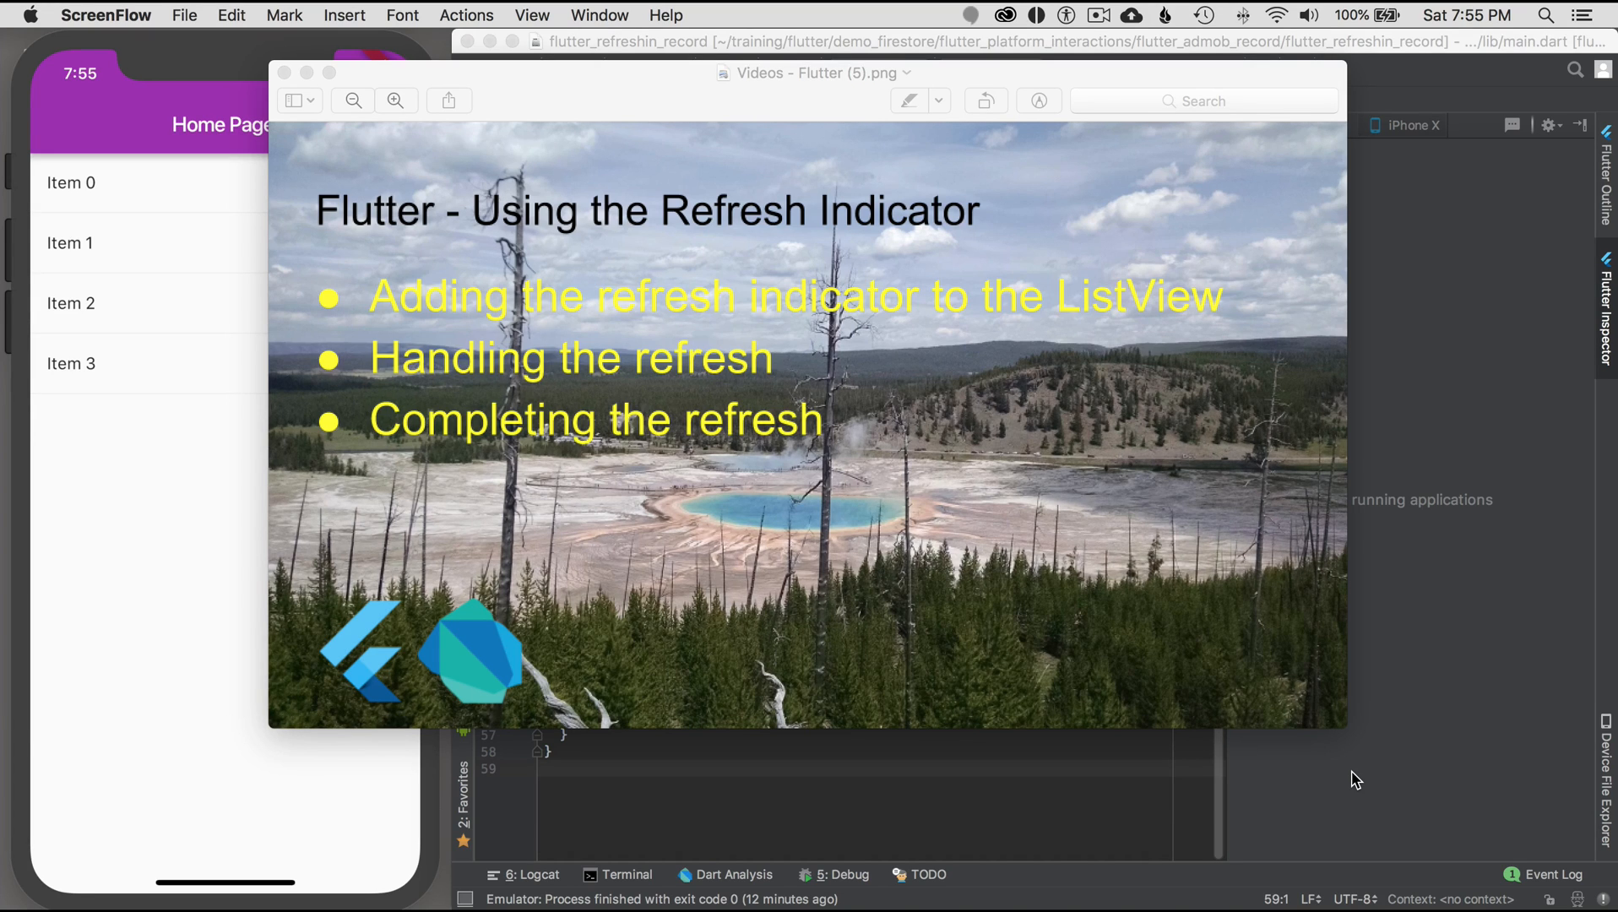
mouse_move(308, 86)
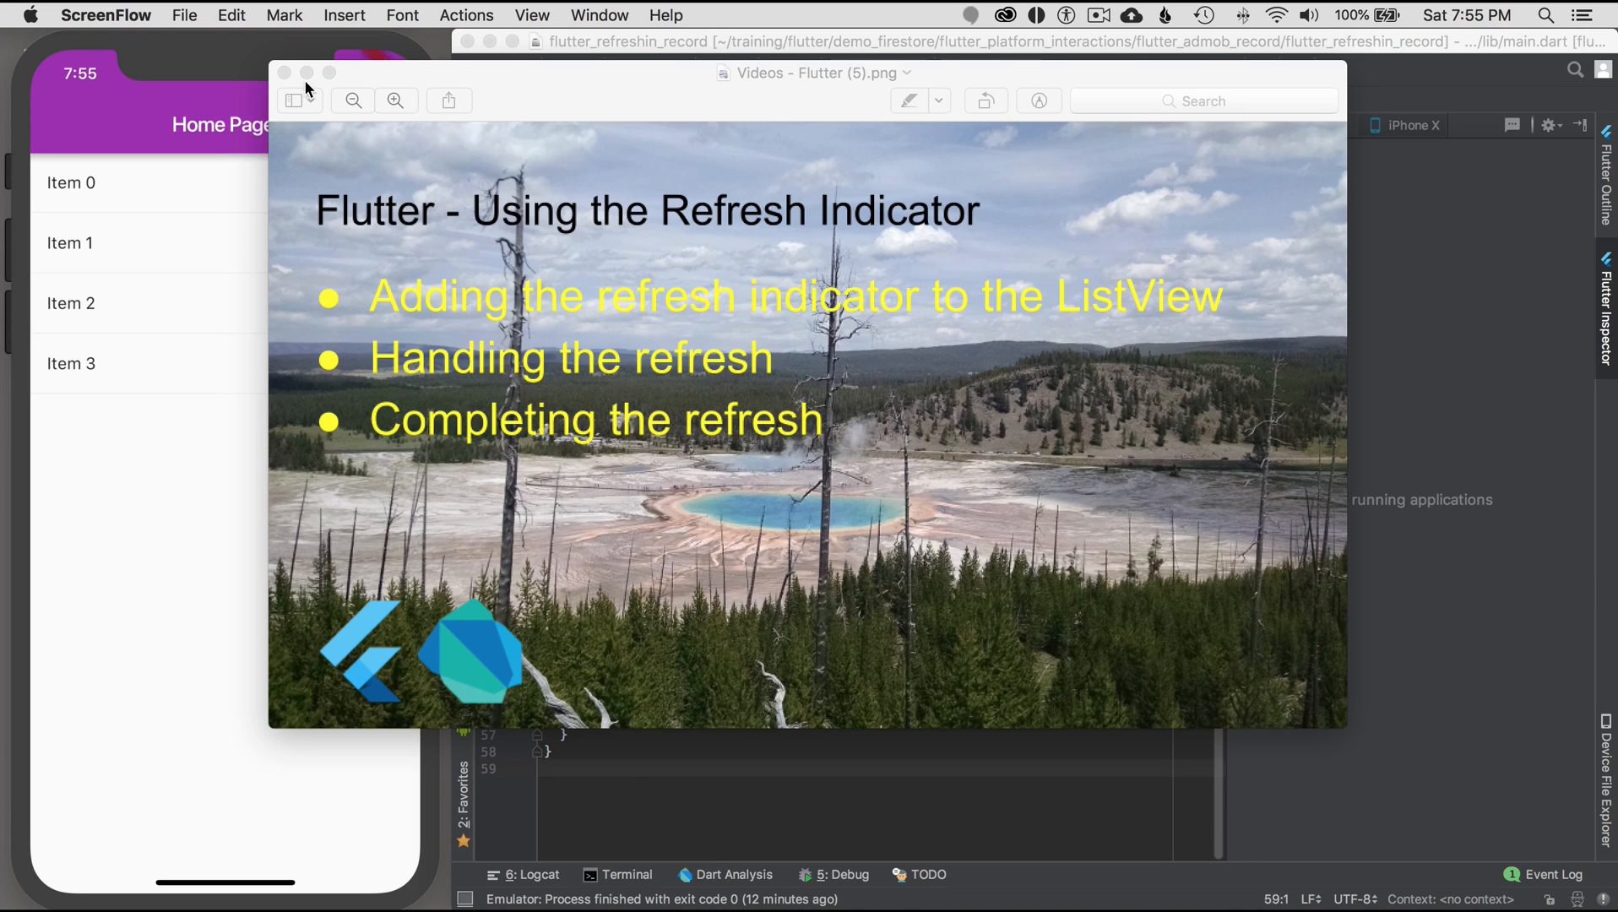
- Close the Refresh Indicator title slide to reveal the code editor and running app
click(285, 73)
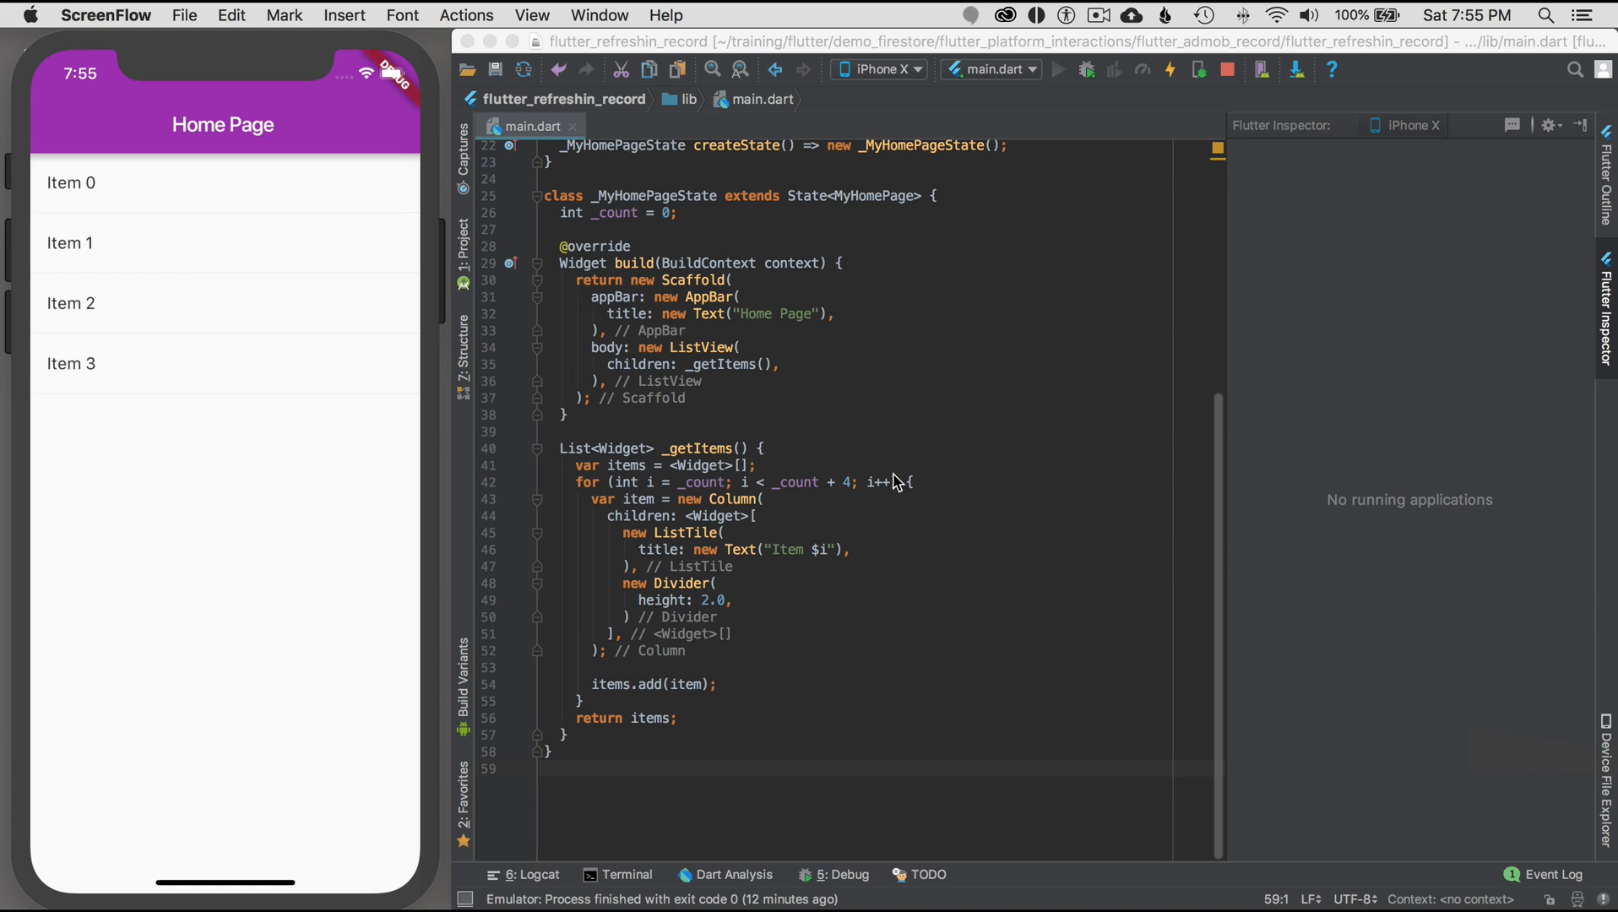
mouse_move(161, 267)
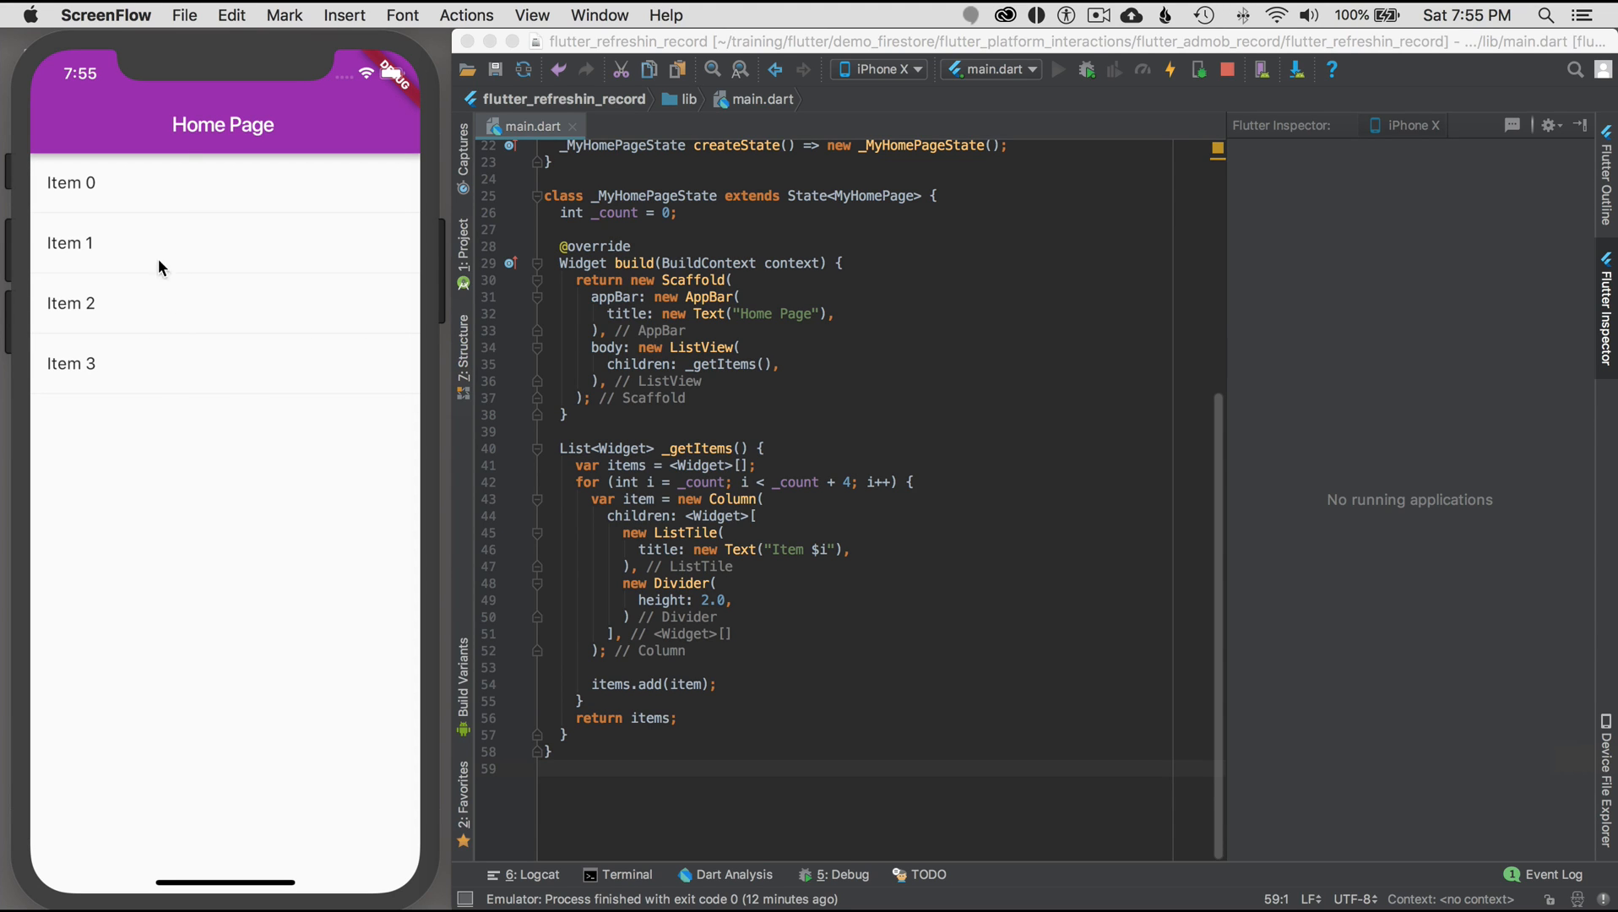
mouse_move(206, 449)
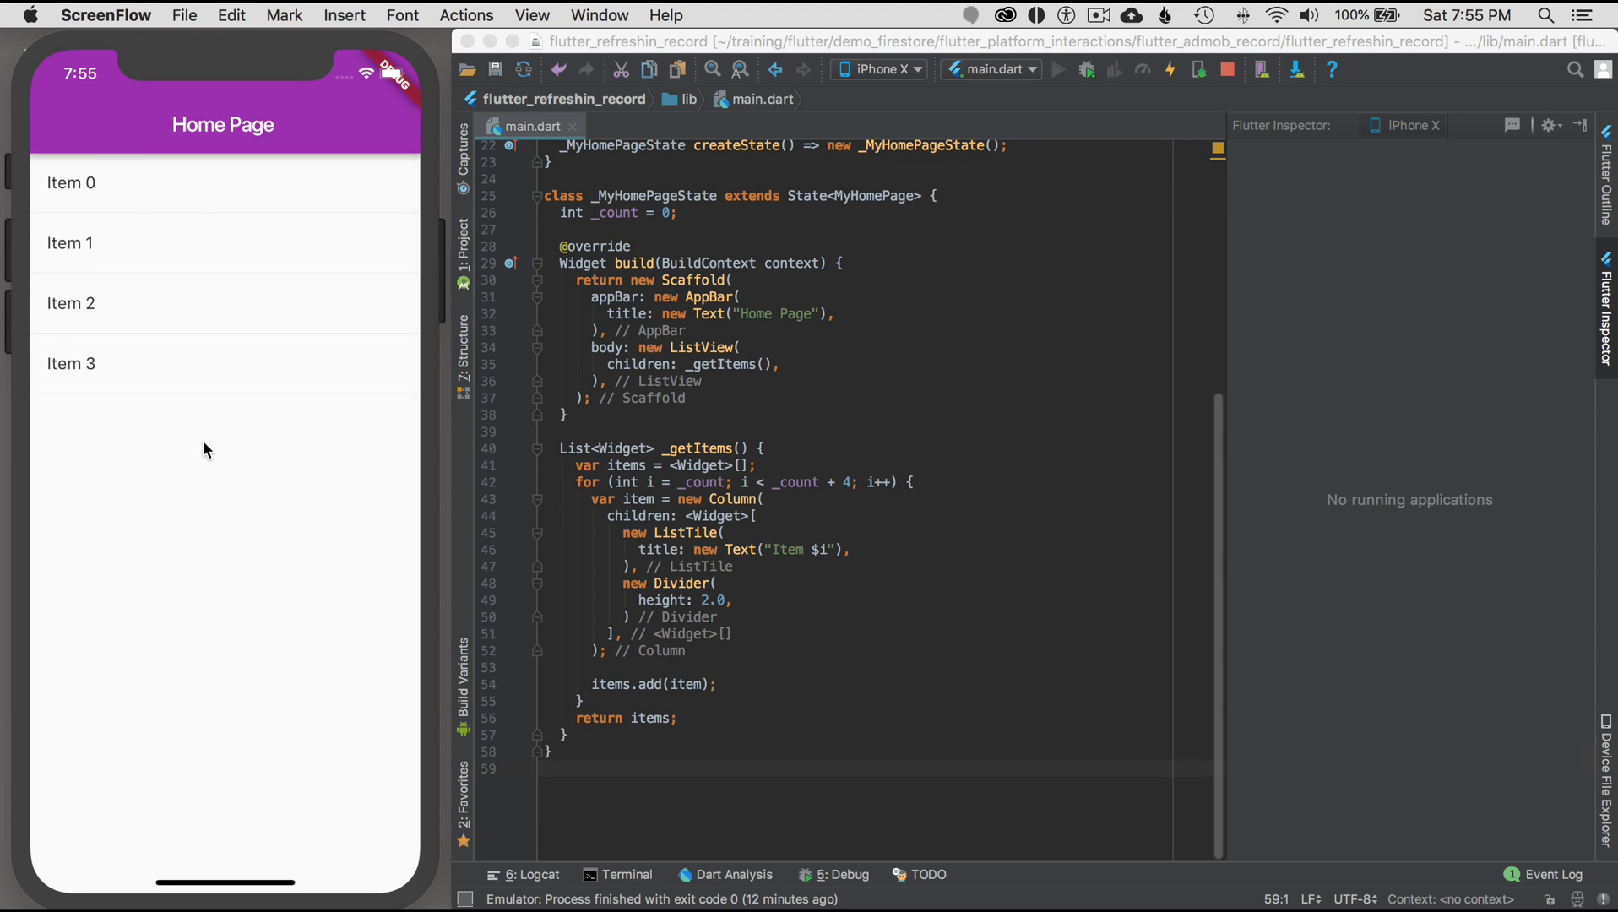
mouse_move(189, 537)
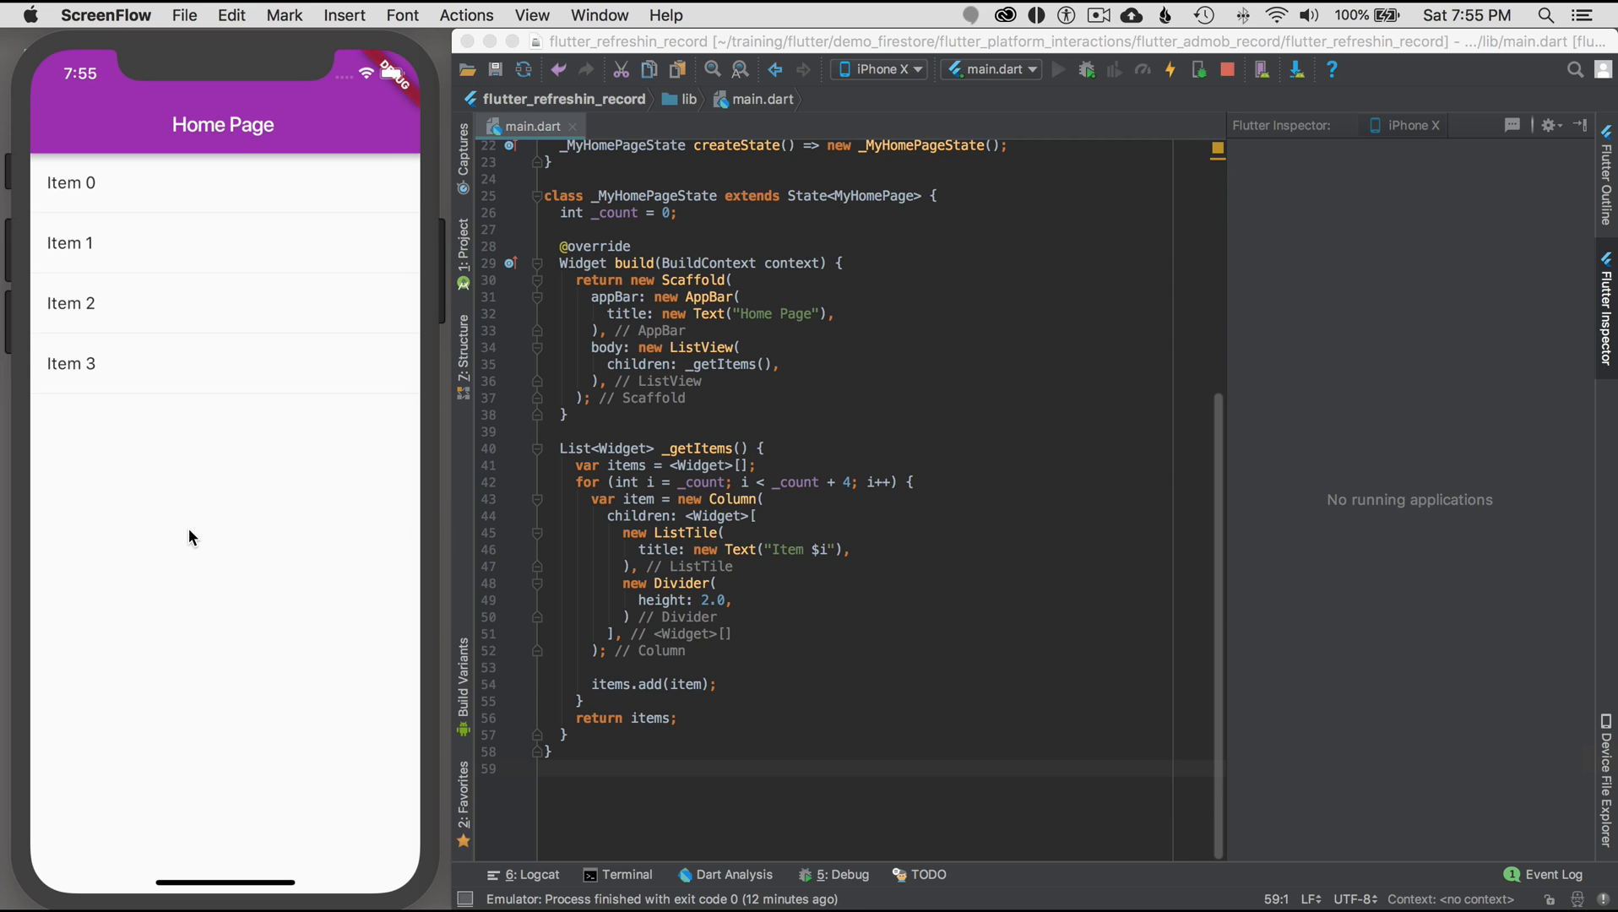
mouse_move(228, 202)
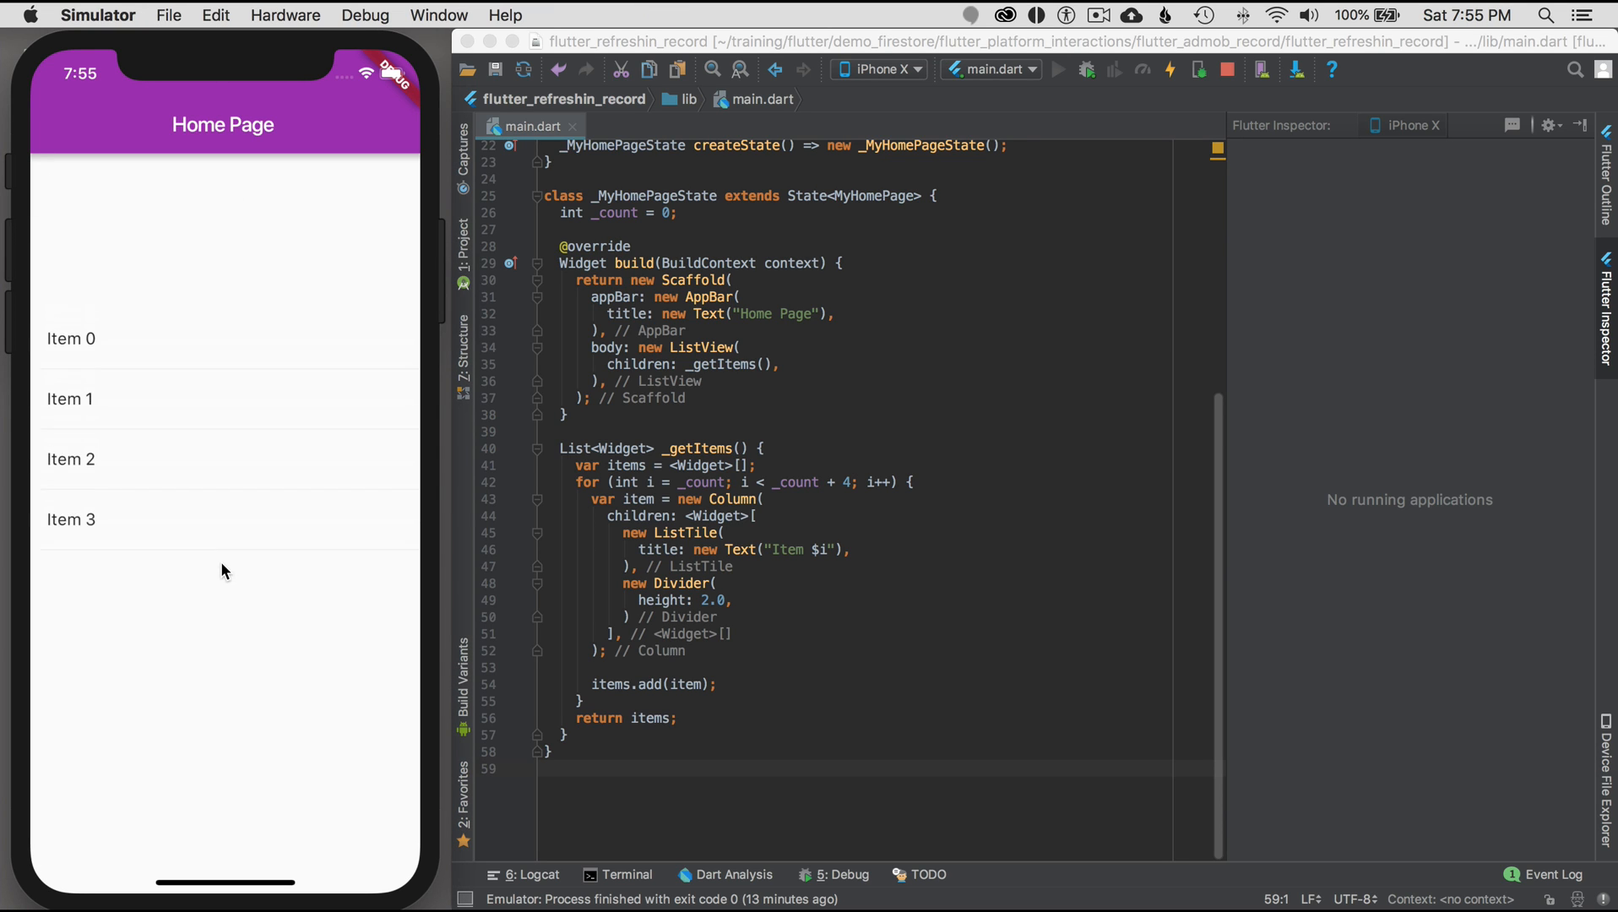
scroll(up, 3)
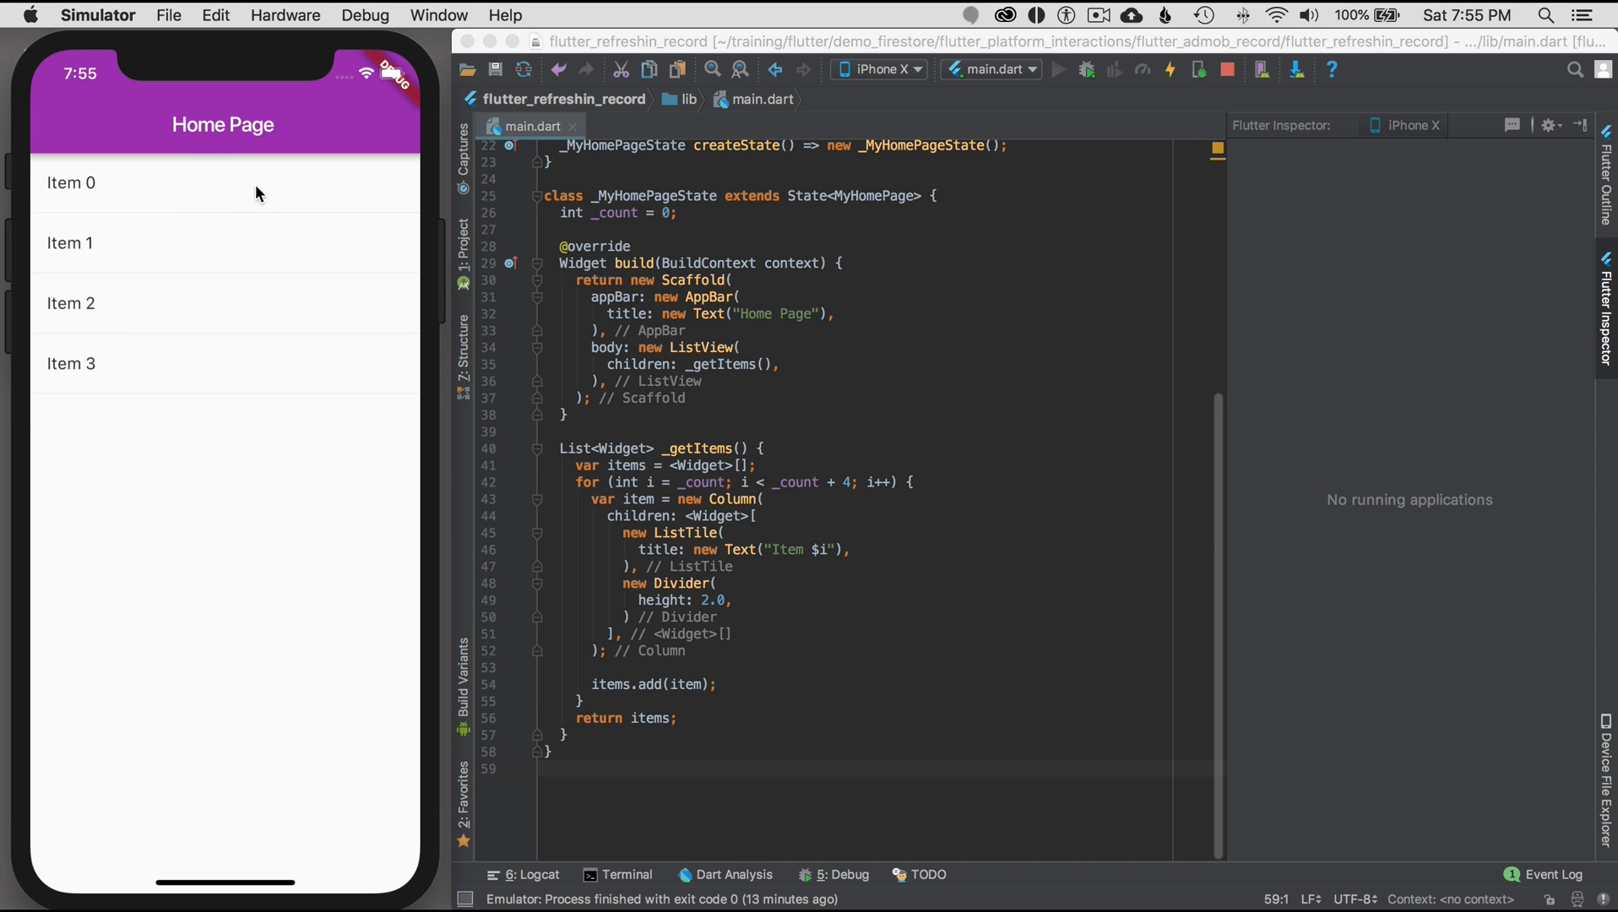
mouse_move(224, 194)
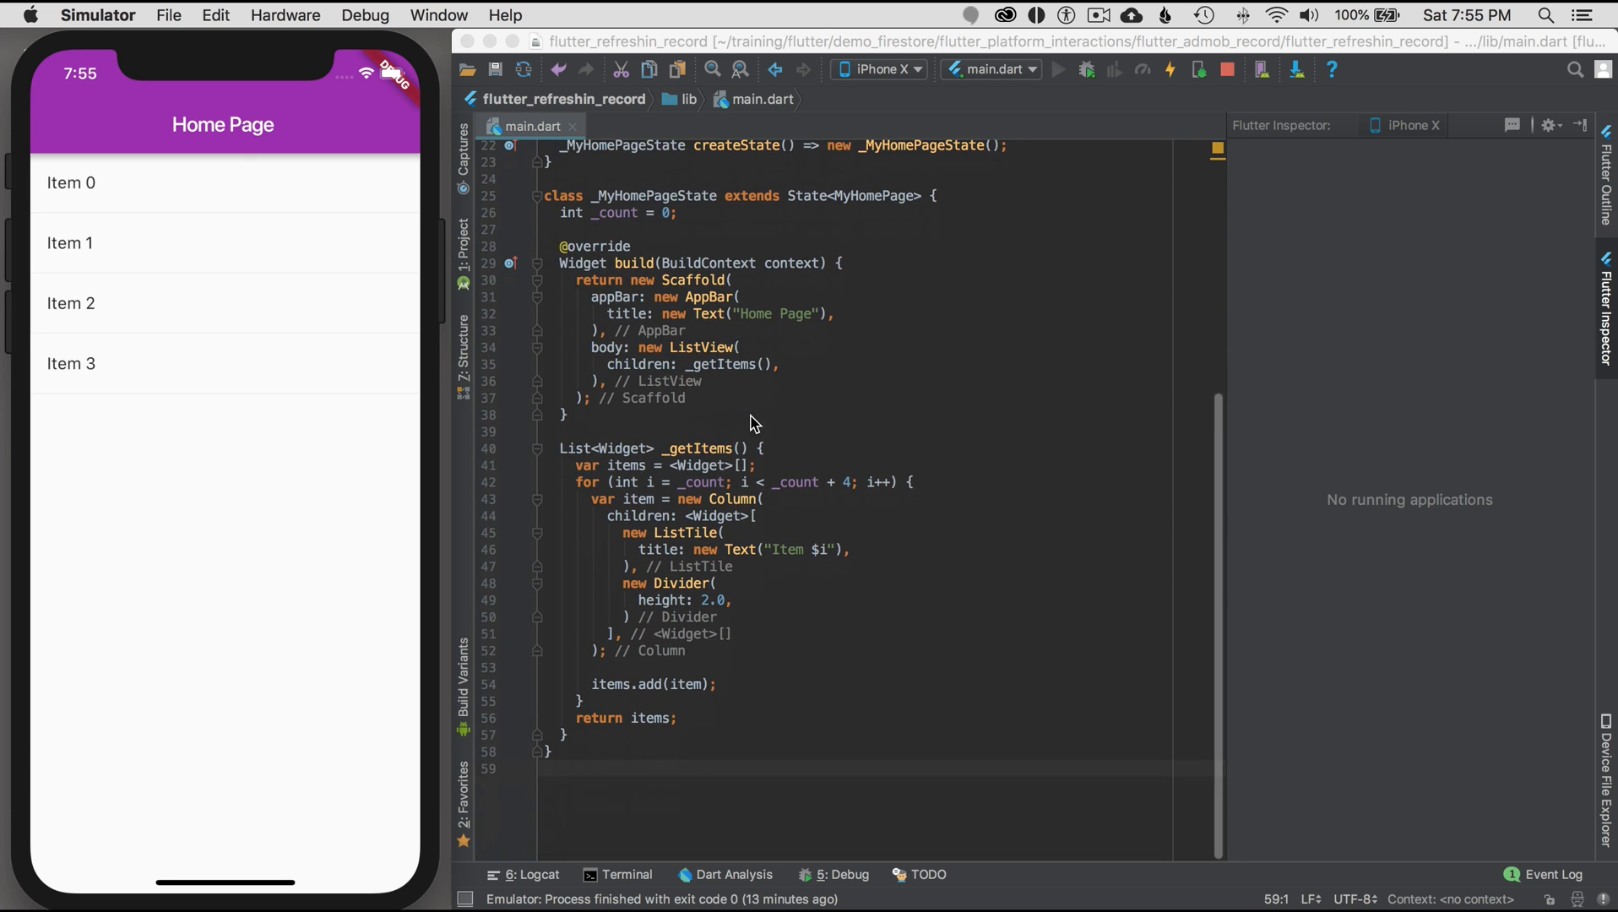
- Wrap the ListView in a RefreshIndicator, moving the ListView into its child slot
click(694, 296)
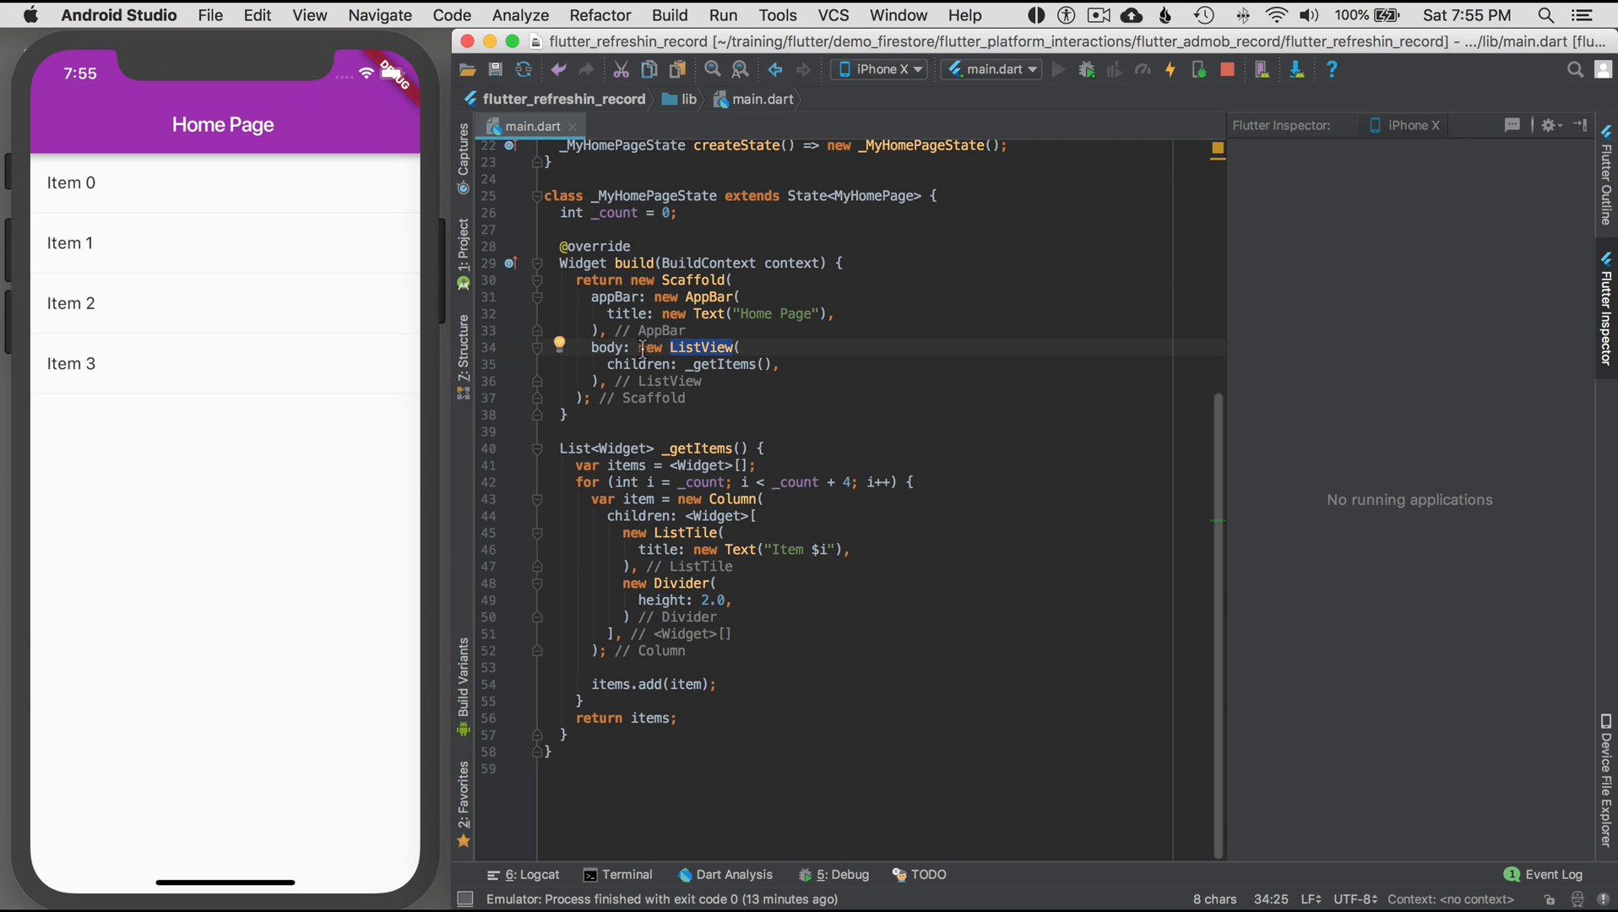
drag(640, 348, 708, 381)
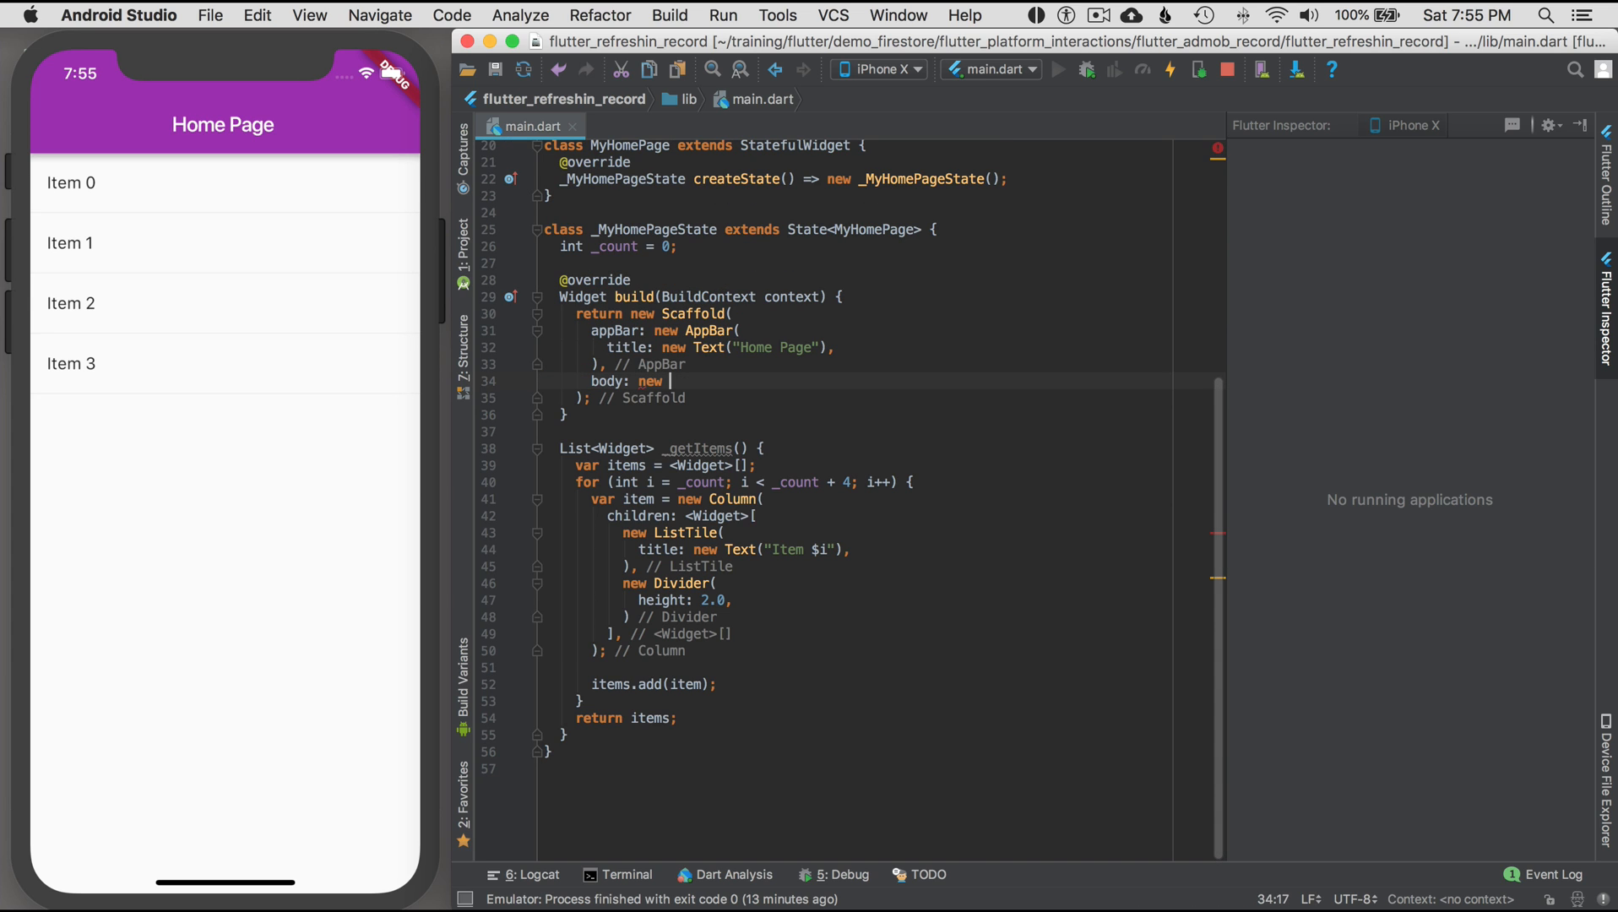
text(RefreshIndicator(child: null, onRefresh: null),)
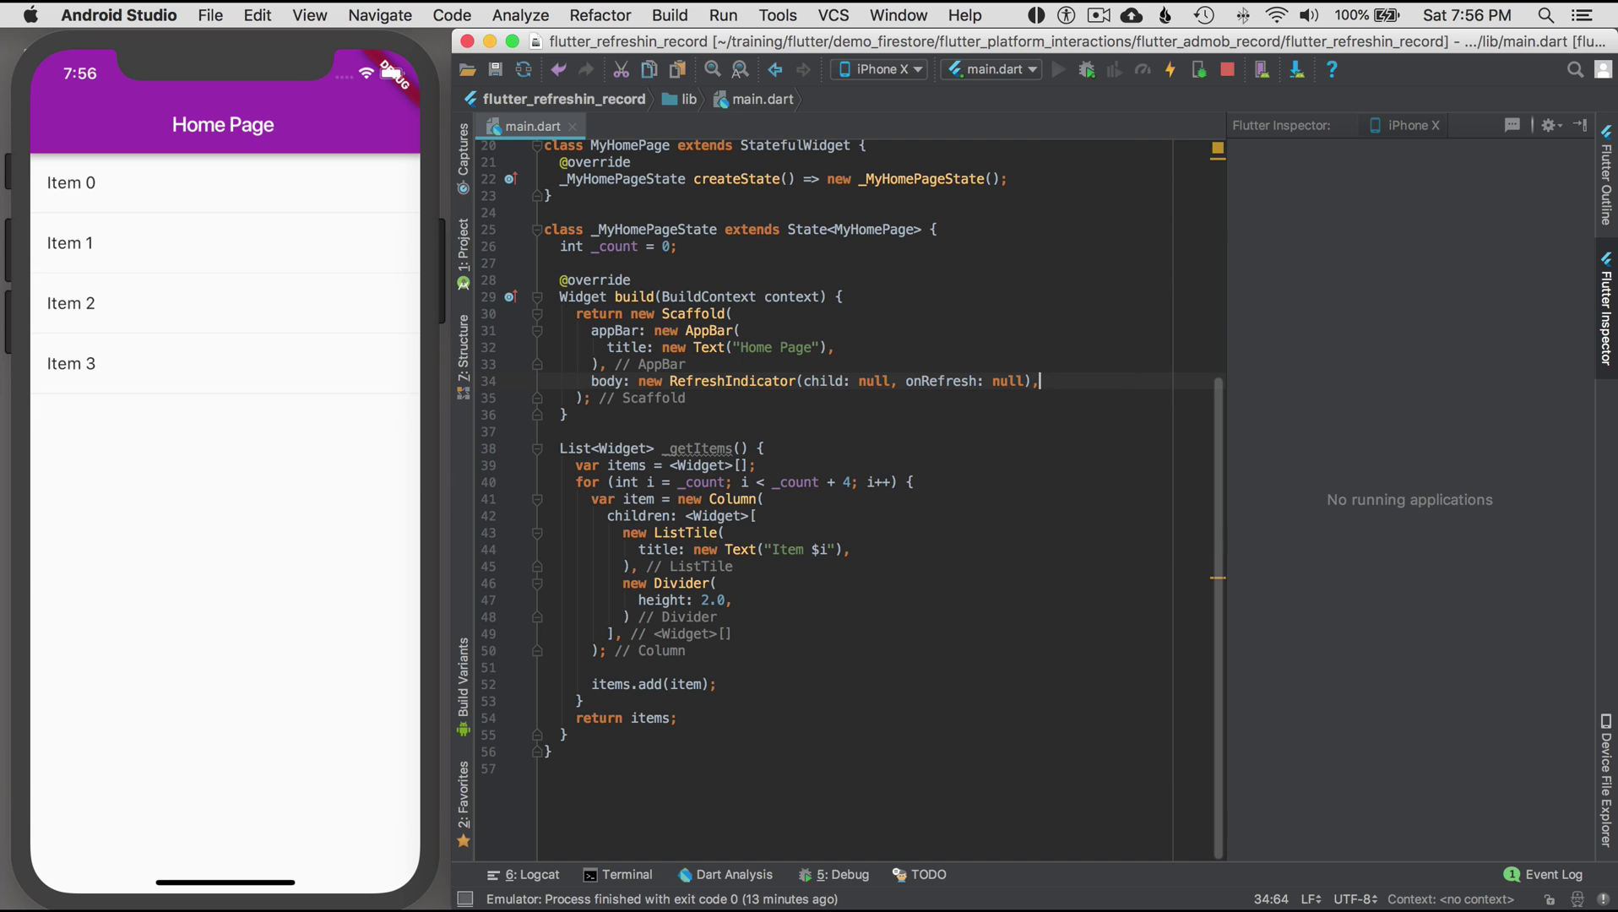
double_click(872, 380)
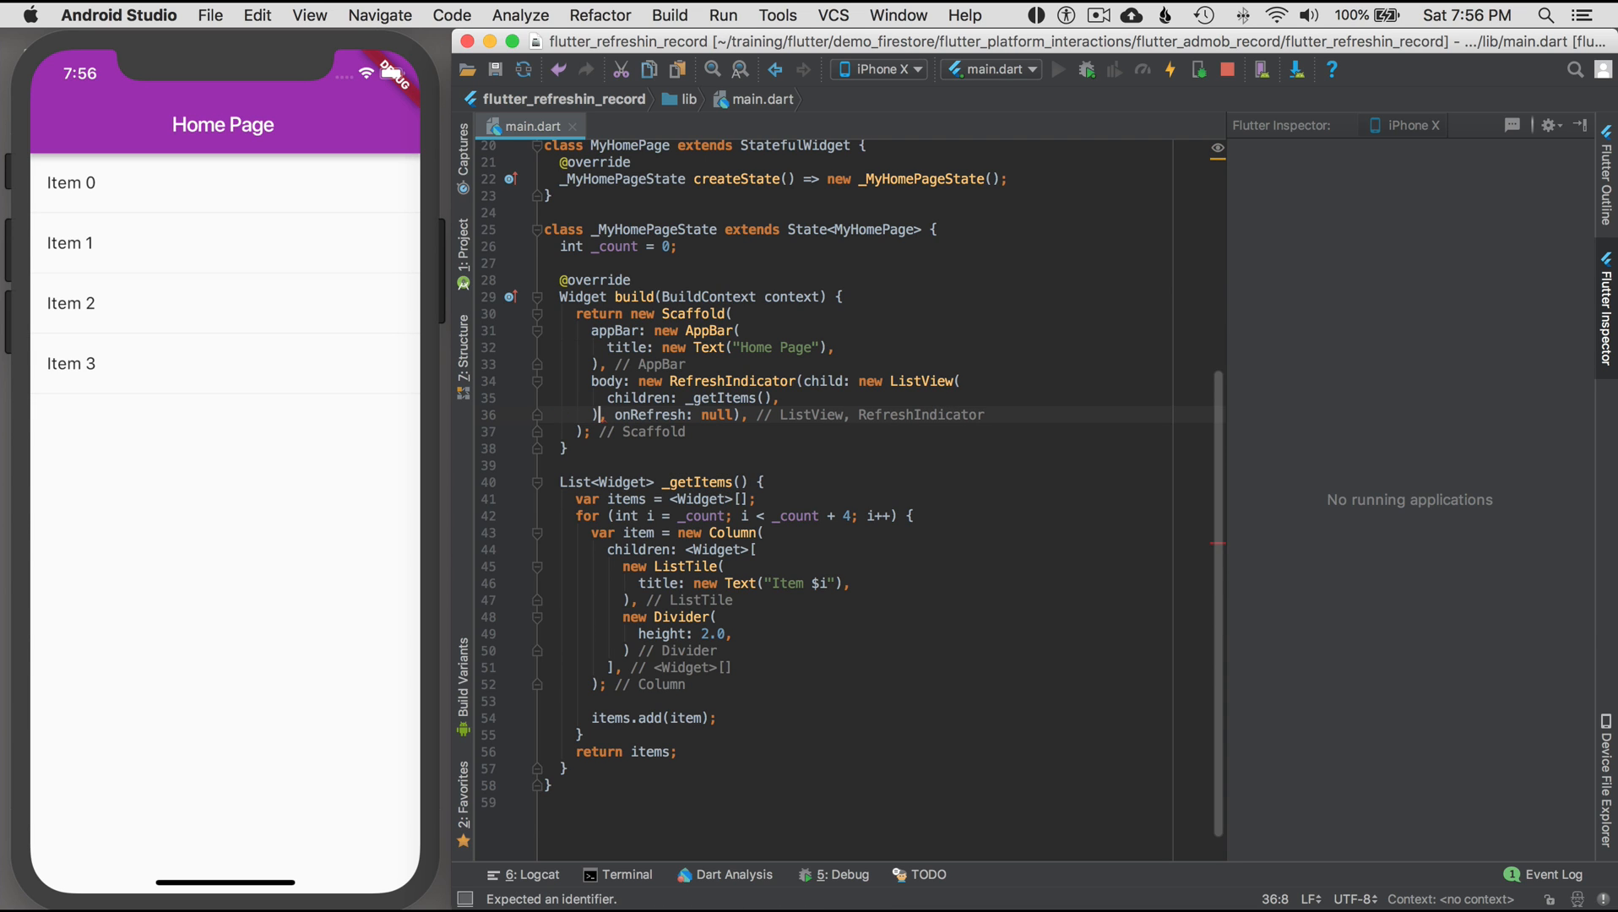
- Replace the null onRefresh placeholder with an empty () {} callback
double_click(714, 415)
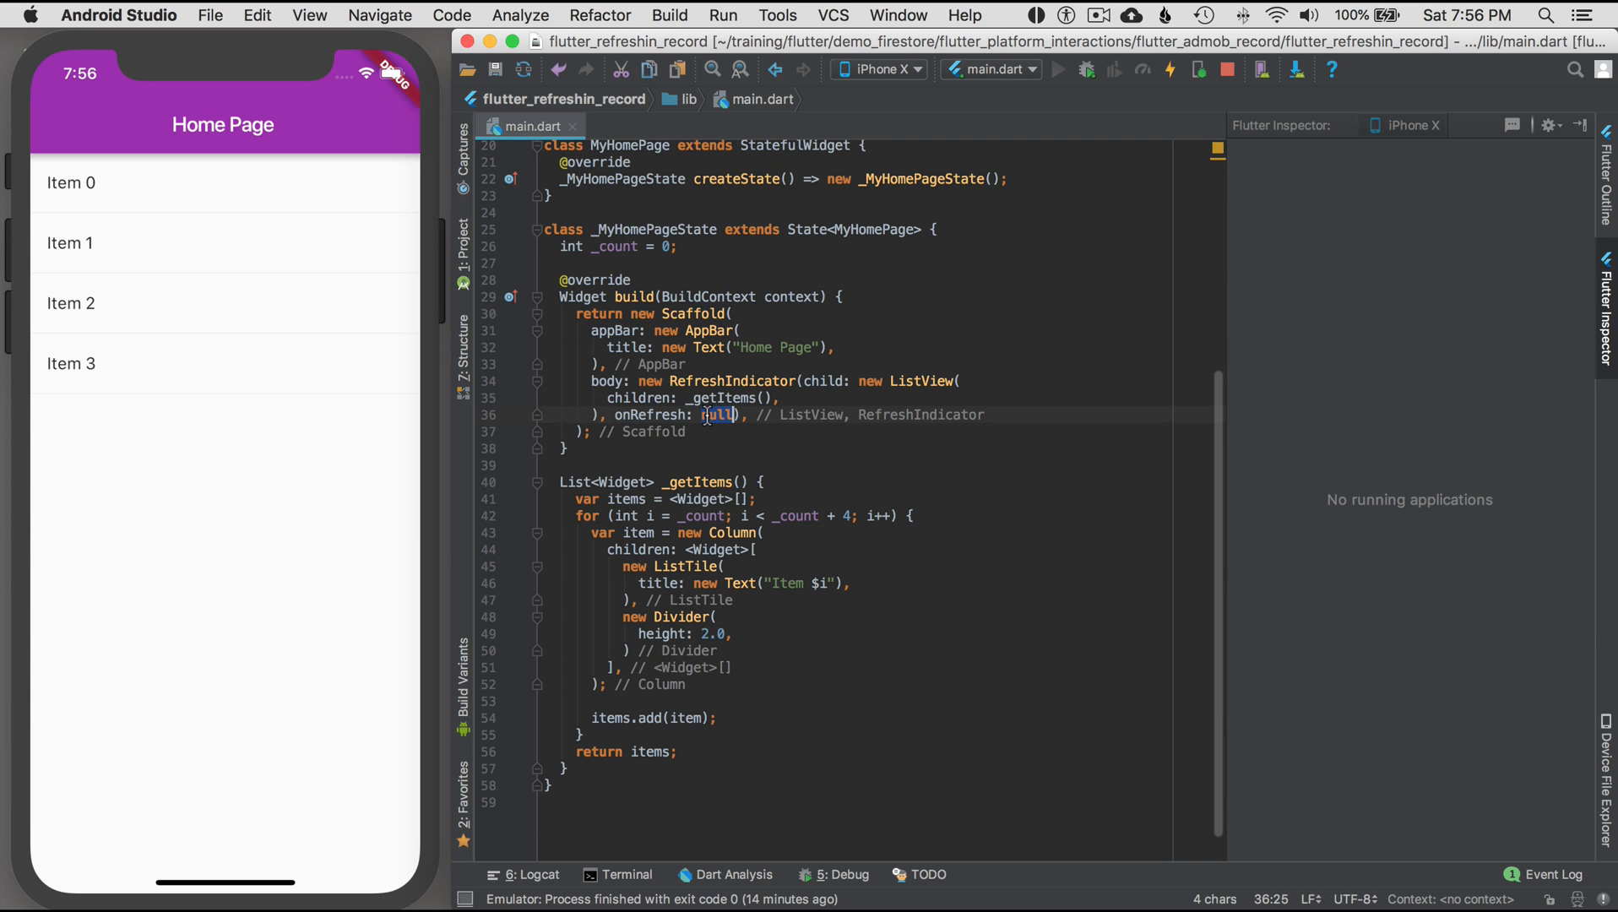
text((){})
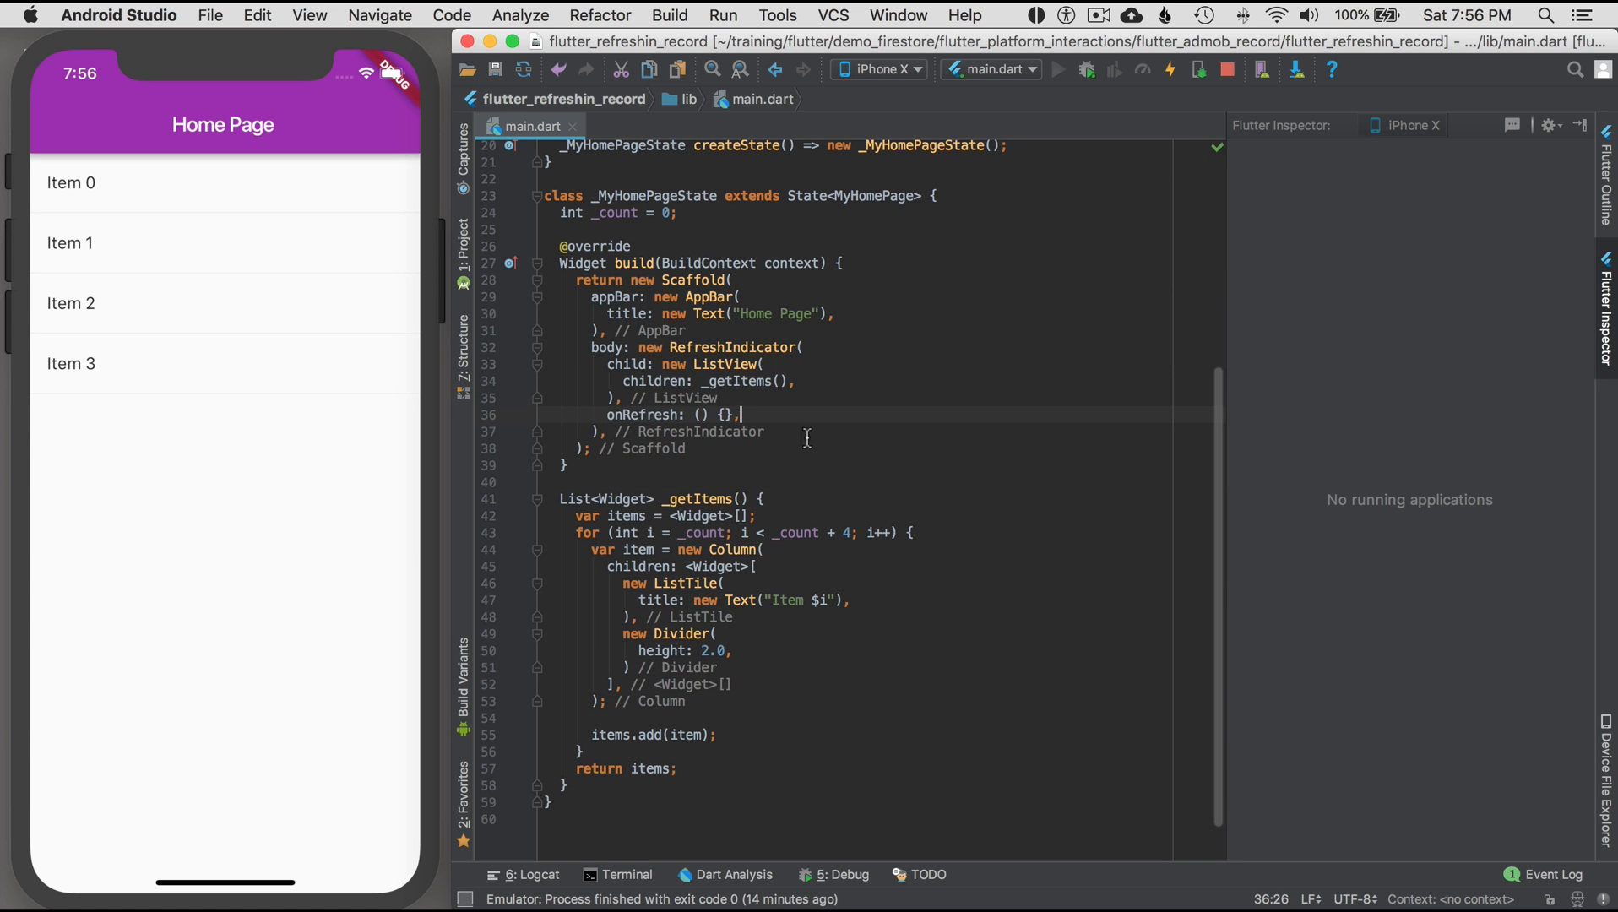
mouse_move(789, 407)
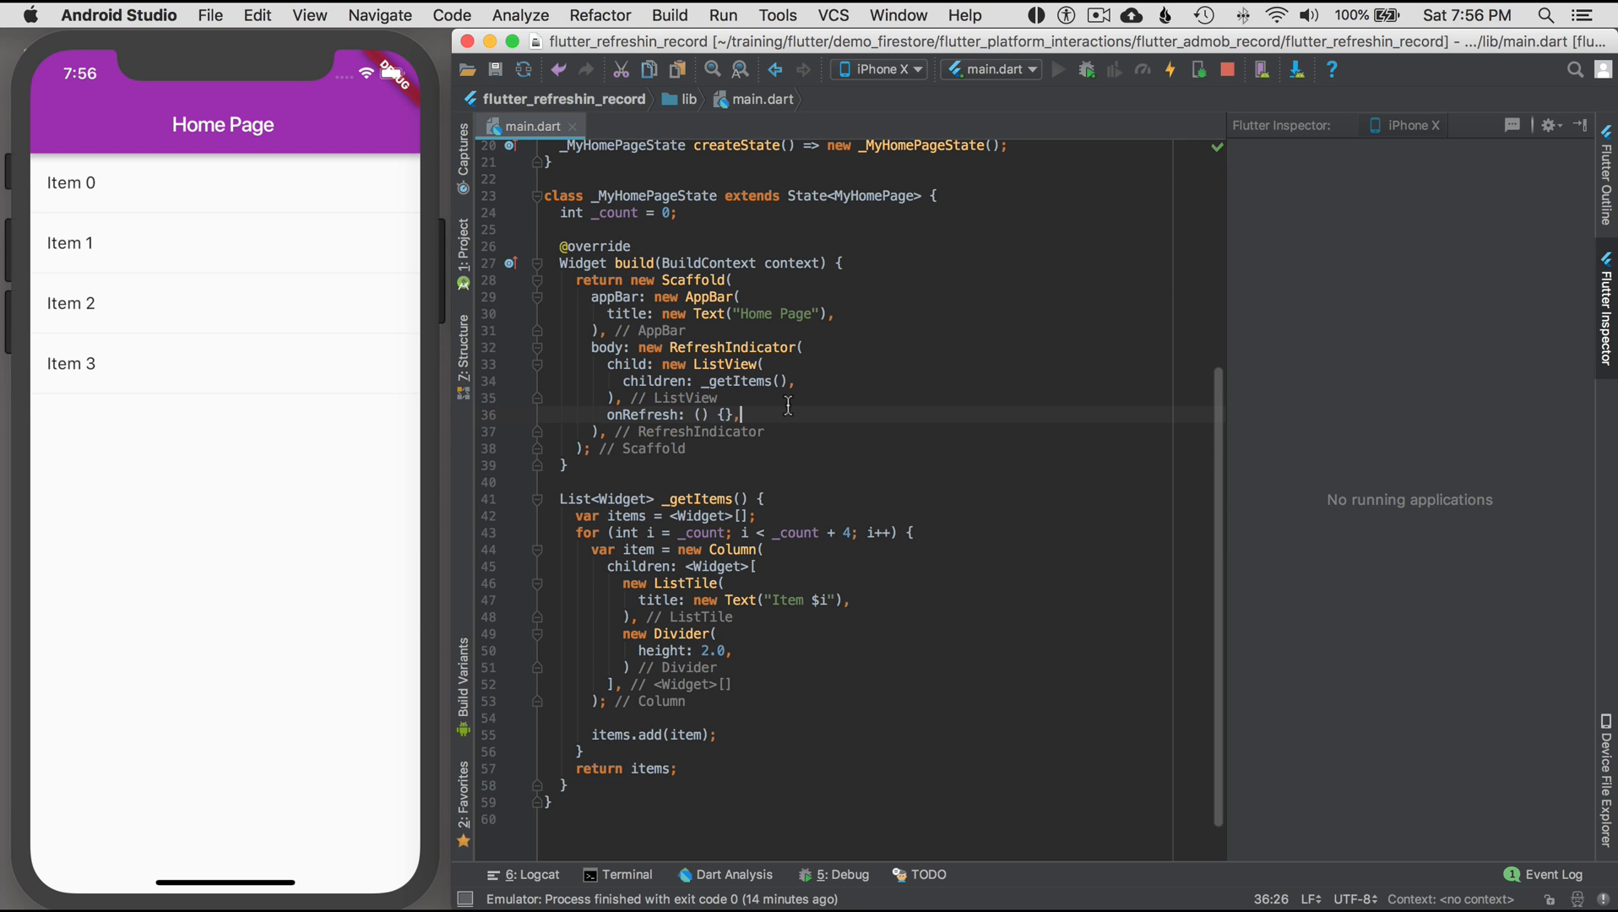
- Pull down the item list in the Simulator so the refresh spinner appears and keeps spinning
click(1169, 69)
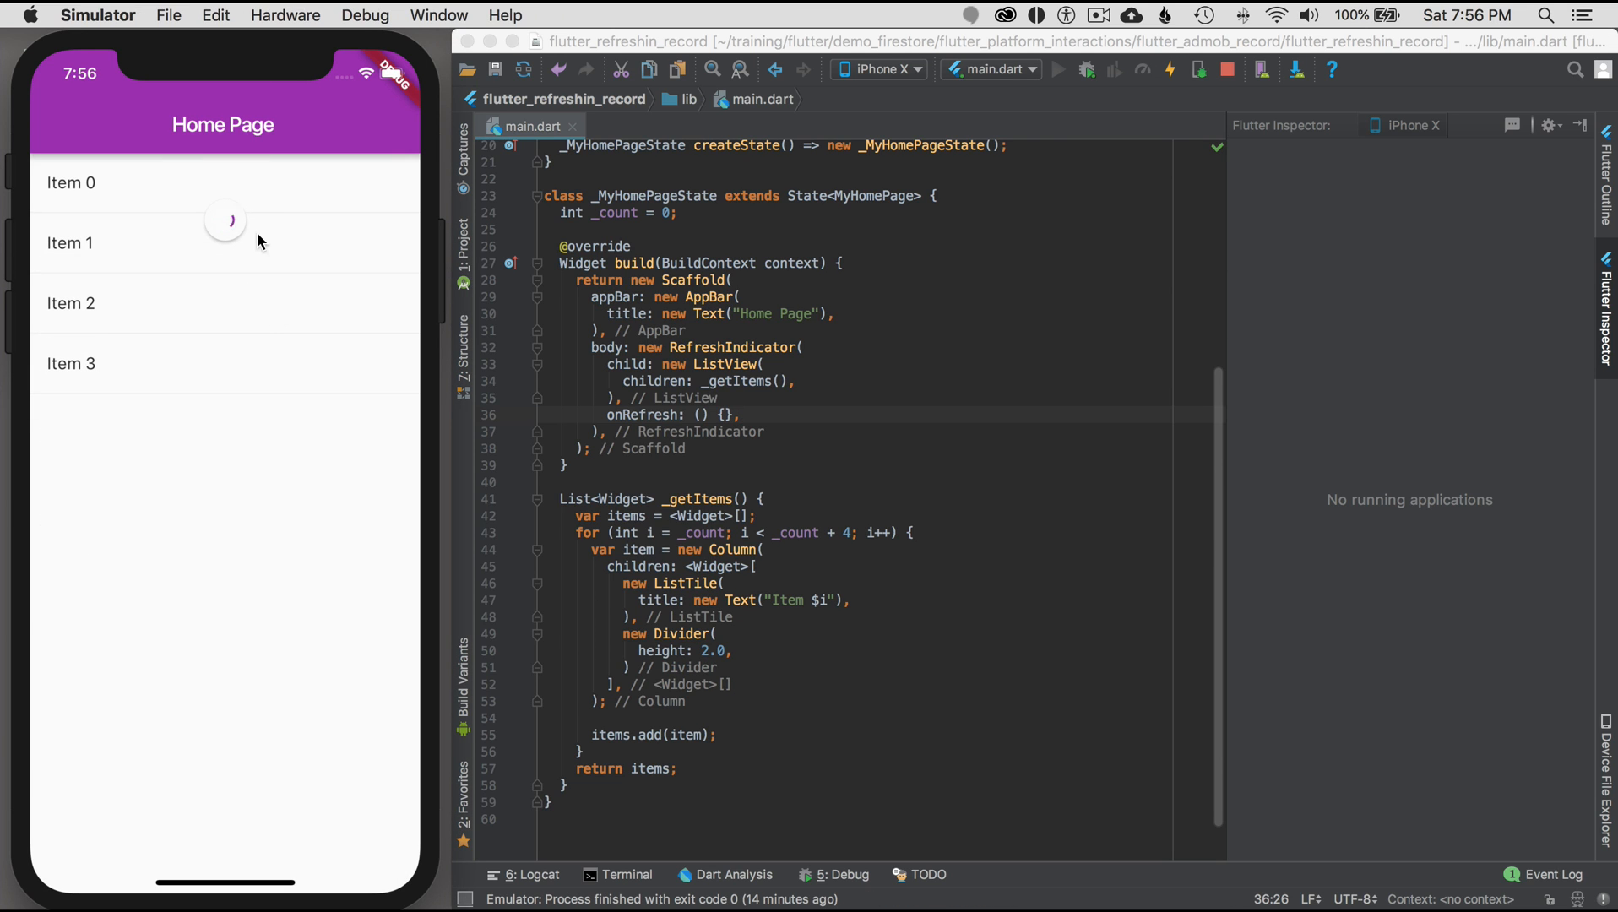
mouse_move(250, 288)
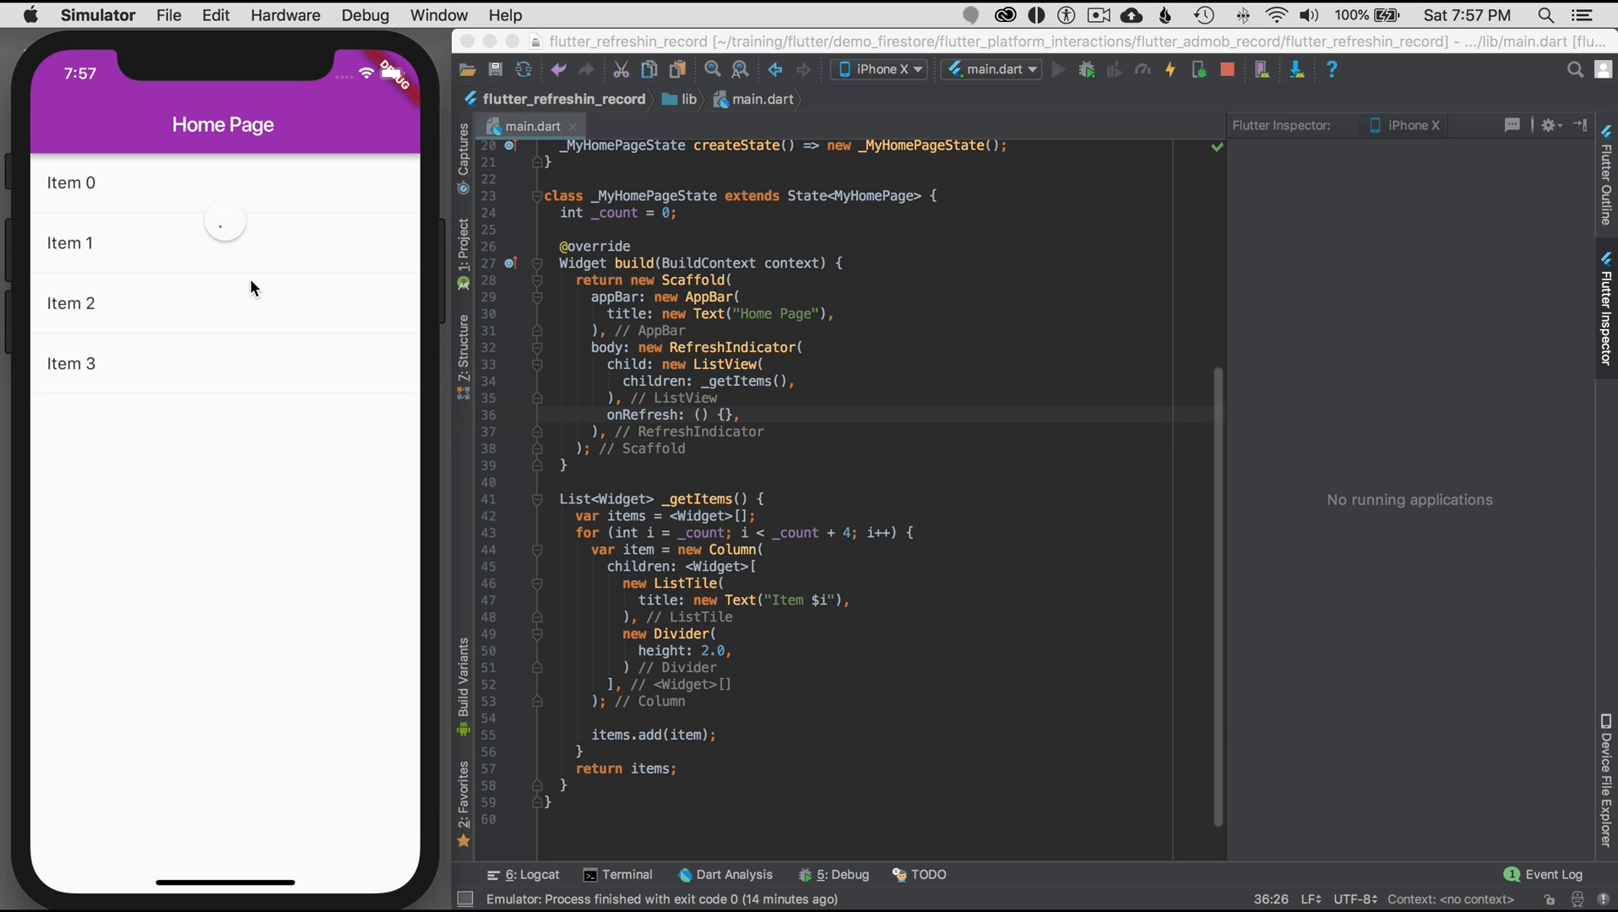
mouse_move(763, 425)
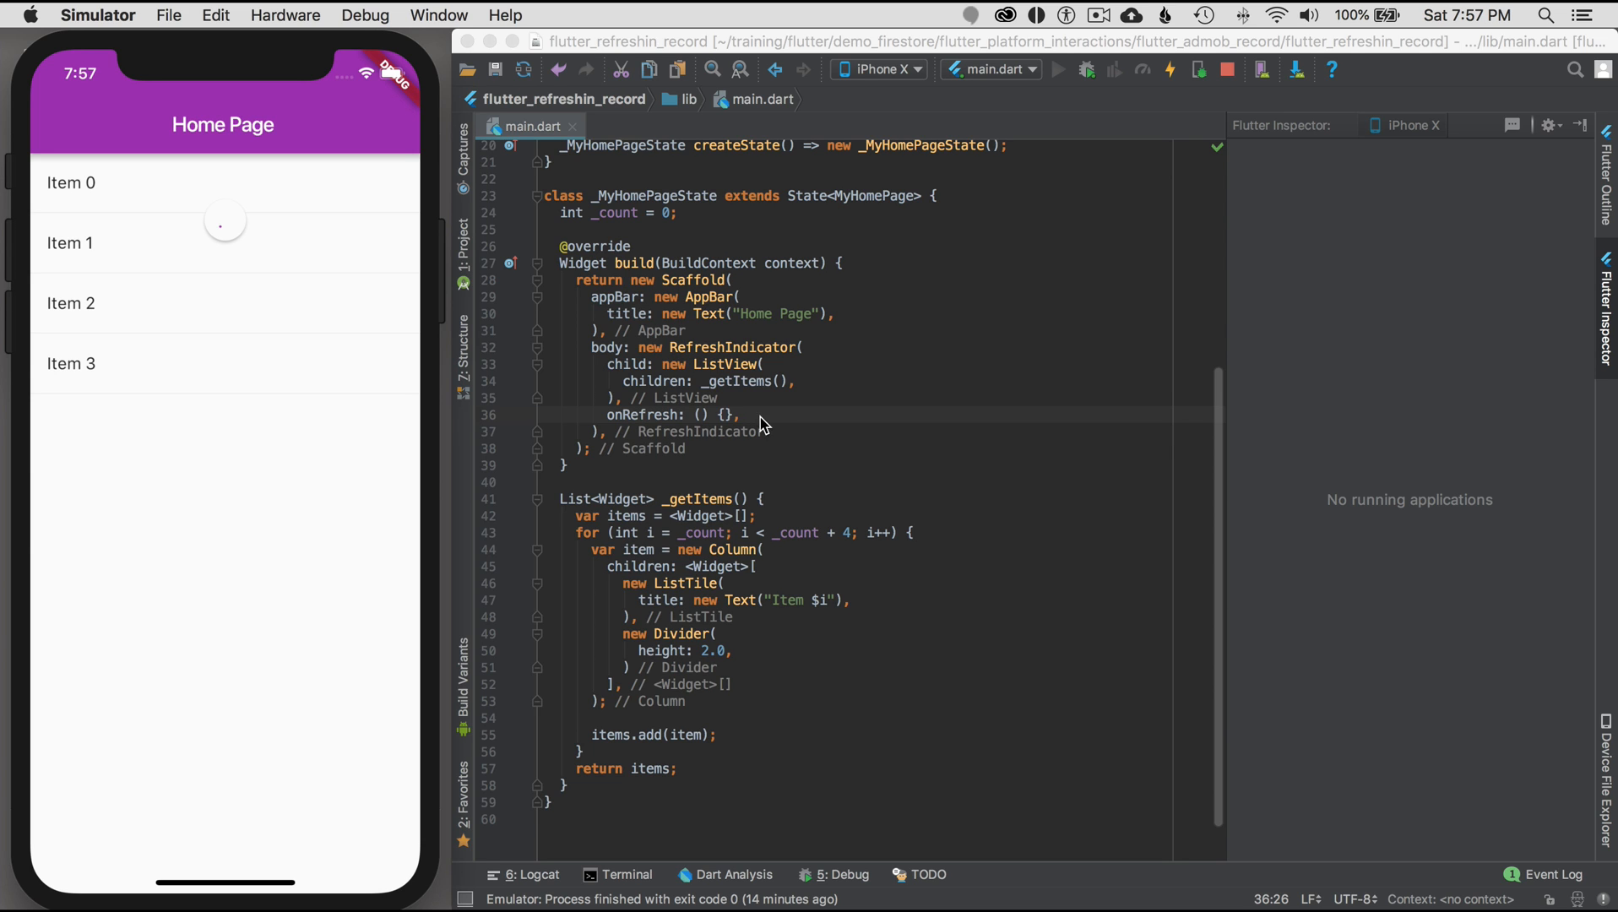
scroll(up, 3)
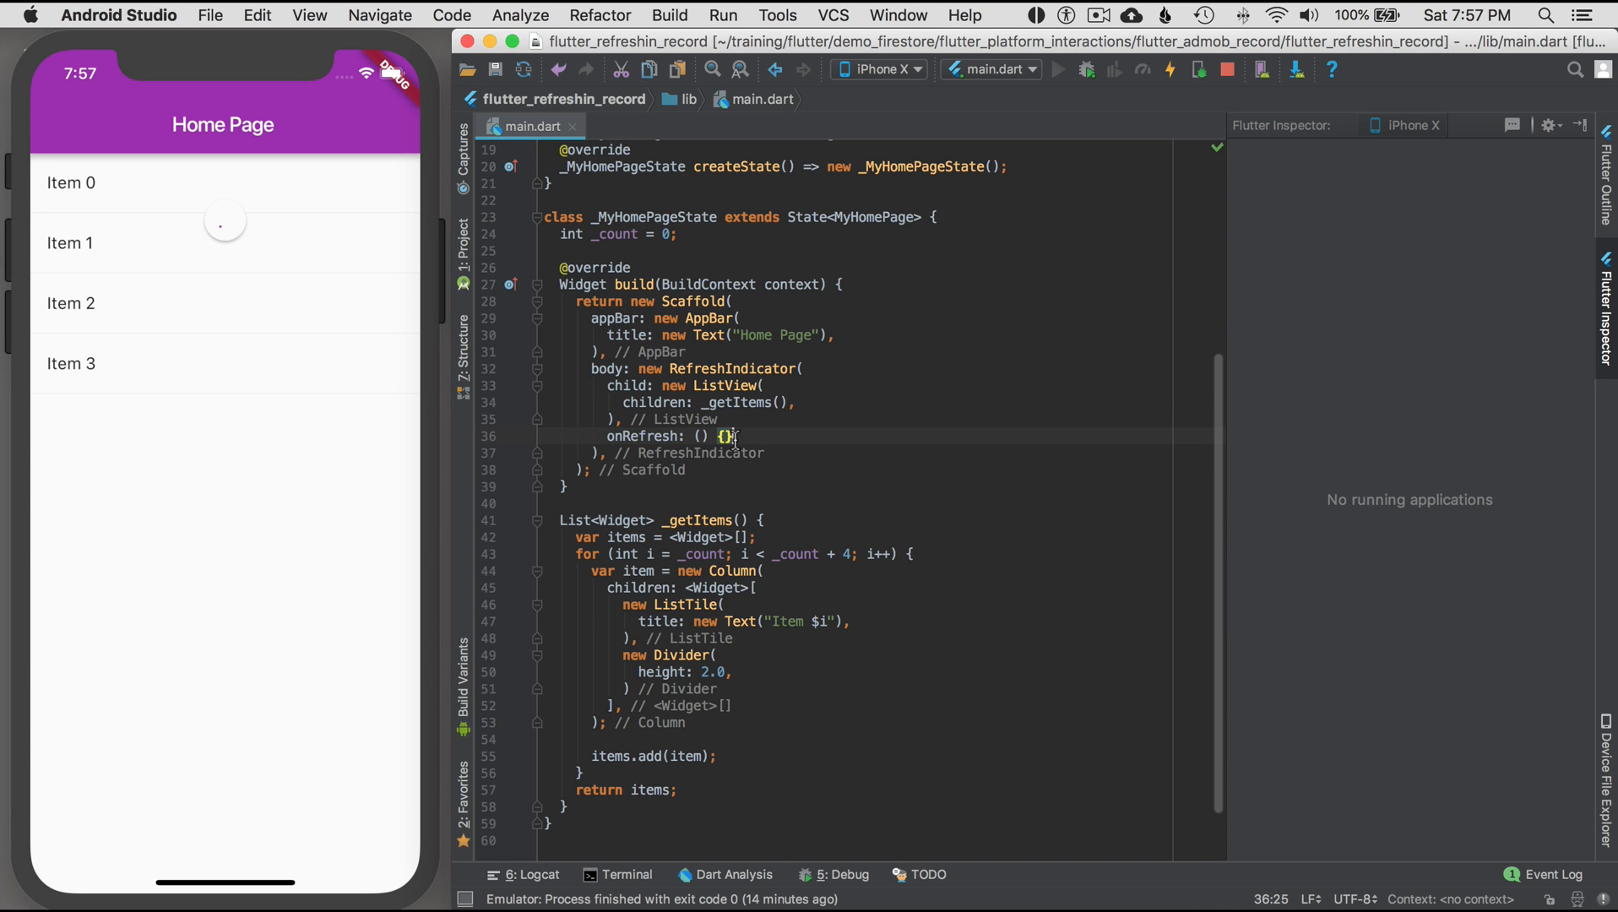
- Make onRefresh call _handleRefresh() and generate an empty _handleRefresh method via the quick fix
text(_)
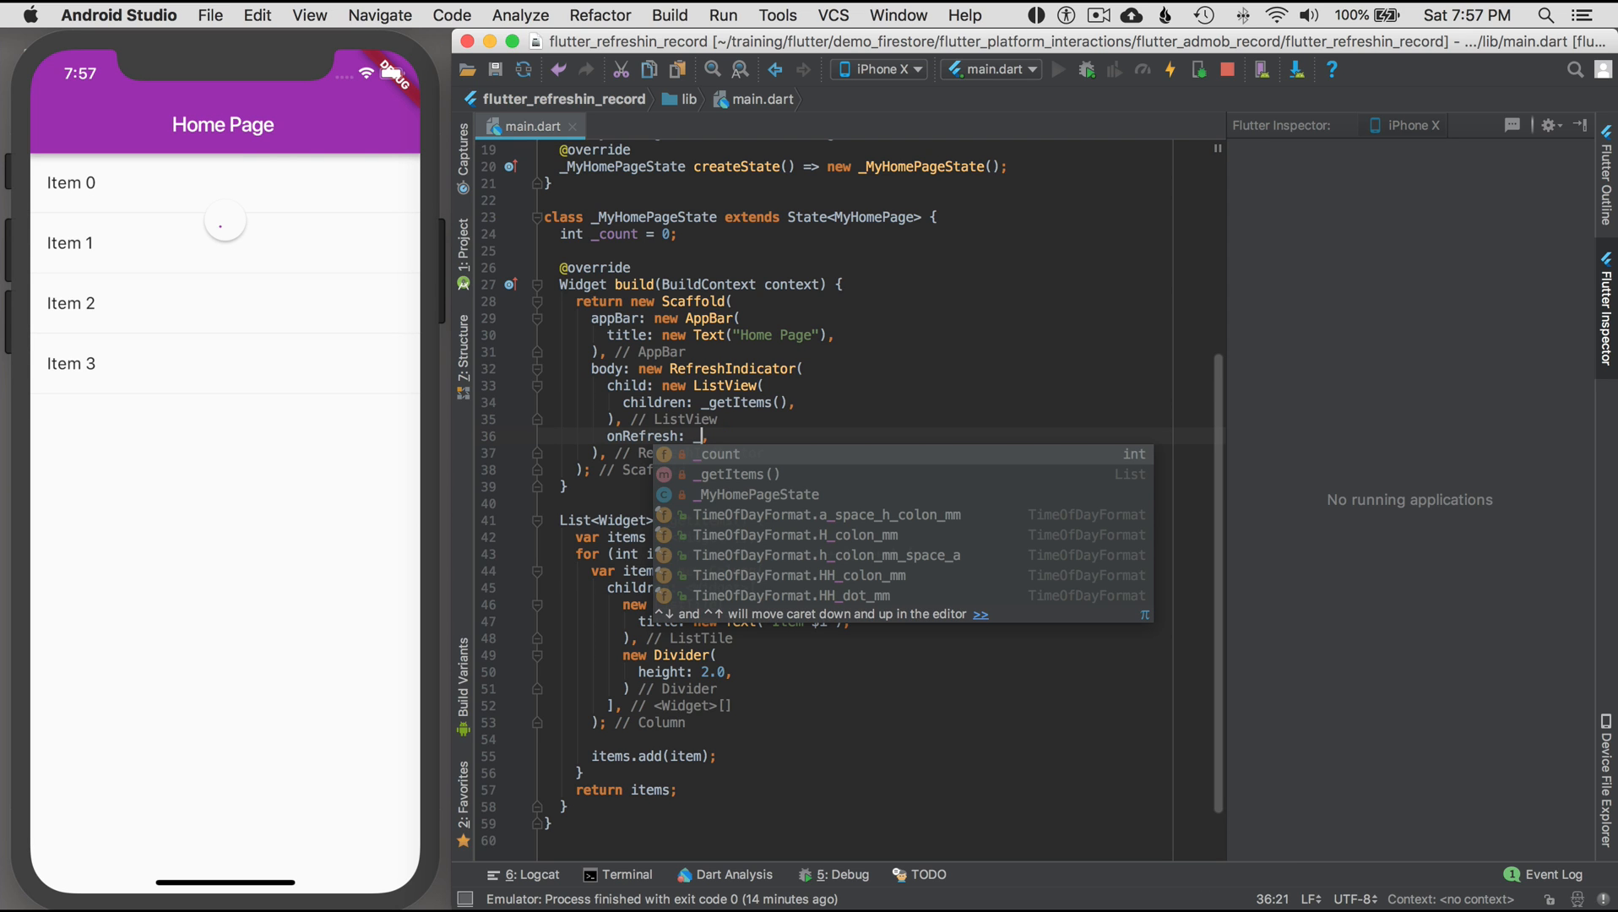
text(_handleRefresh(),)
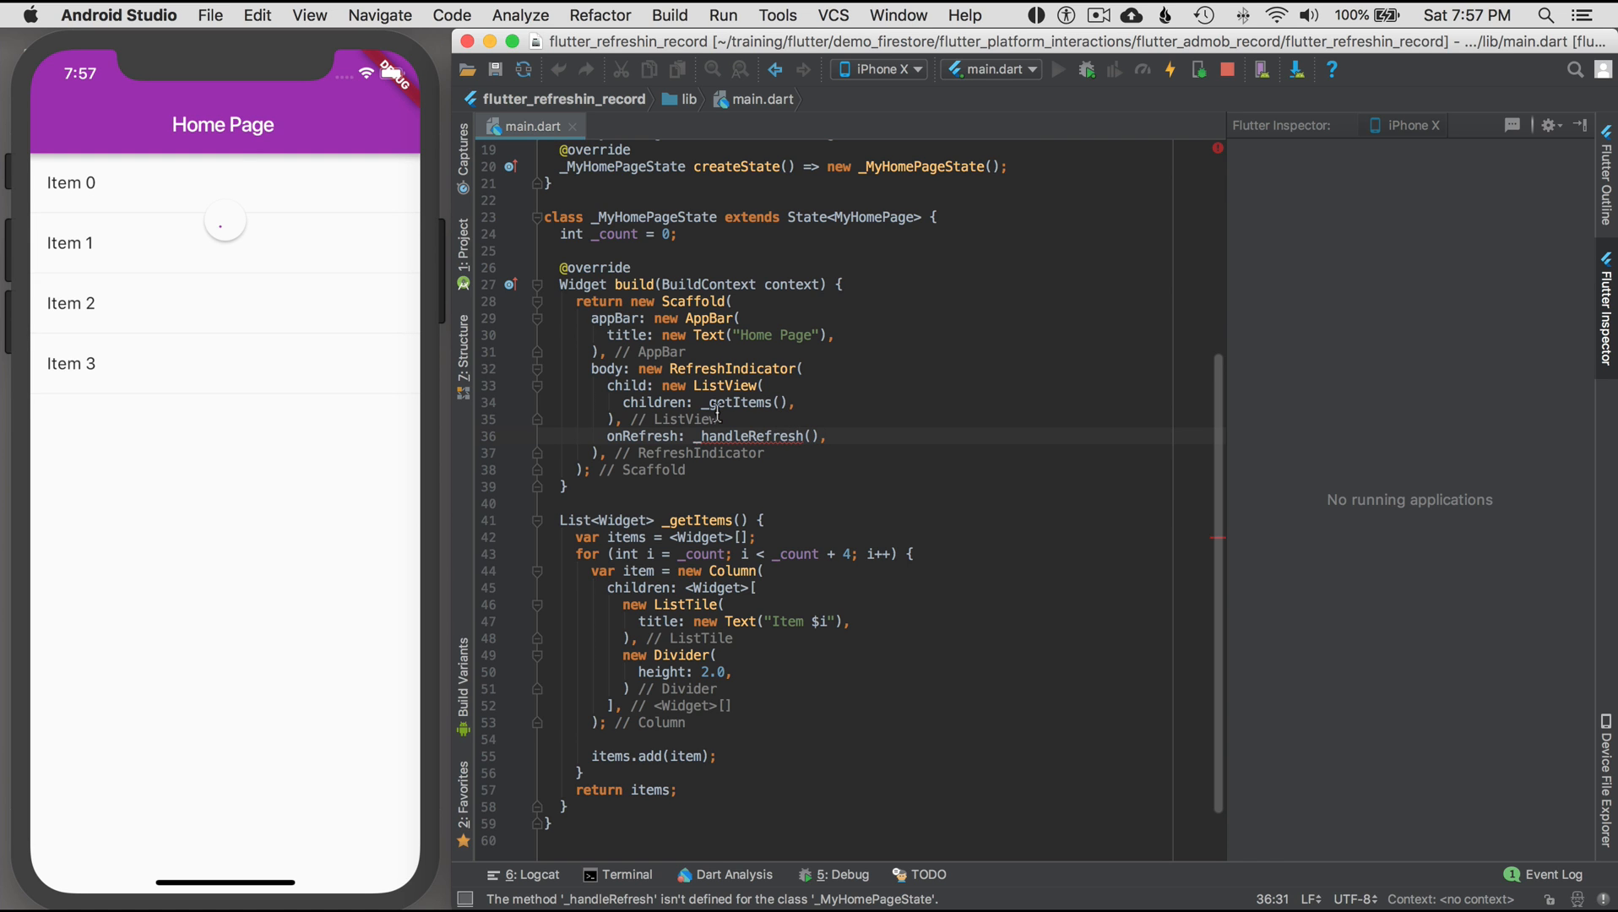
click(750, 436)
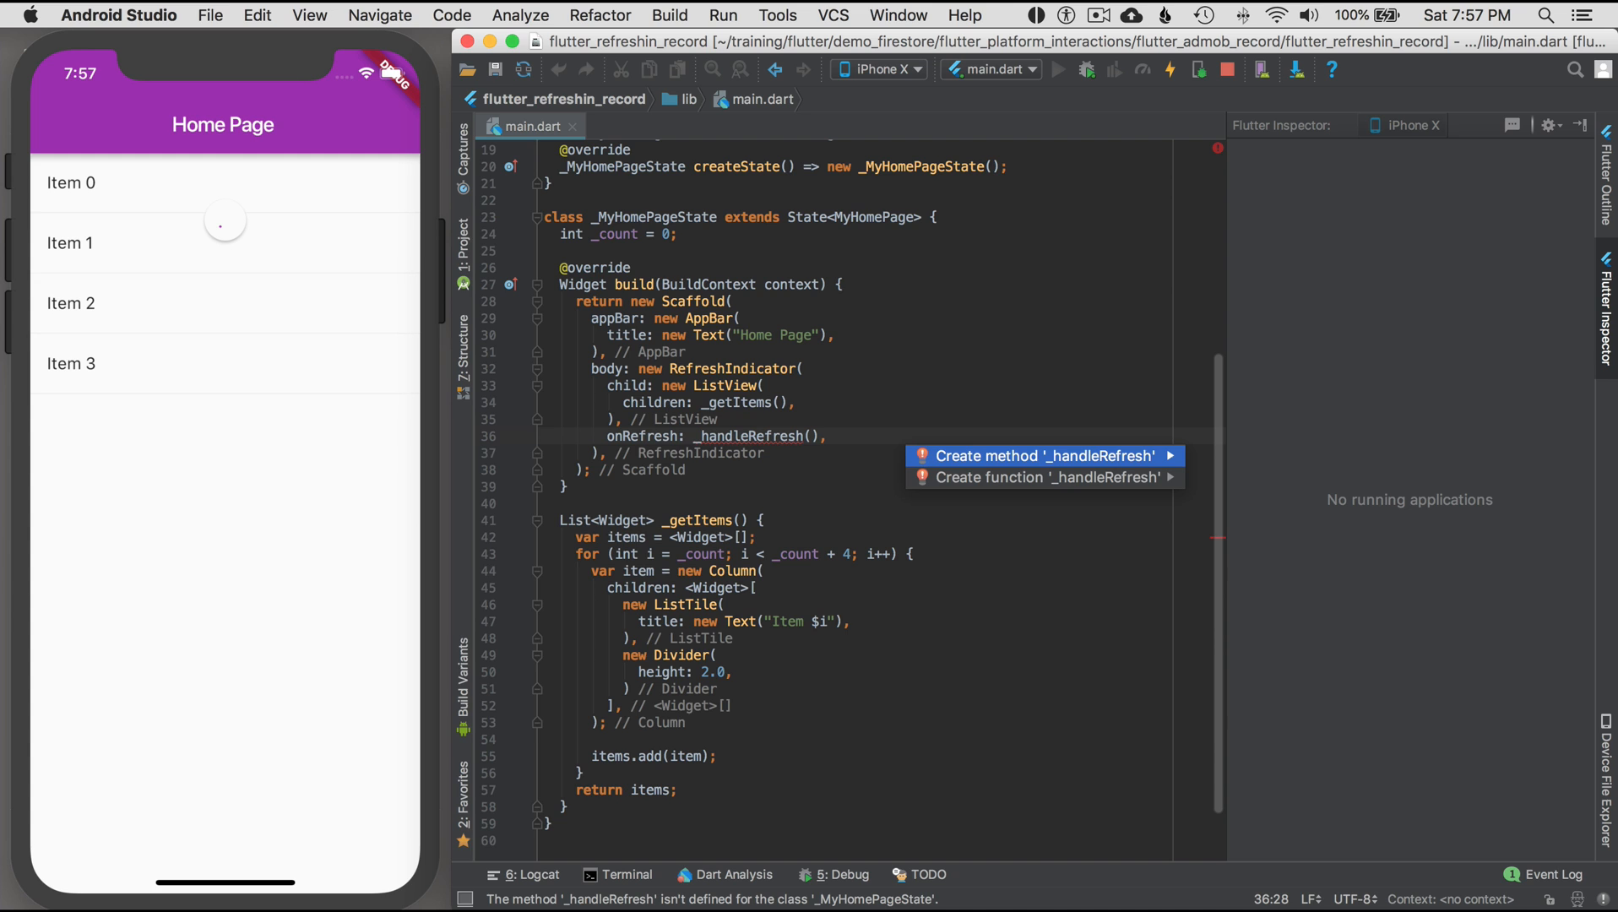
click(1043, 454)
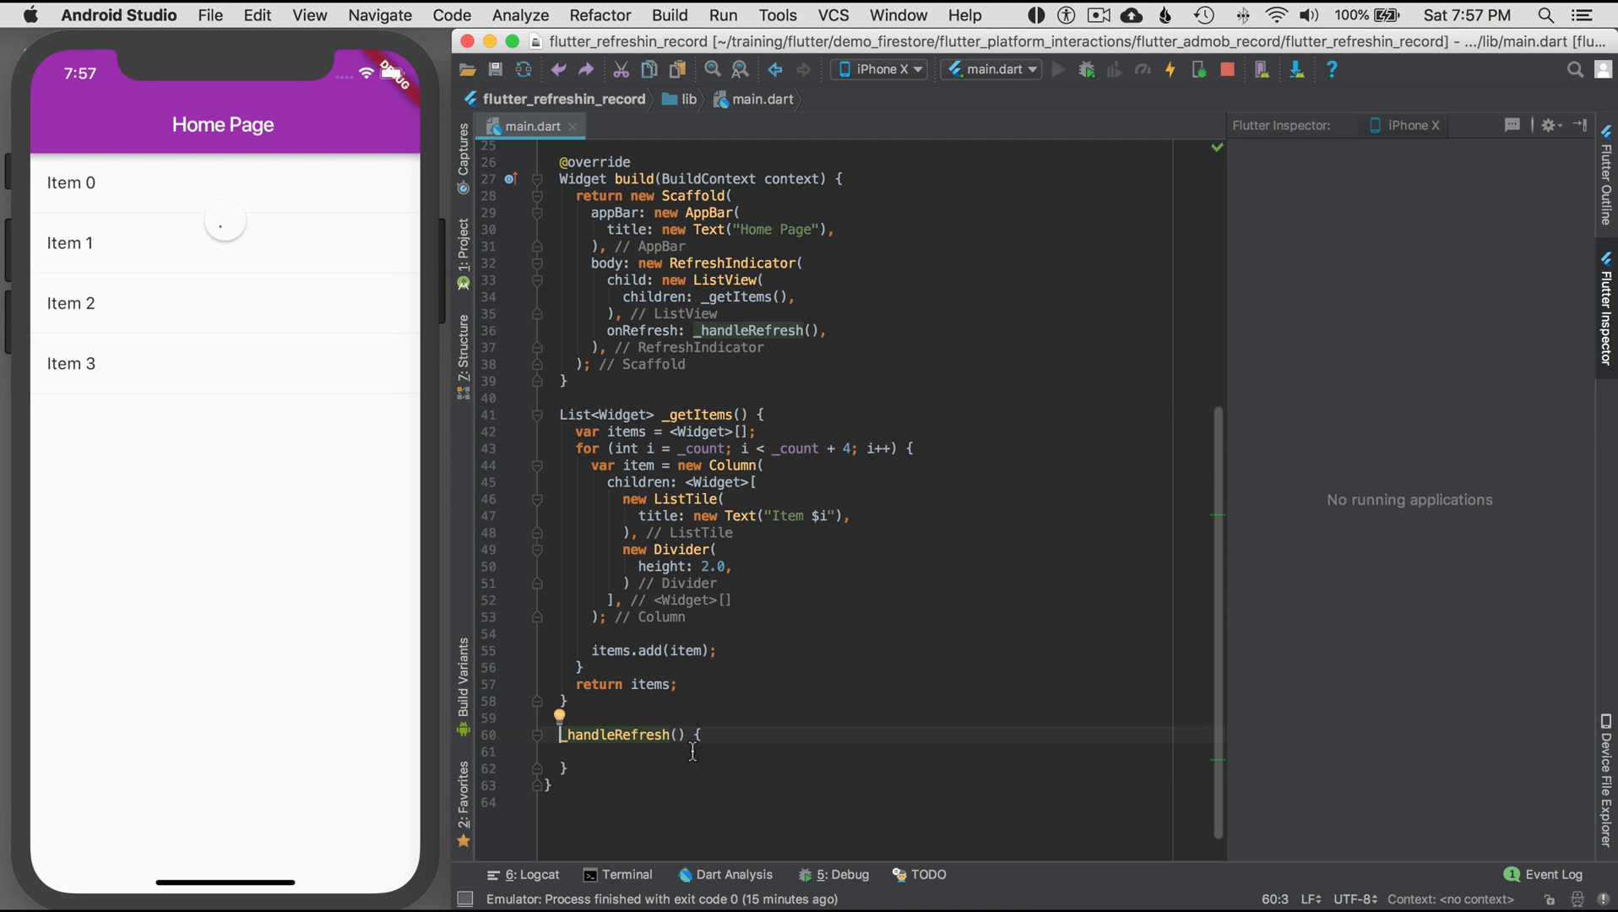
- Declare _handleRefresh with a Future<Null> return type and place the caret in its body
text(Future)
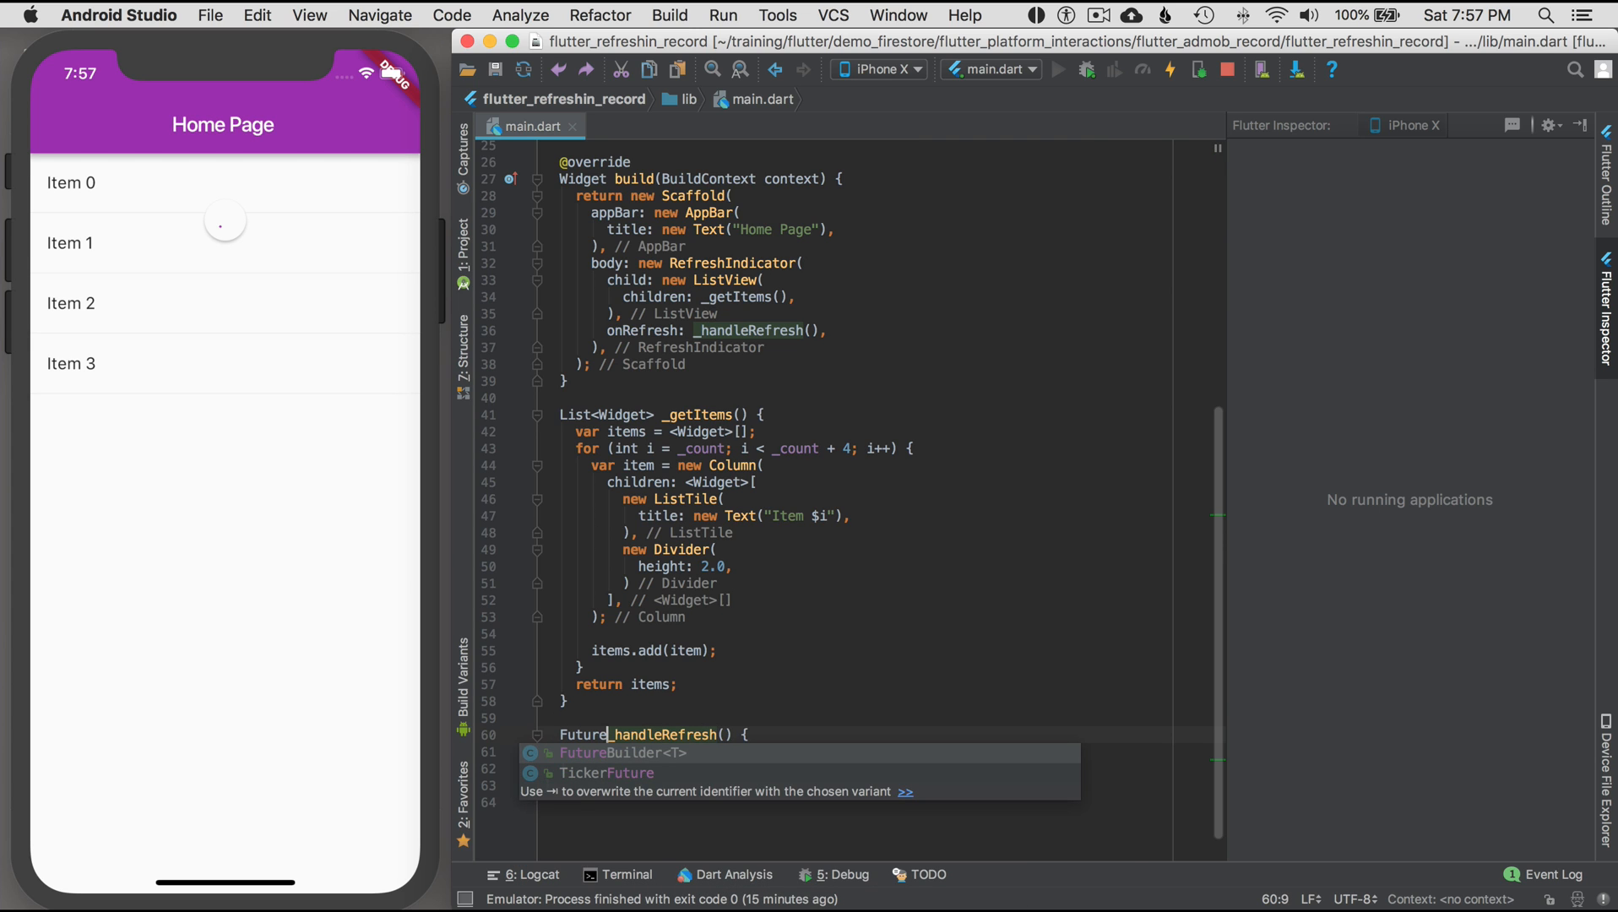
text(<Null>)
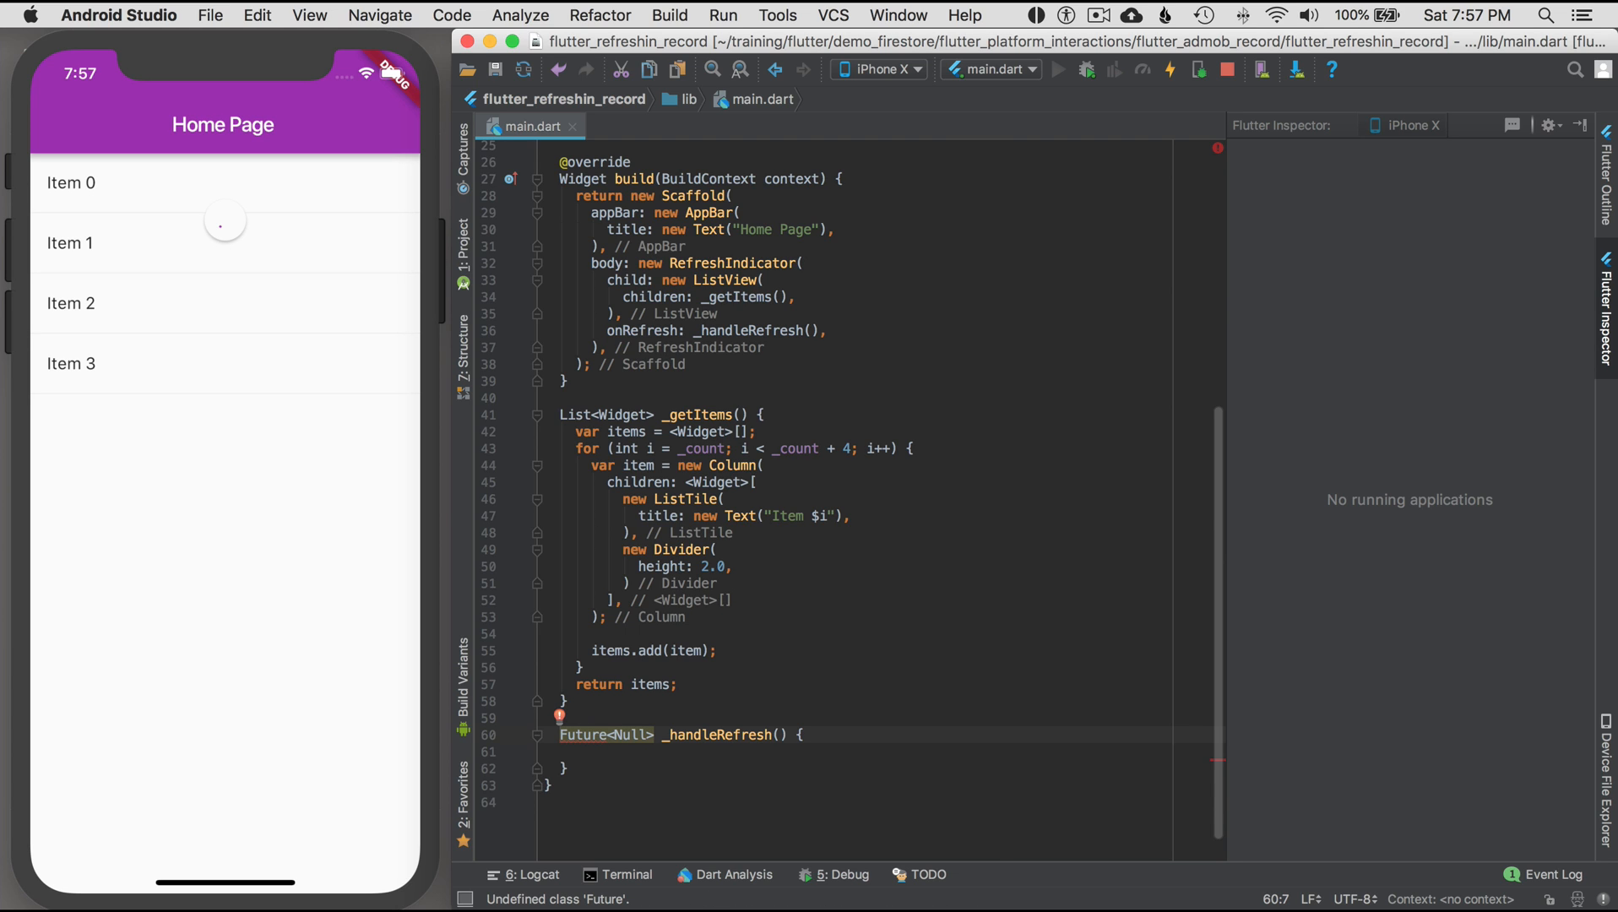
click(559, 718)
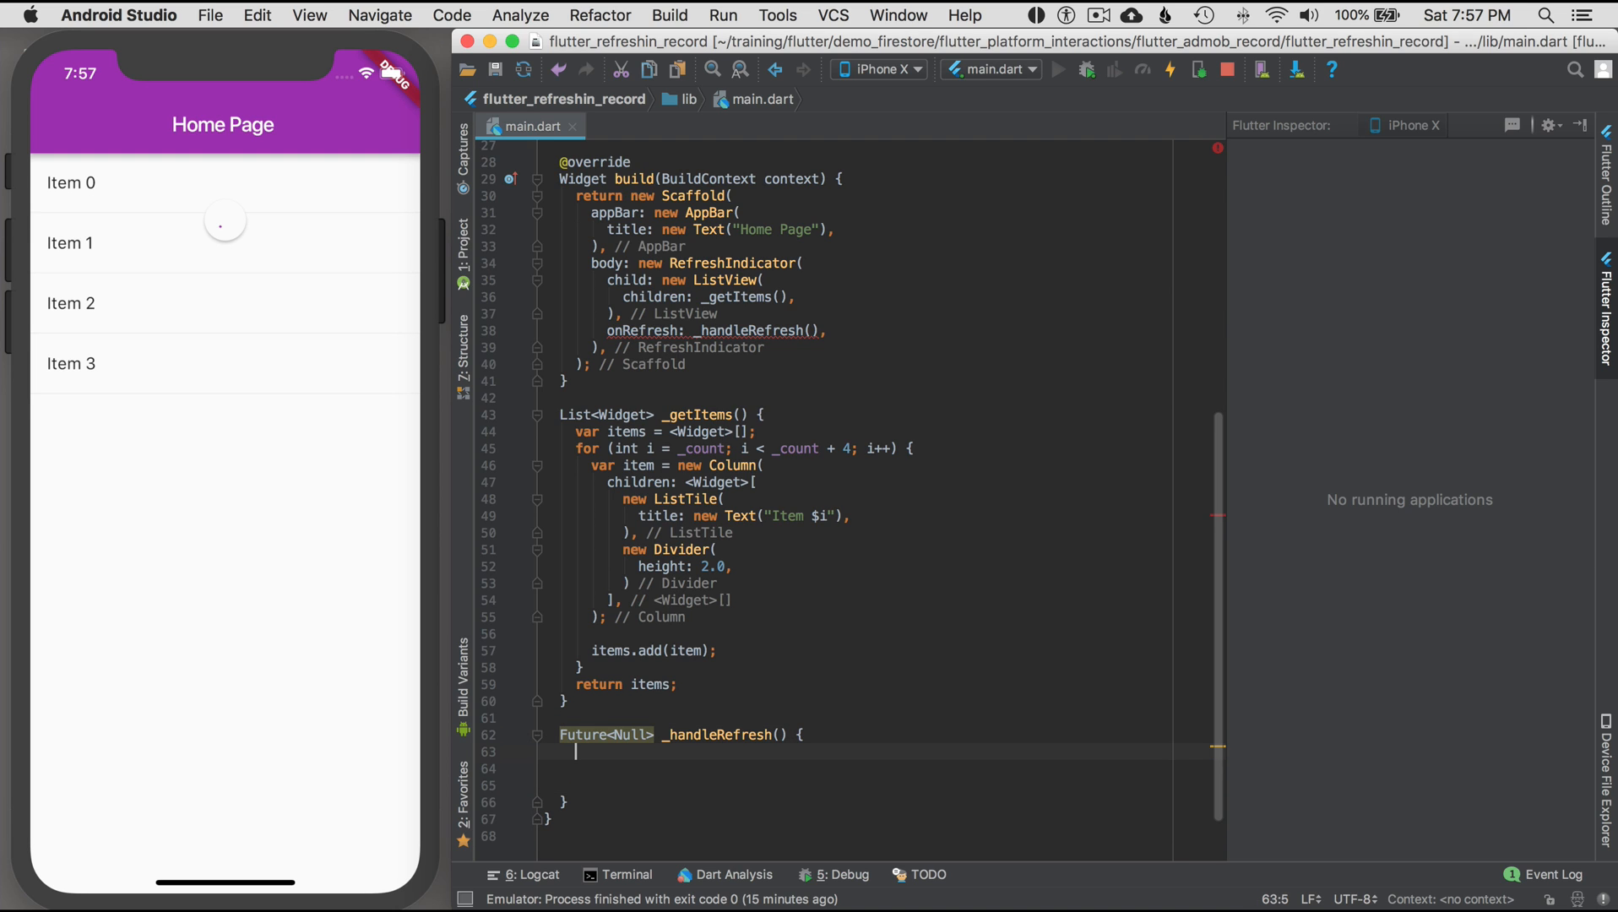
- Highlight the _count loop start index and the item number in the list label
click(703, 431)
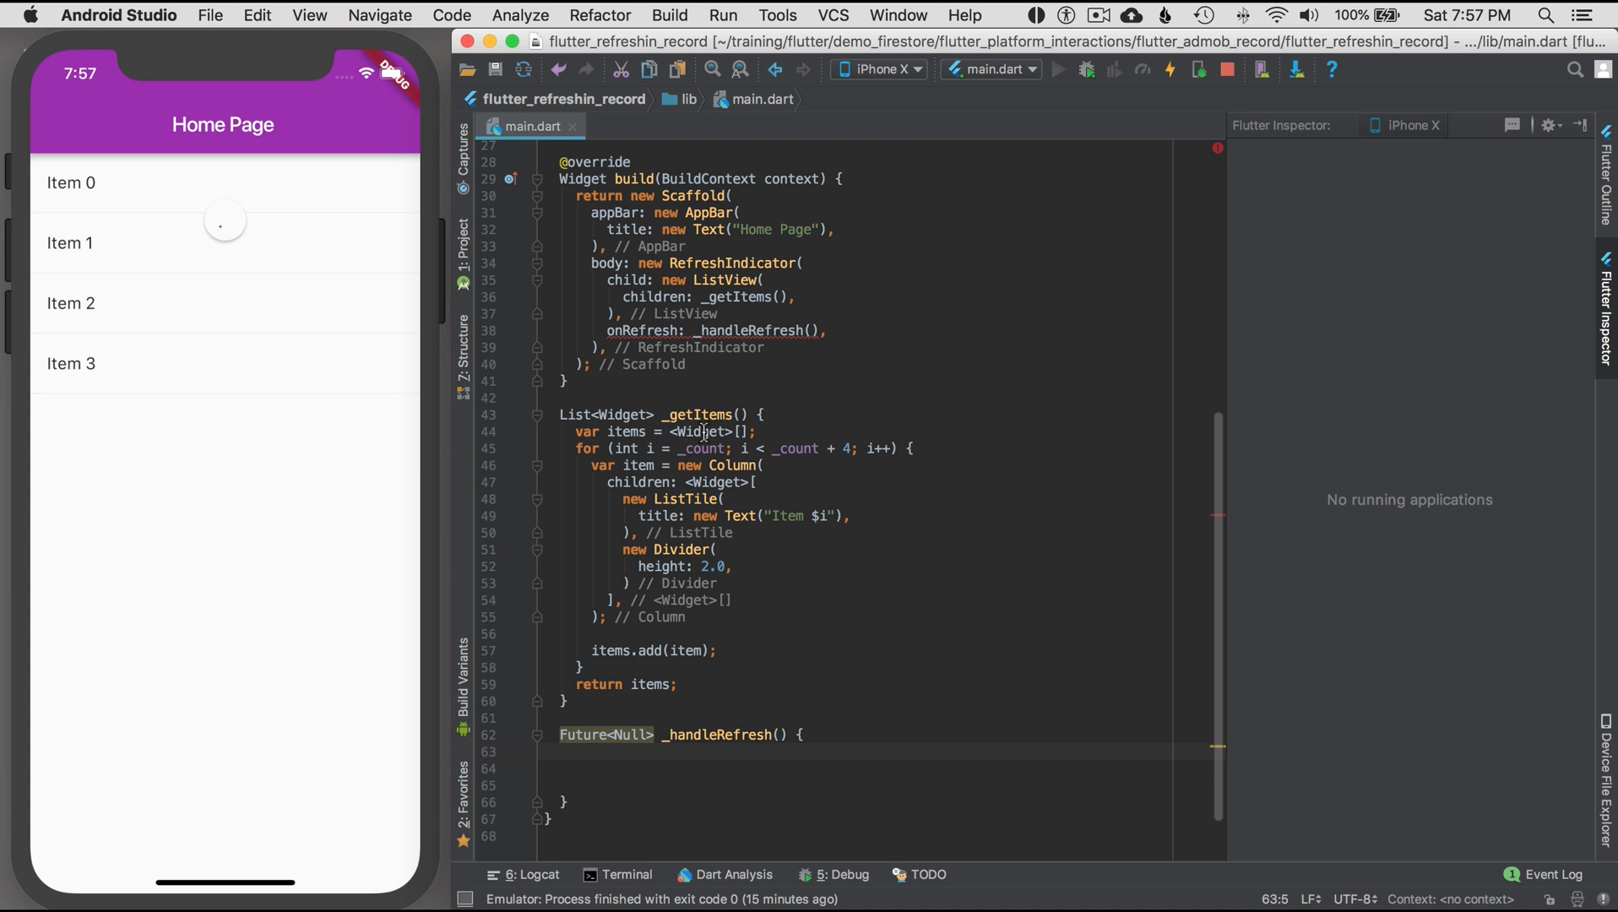
double_click(701, 447)
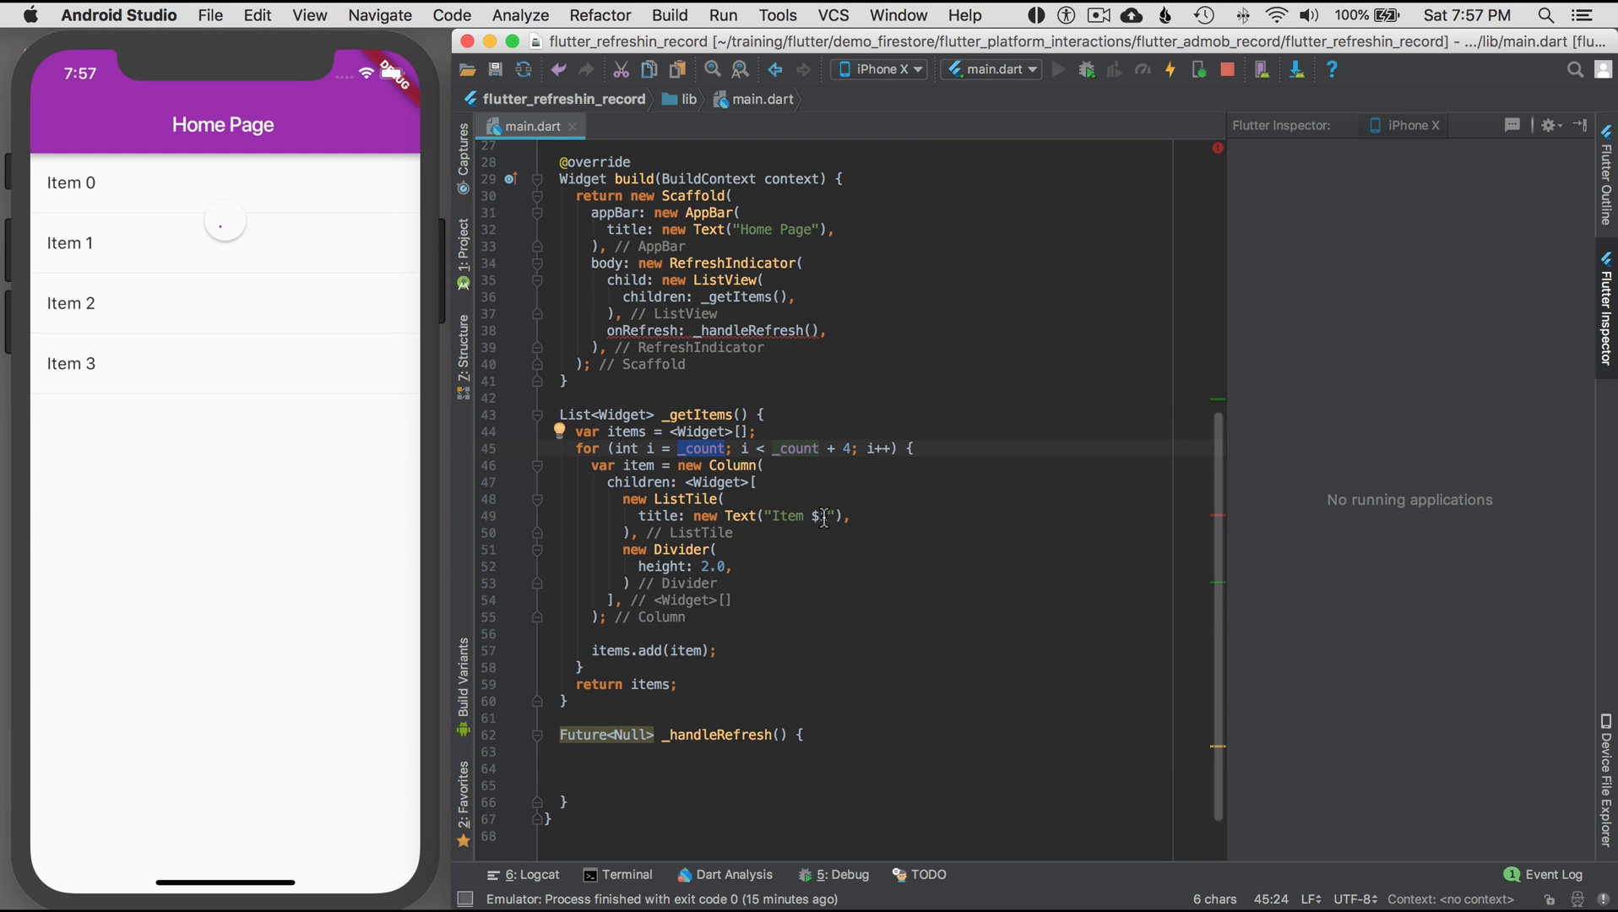
click(821, 515)
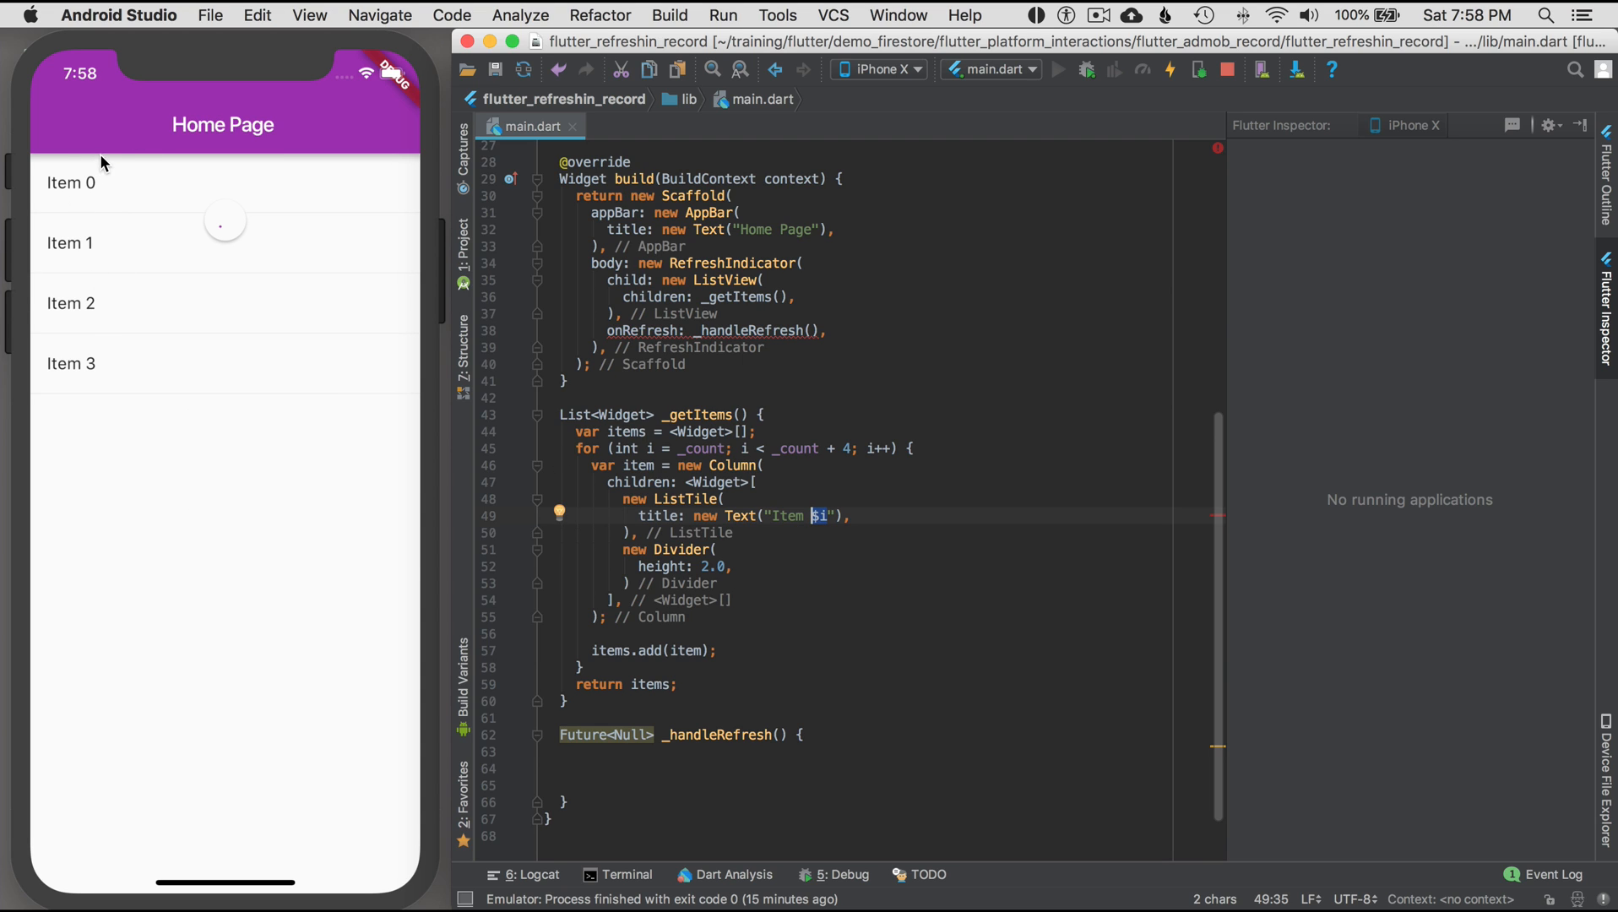
mouse_move(703, 757)
text(setState(() {)
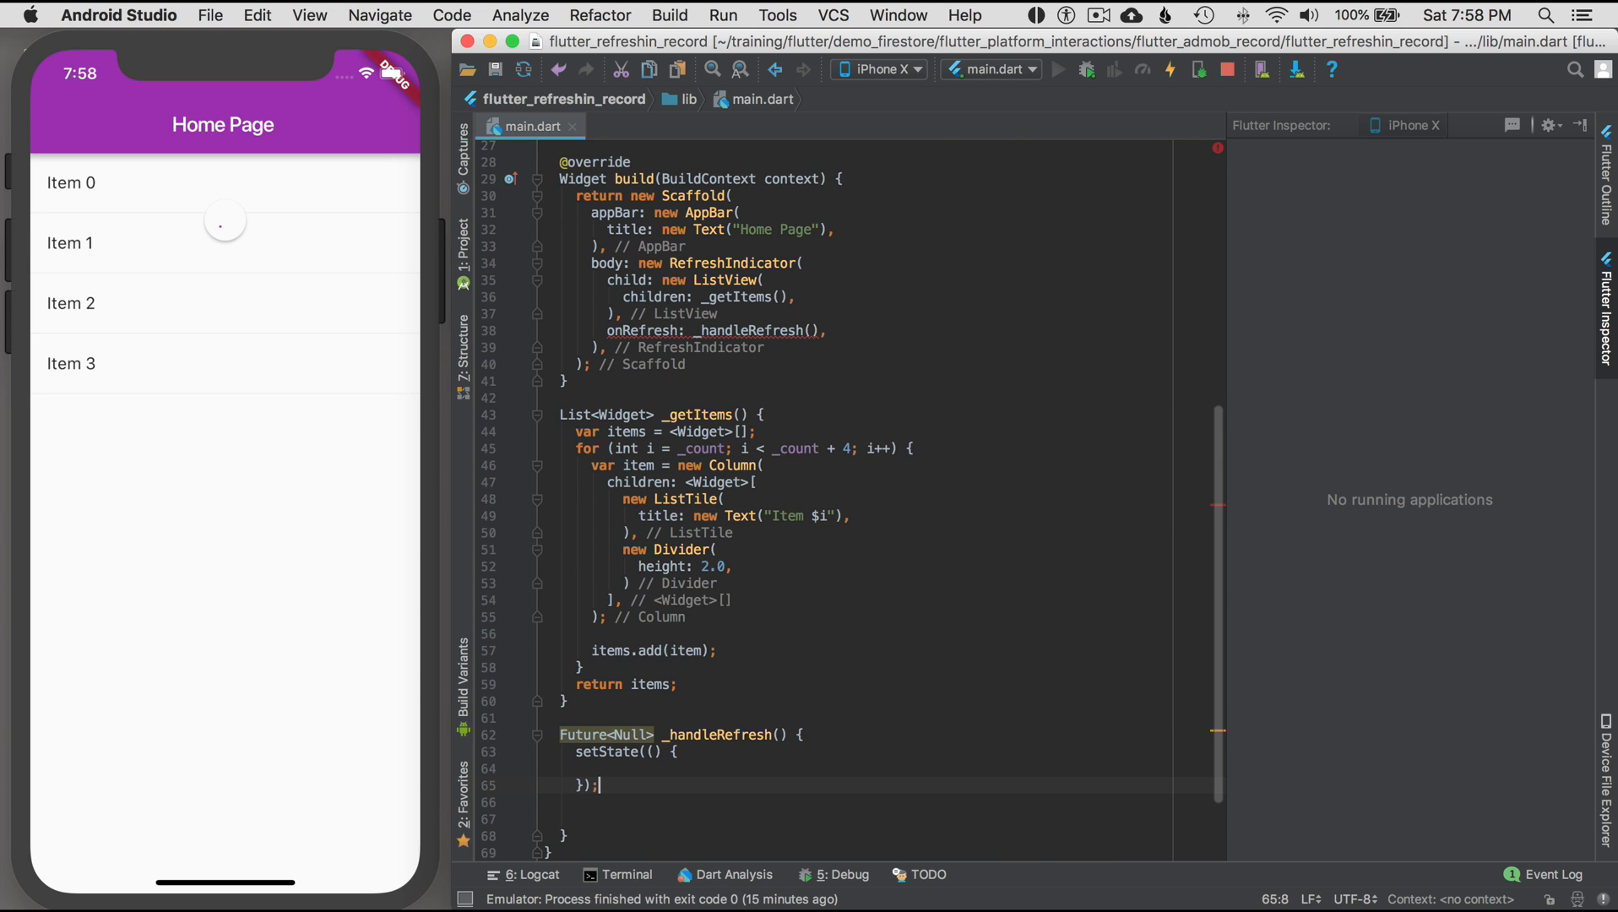
- Inside setState, add 5 to _count with _count += 5
text(_count)
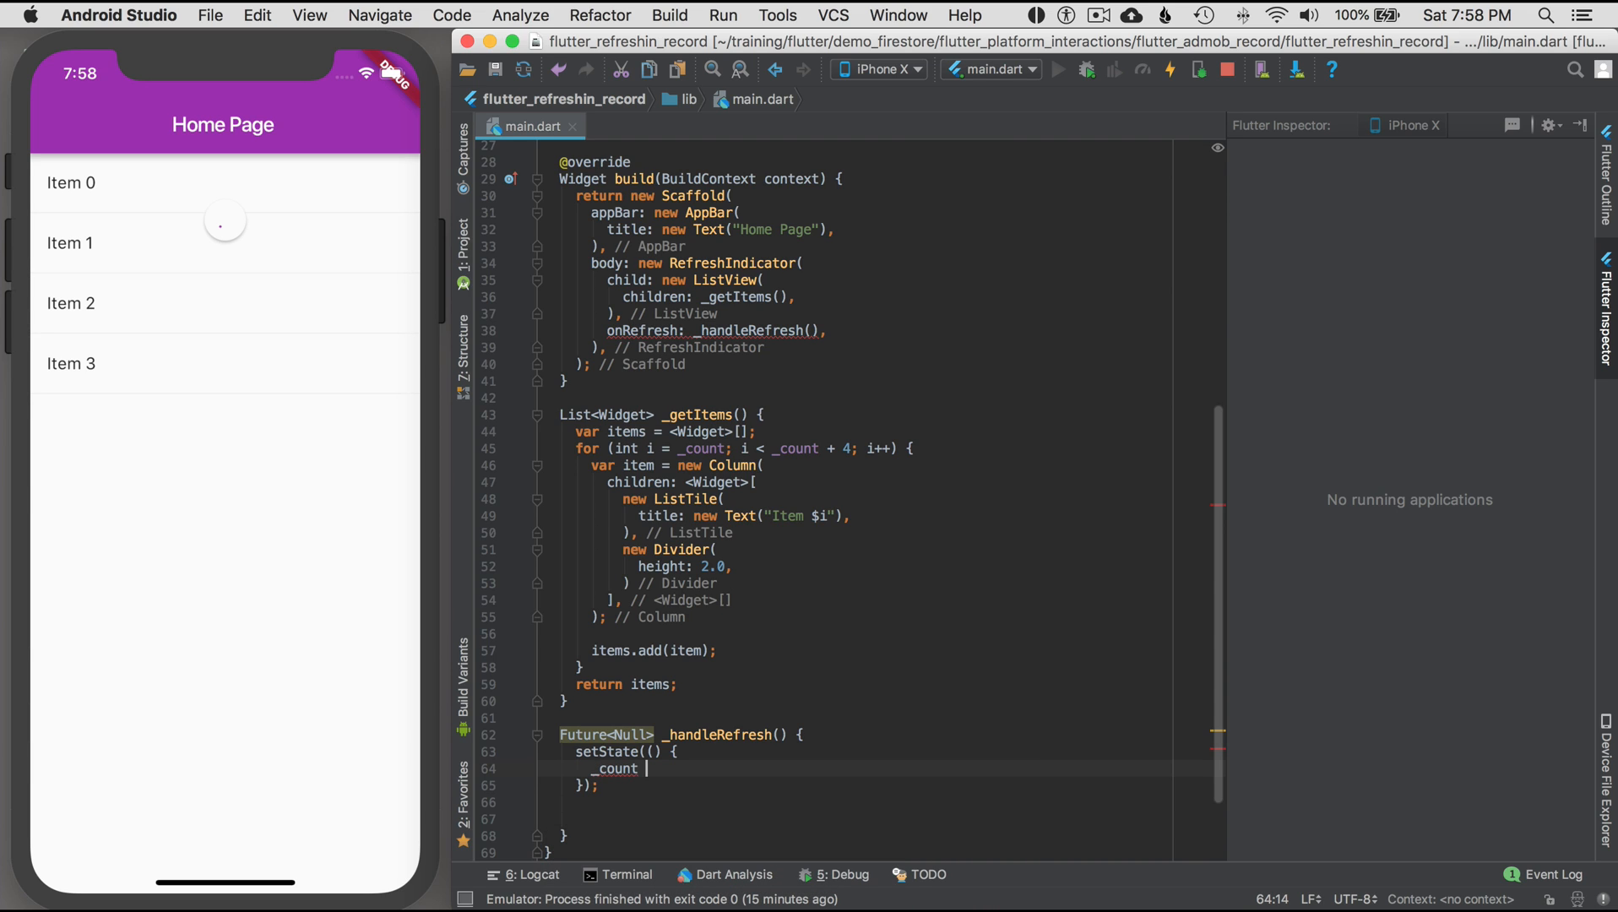
text(+)
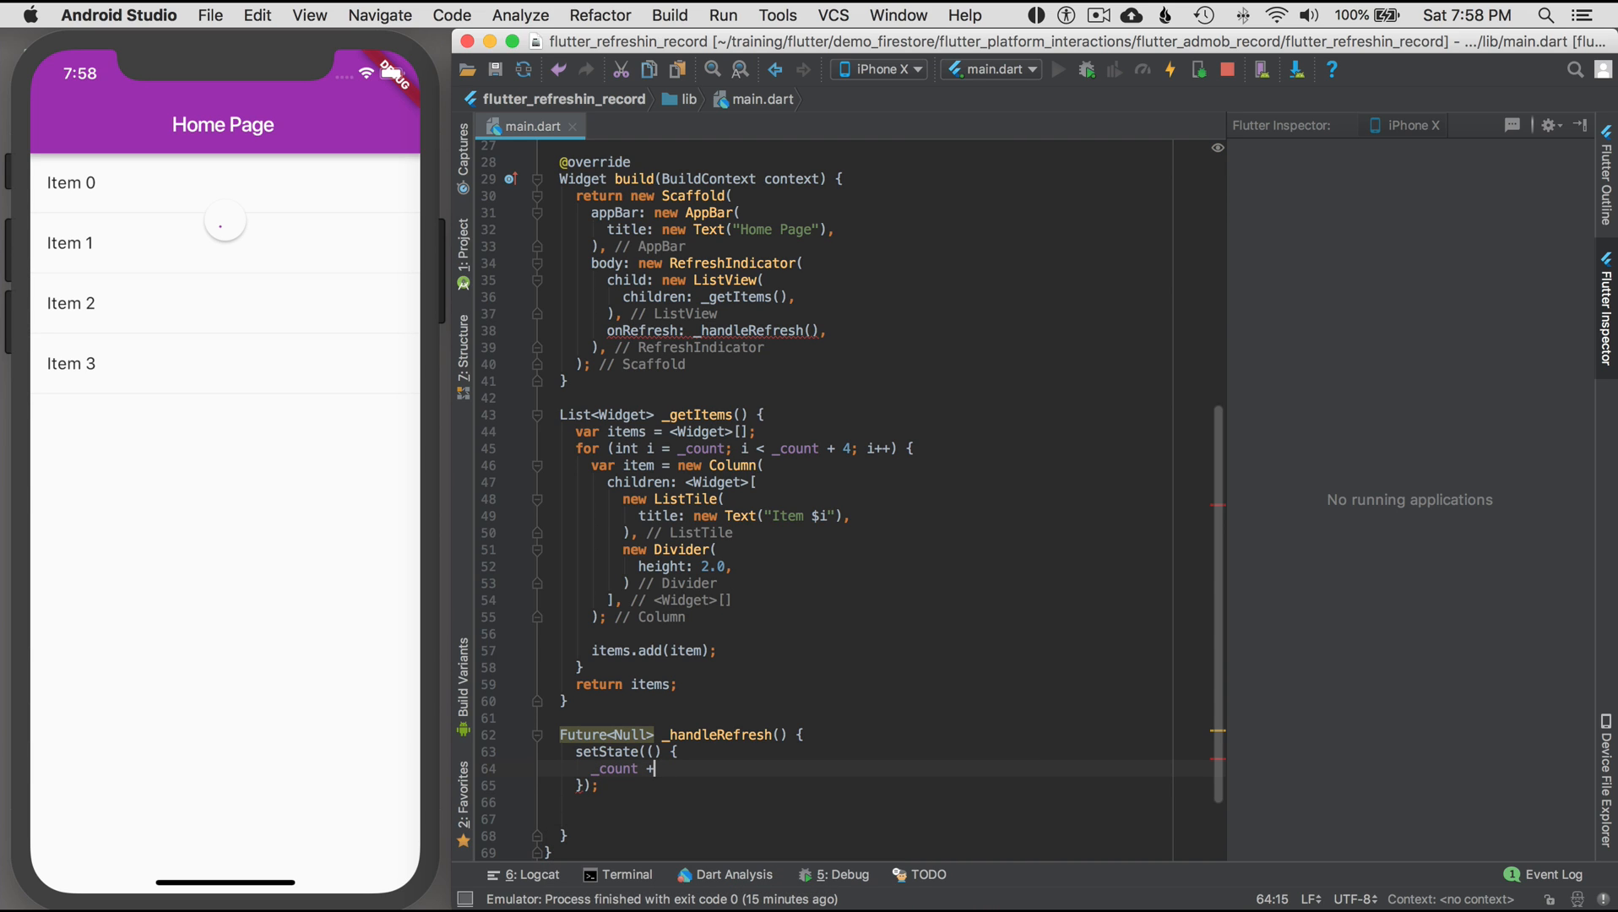
text(=)
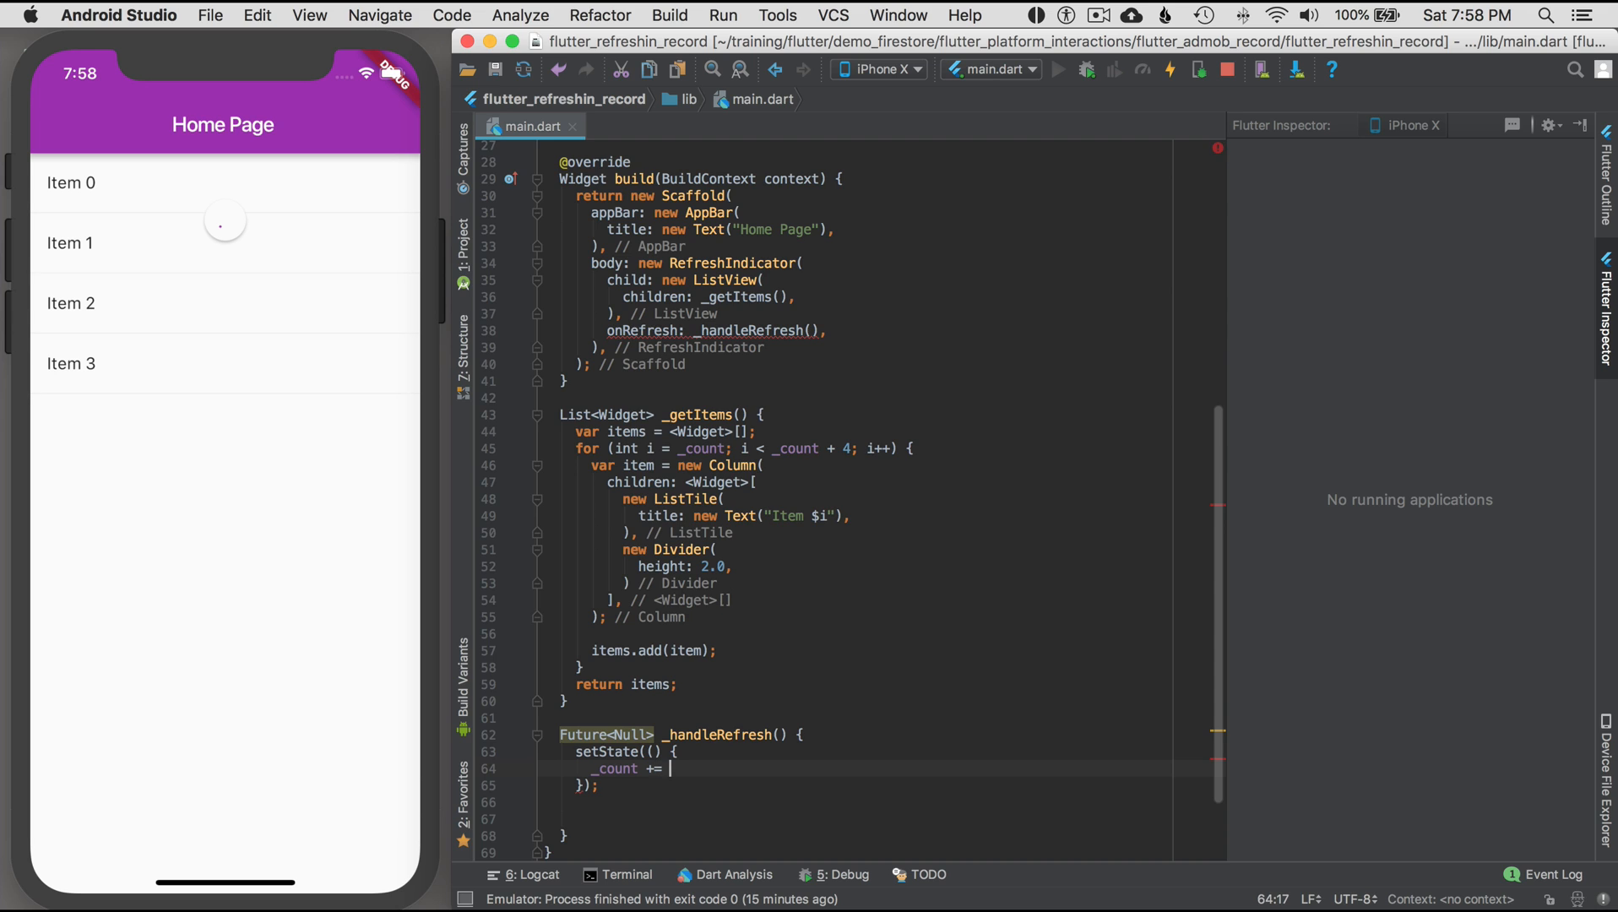
text(5;)
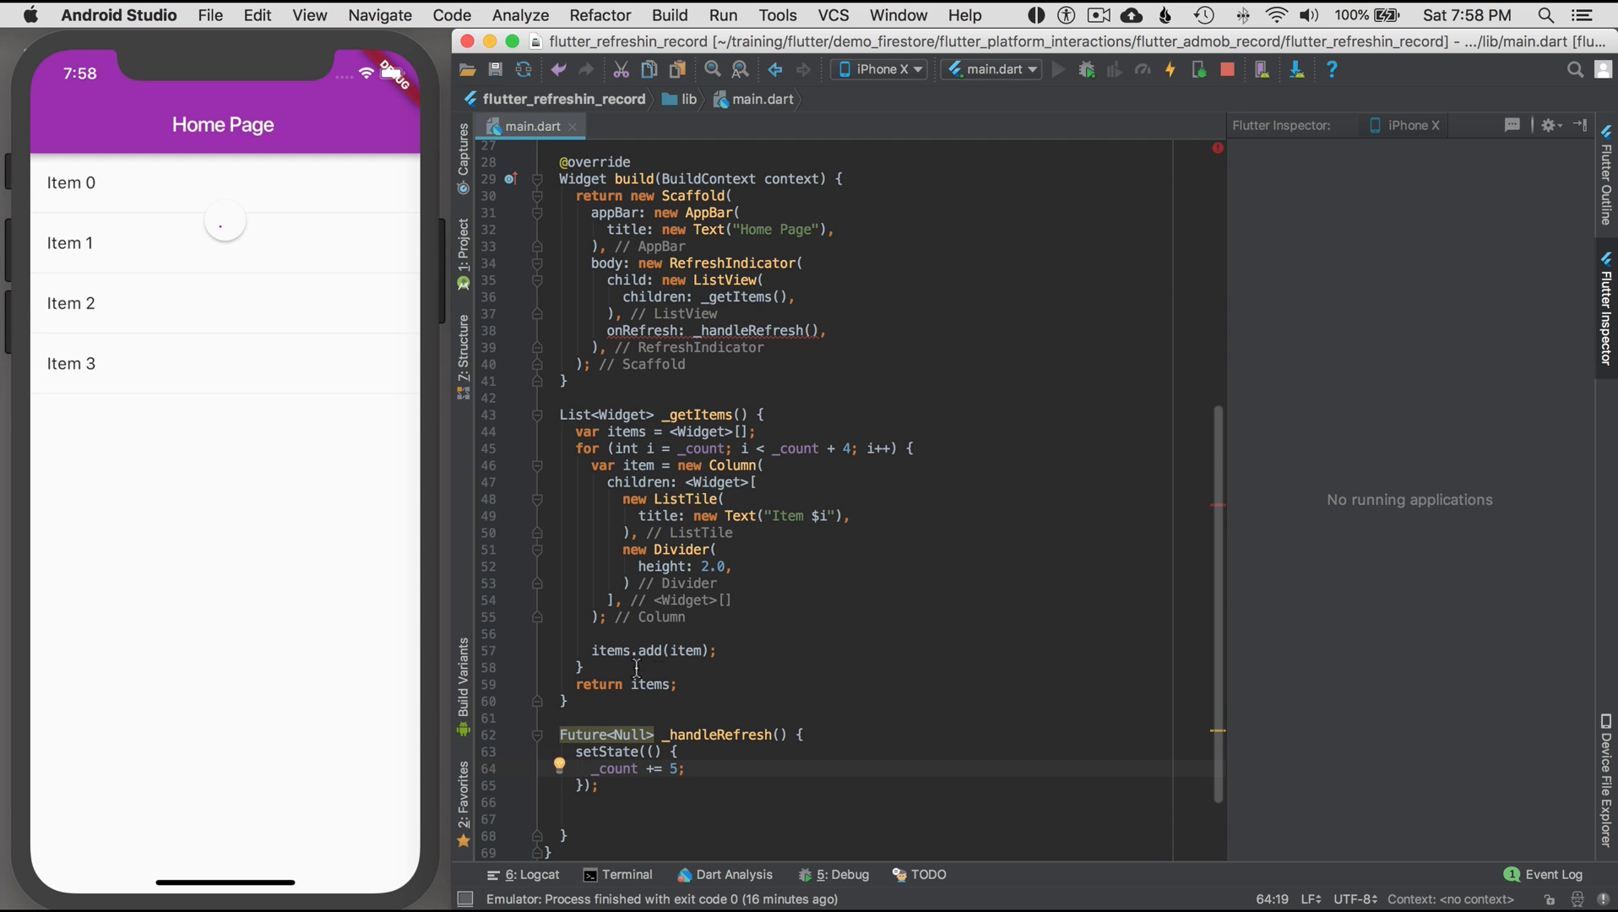
- Add a return null; line below the setState block
click(606, 818)
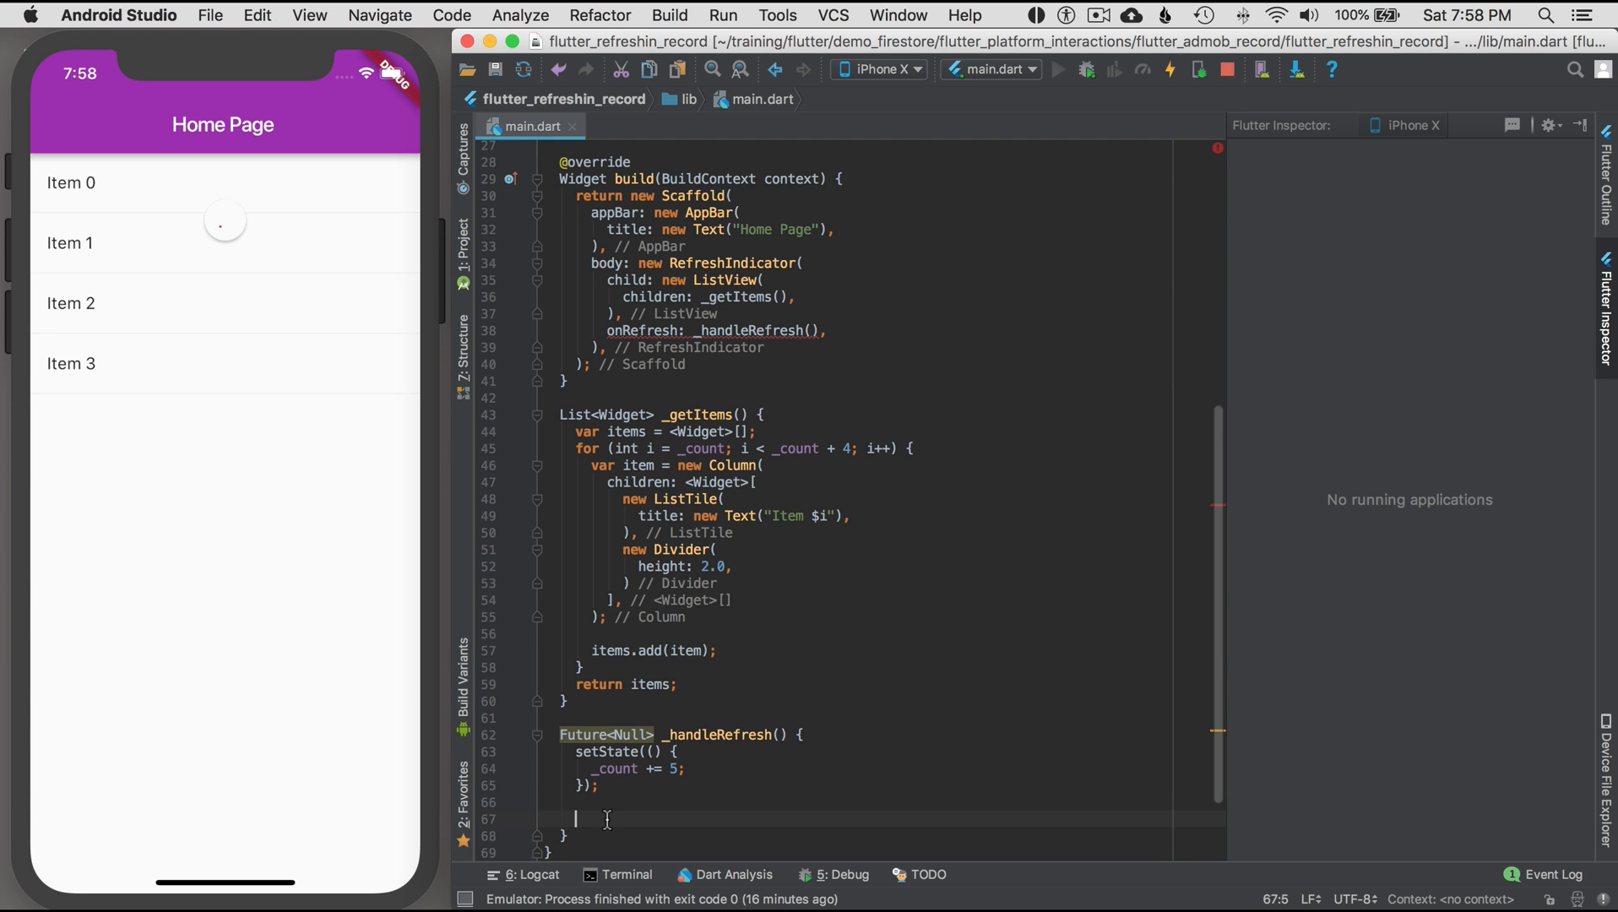
text(rre)
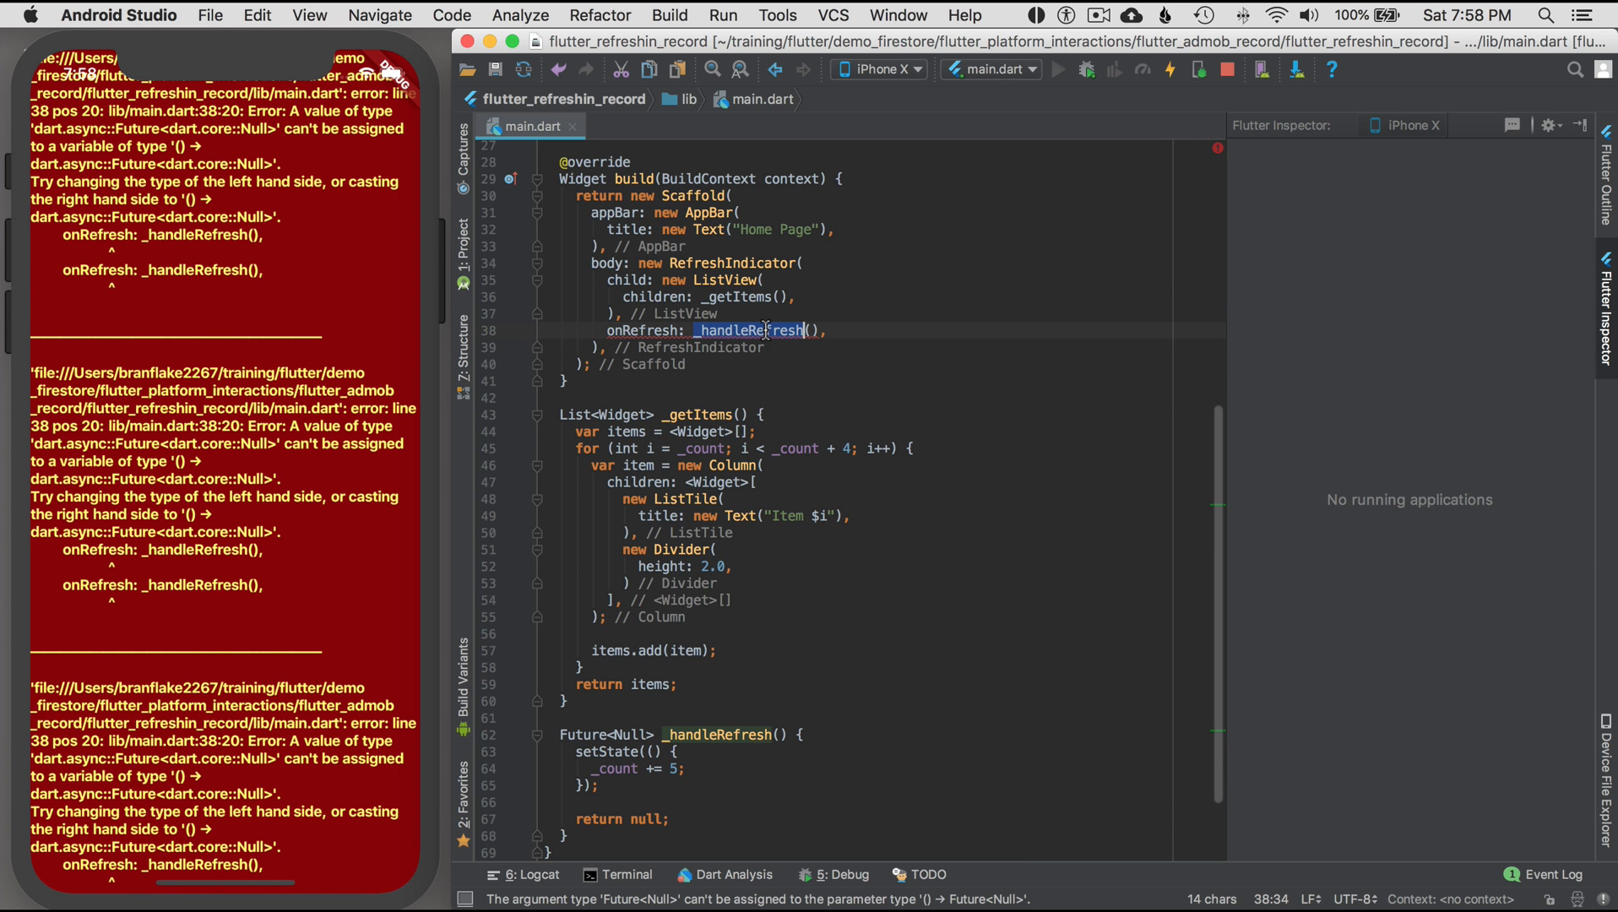
- Mark the _handleRefresh signature as async
click(794, 735)
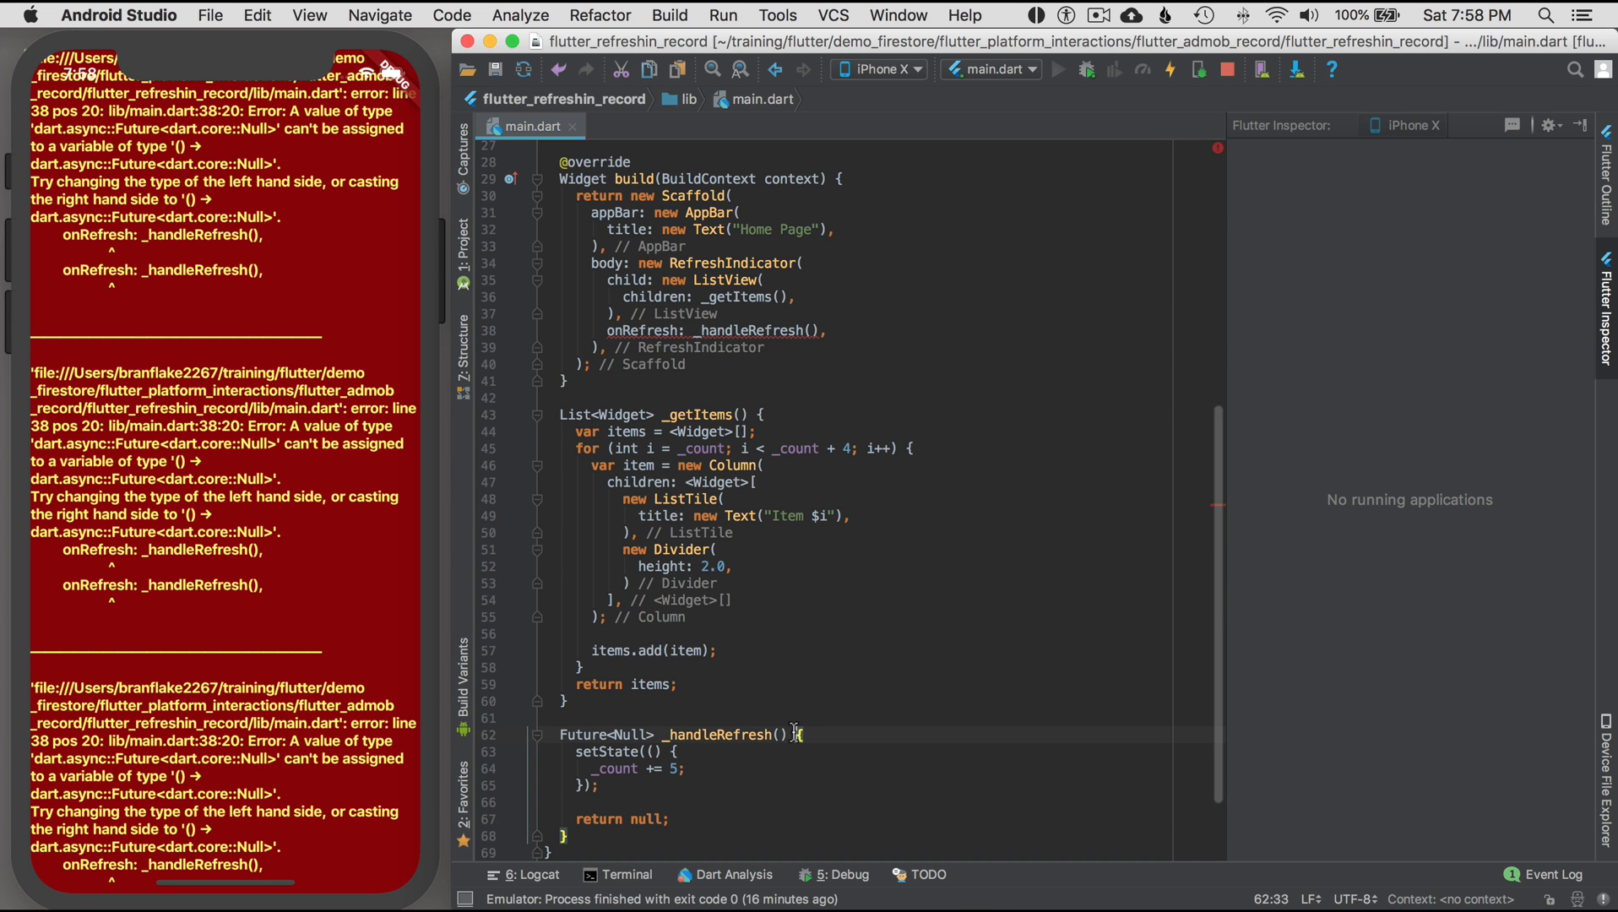
text(async)
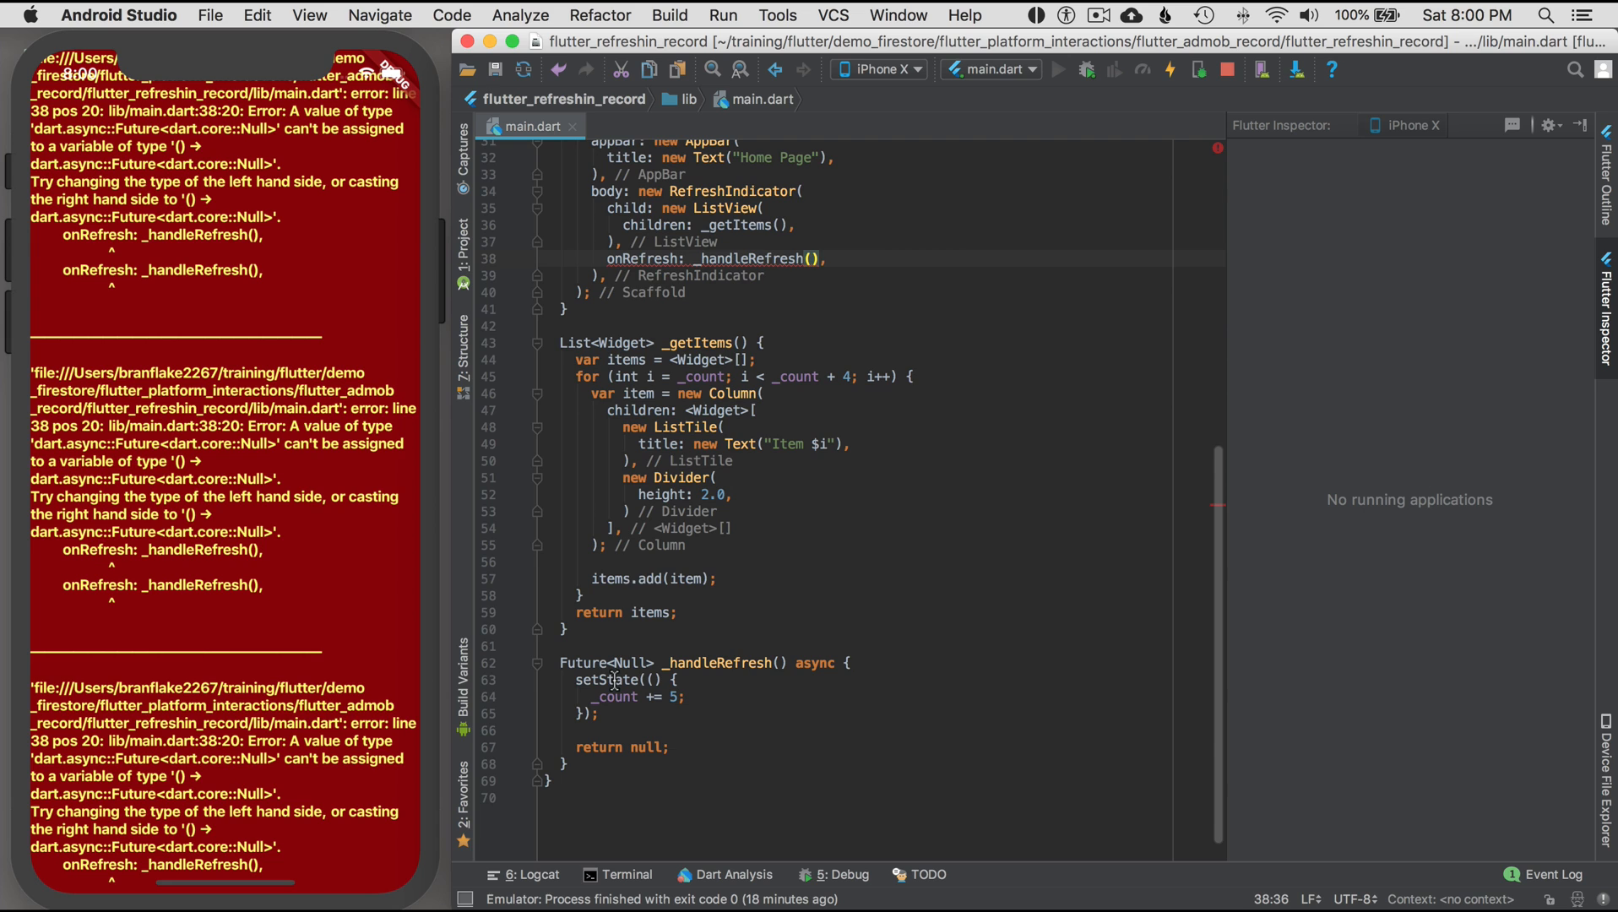
mouse_move(816, 259)
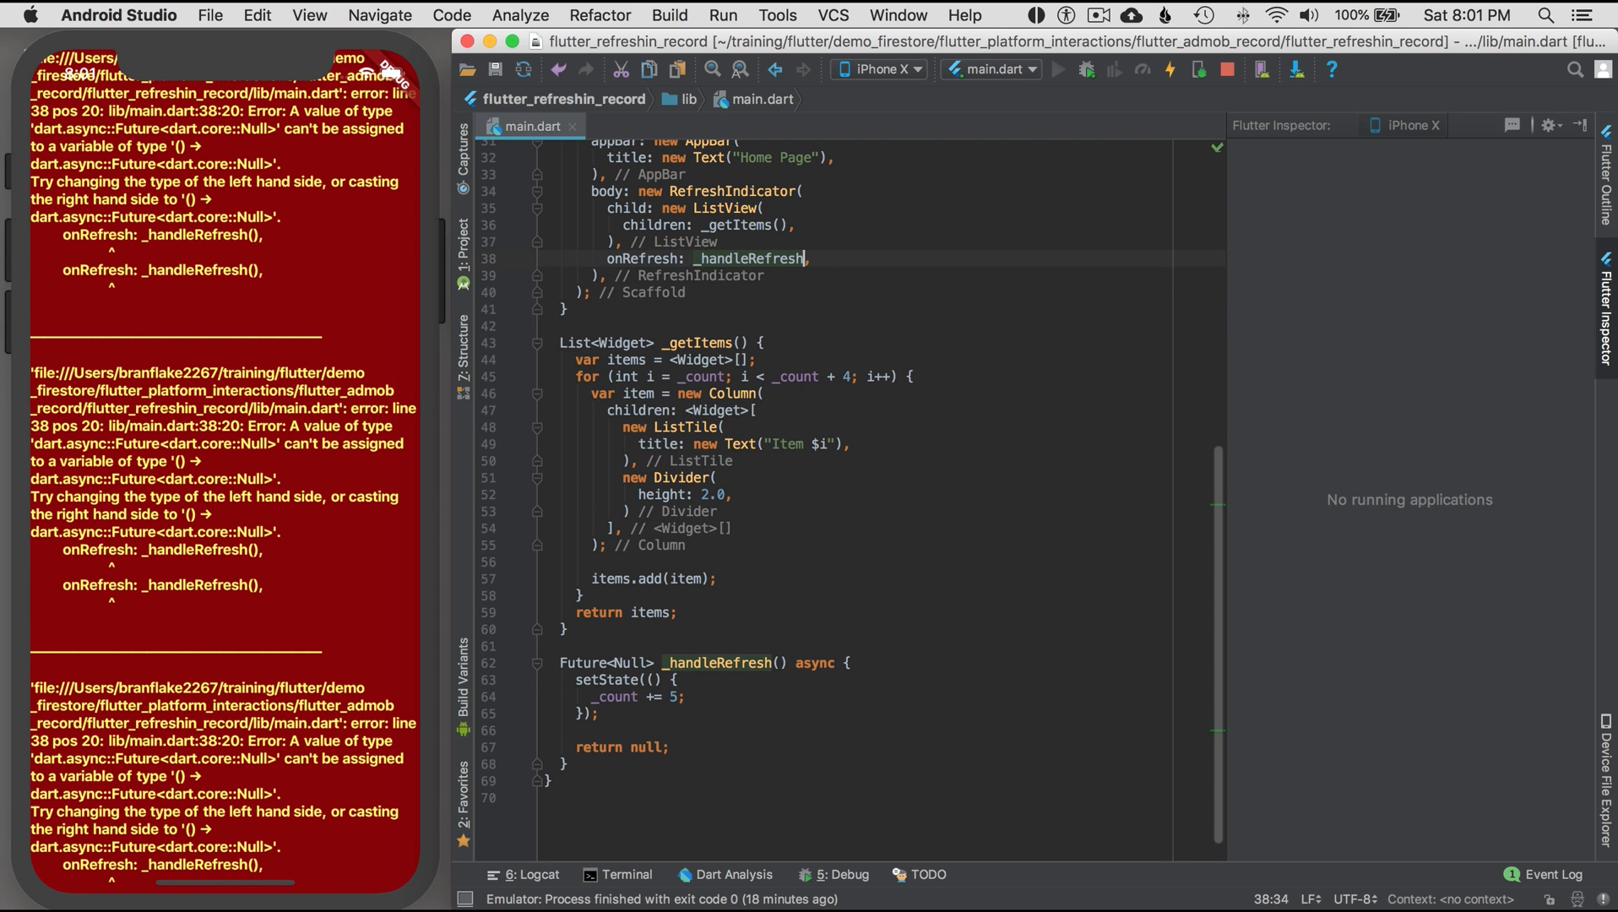
- Pass _handleRefresh to onRefresh as a function reference instead of calling it
click(735, 259)
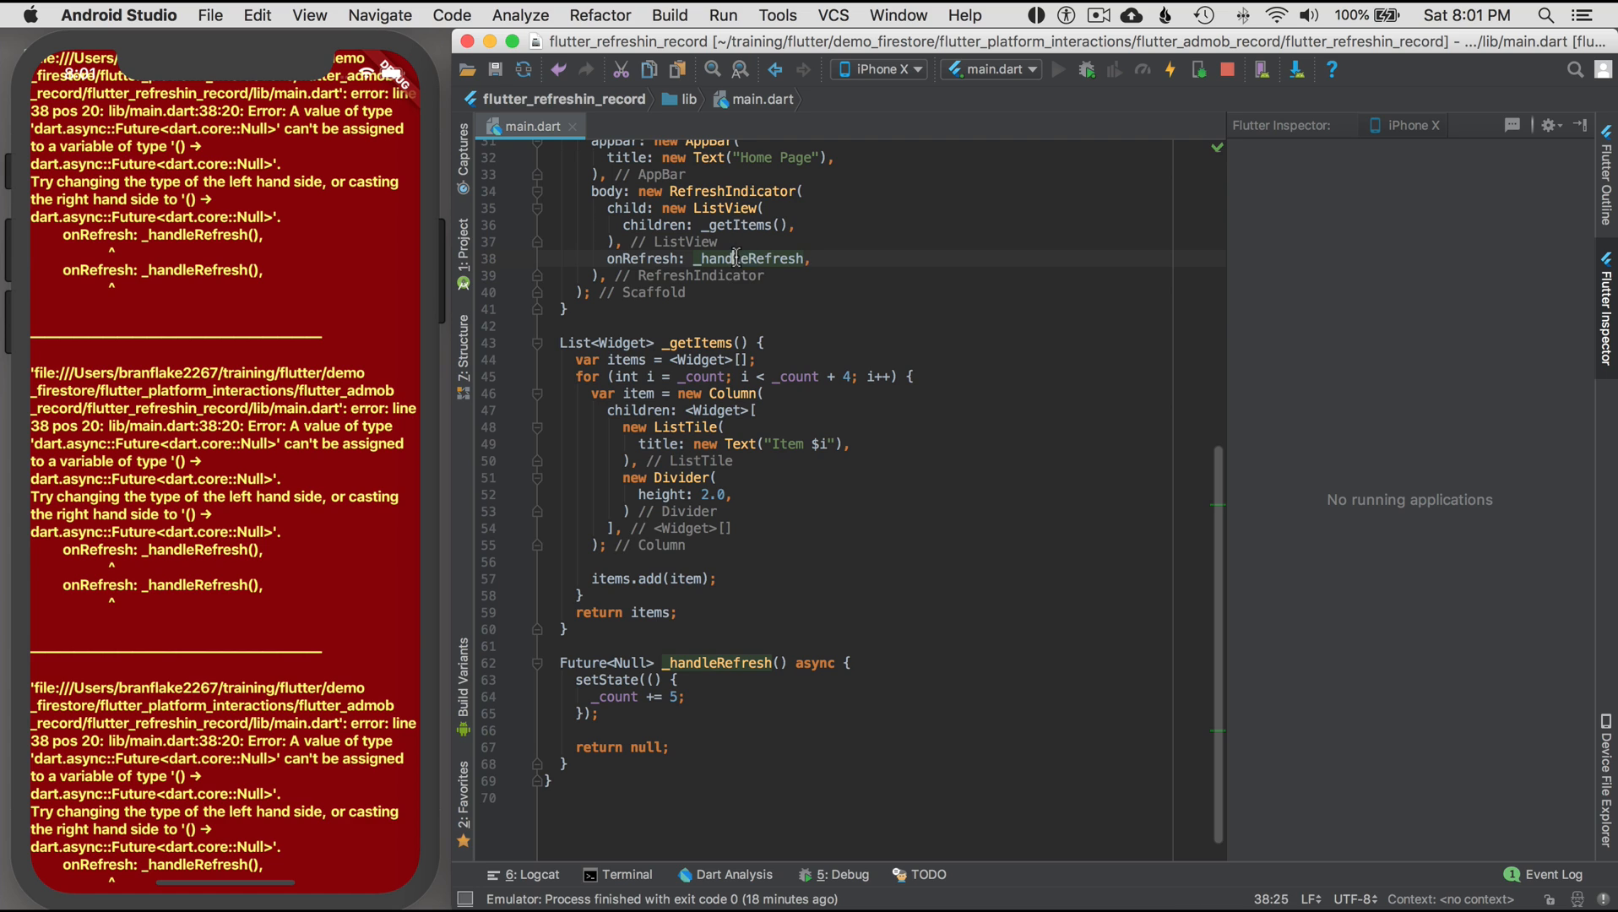
double_click(750, 259)
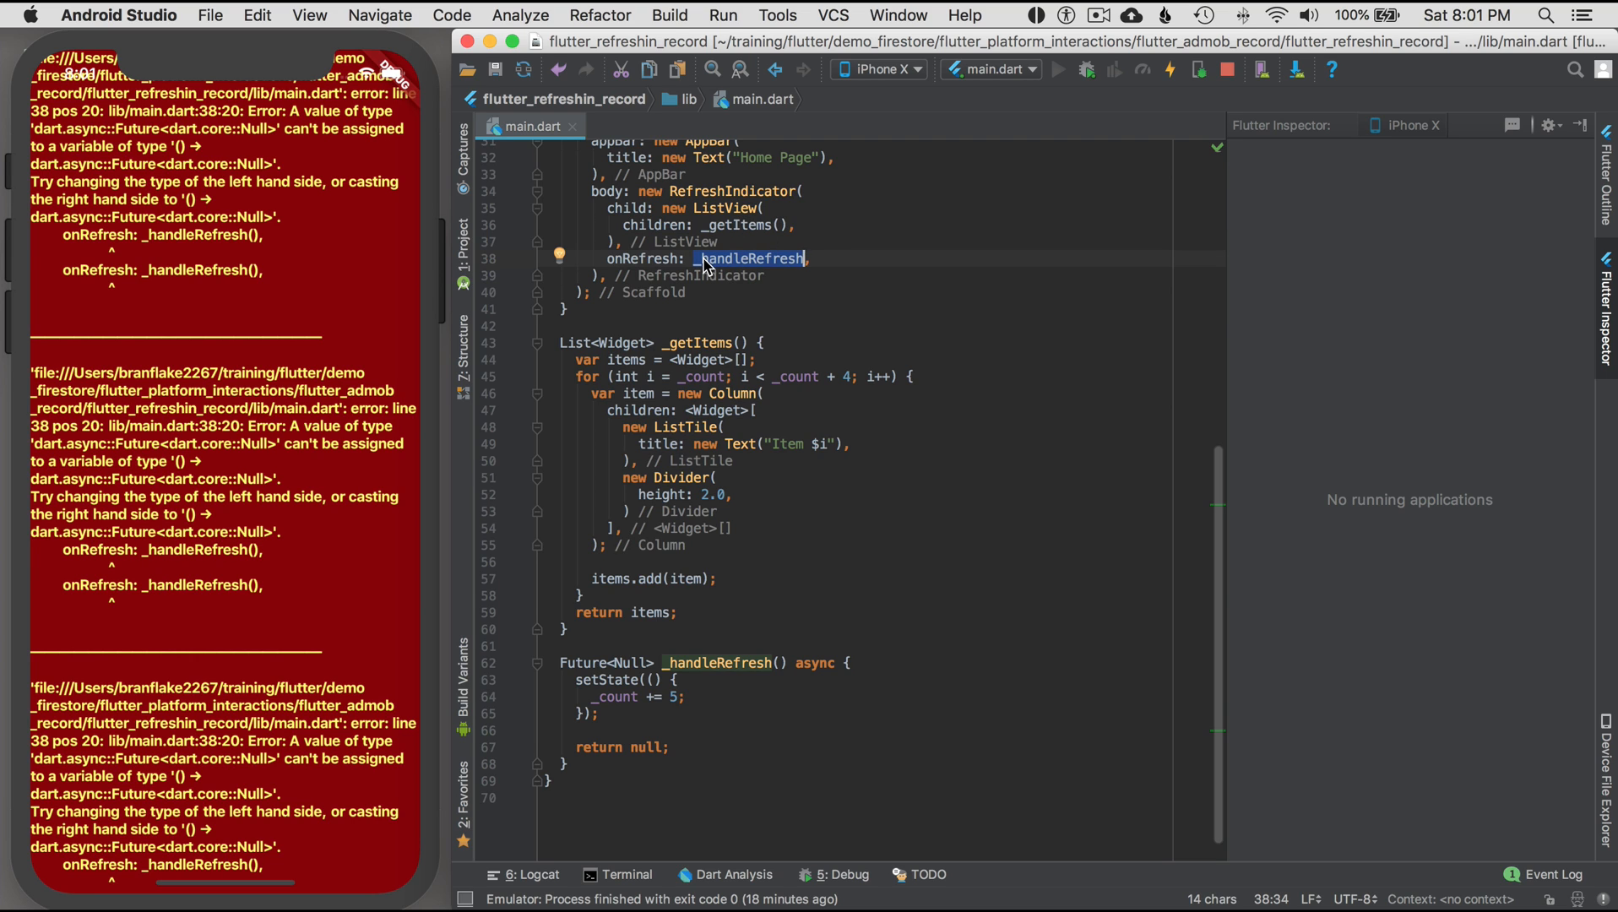
mouse_move(741, 663)
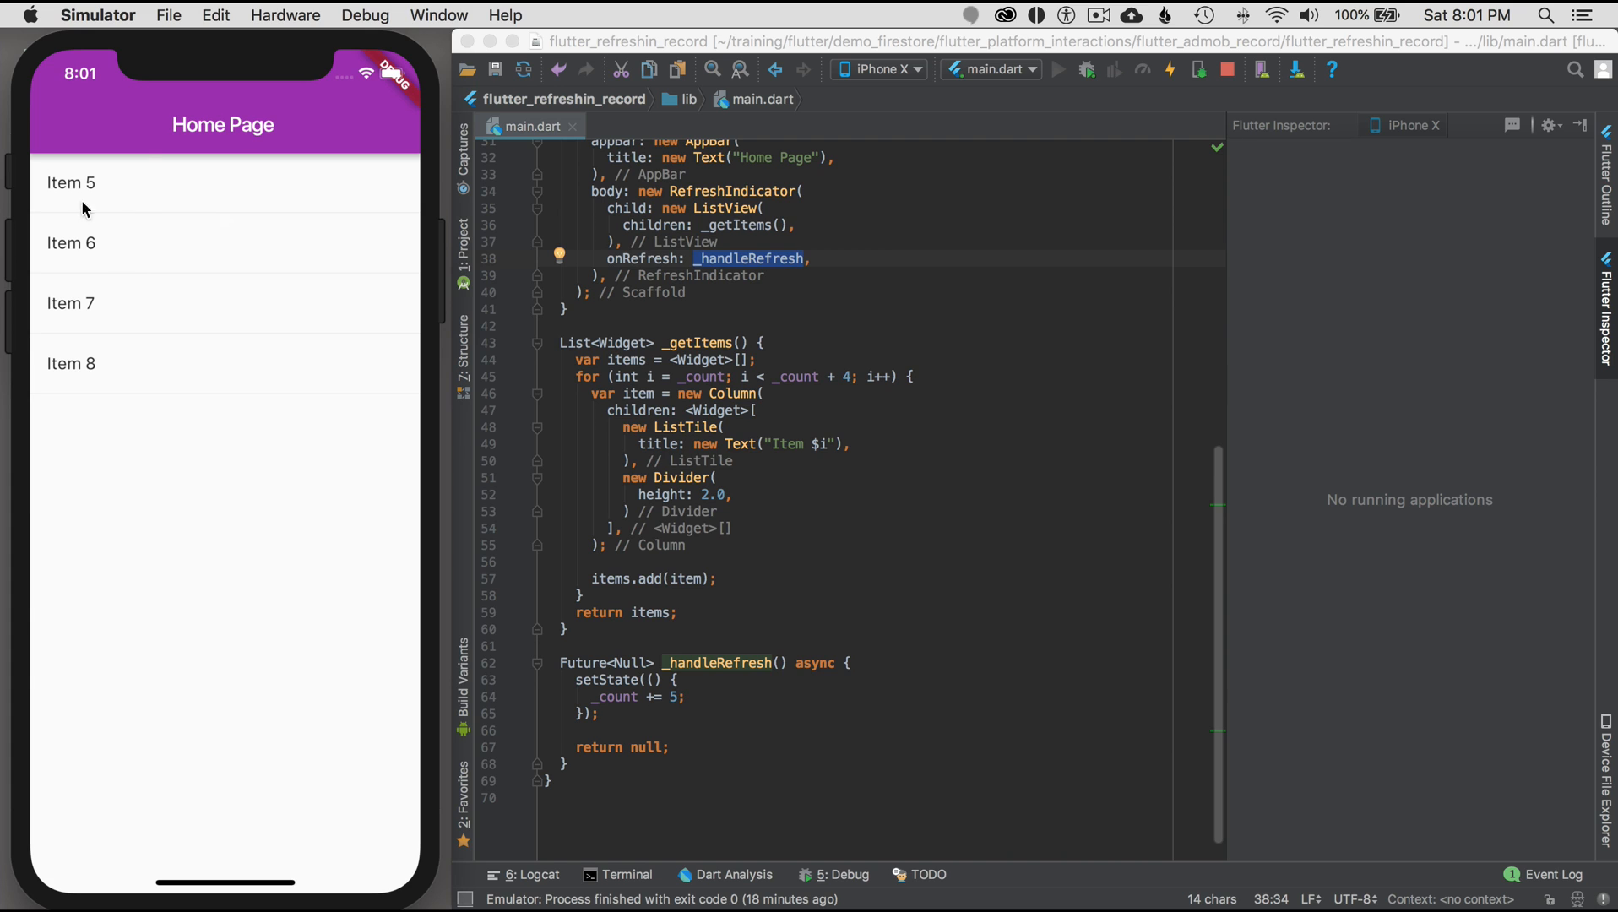
mouse_move(189, 225)
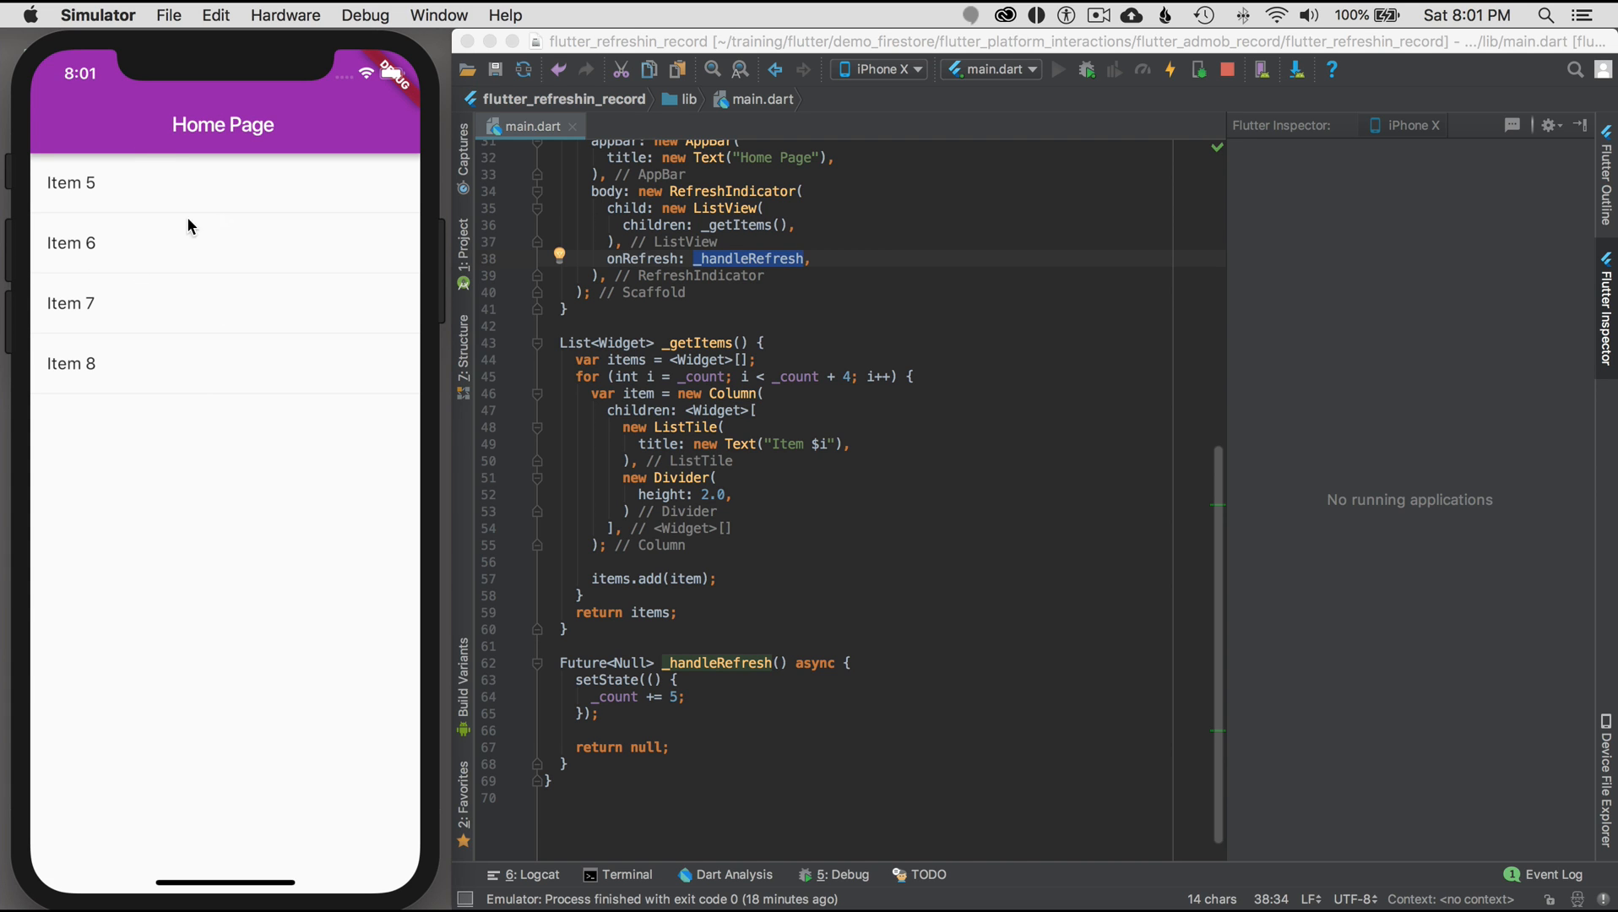
mouse_move(189, 292)
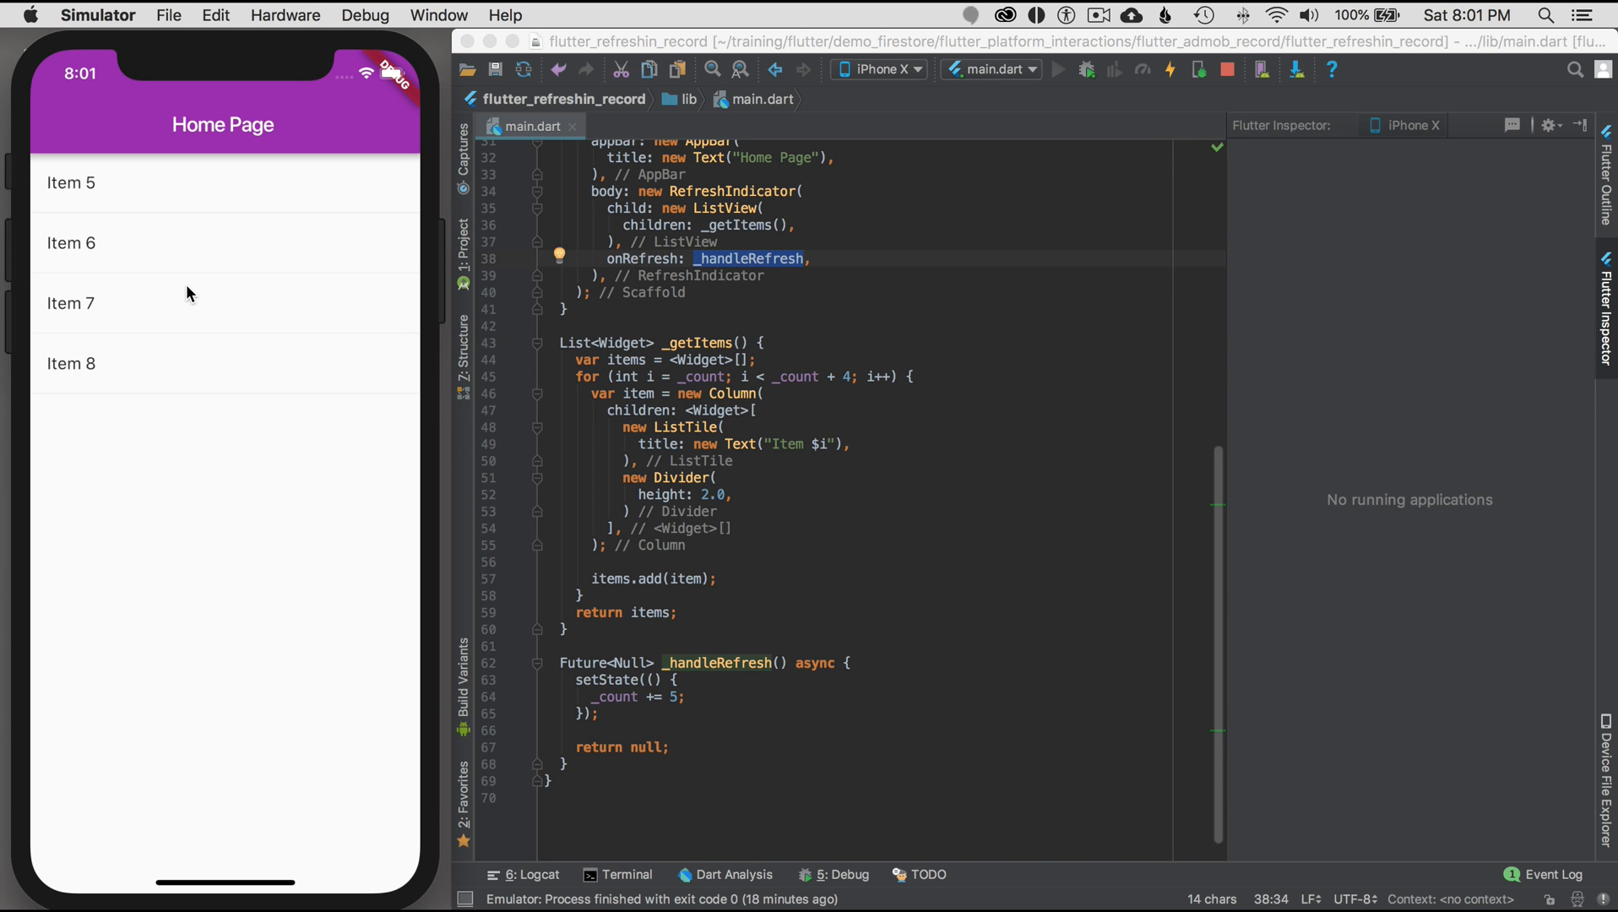
mouse_move(782, 662)
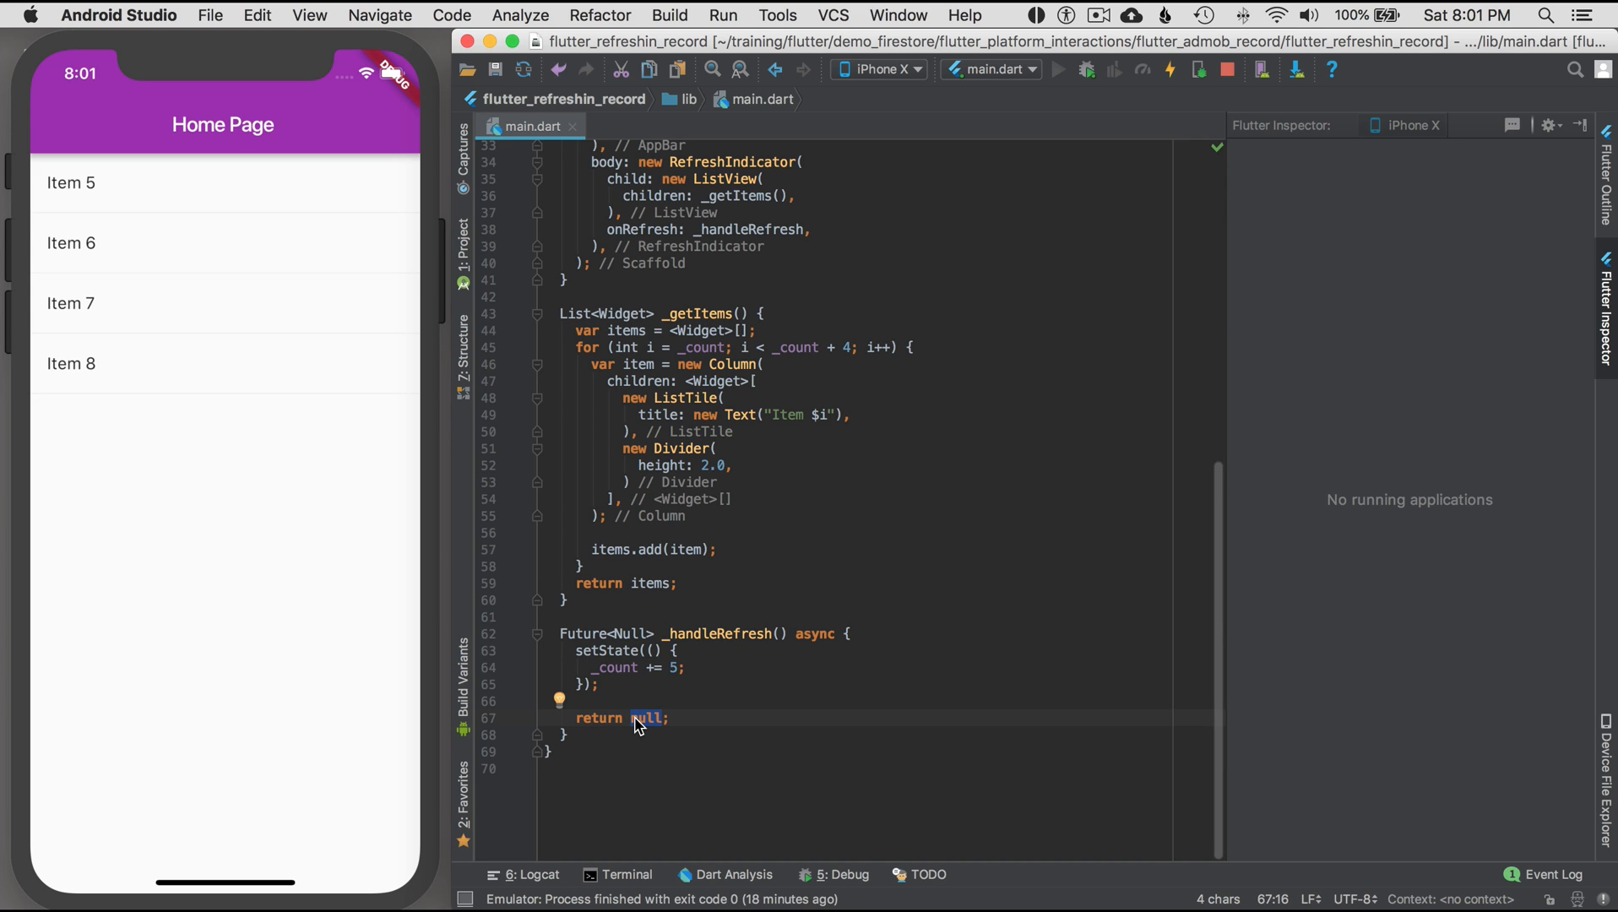
- Insert blank lines between the setState block and return null in _handleRefresh
click(636, 694)
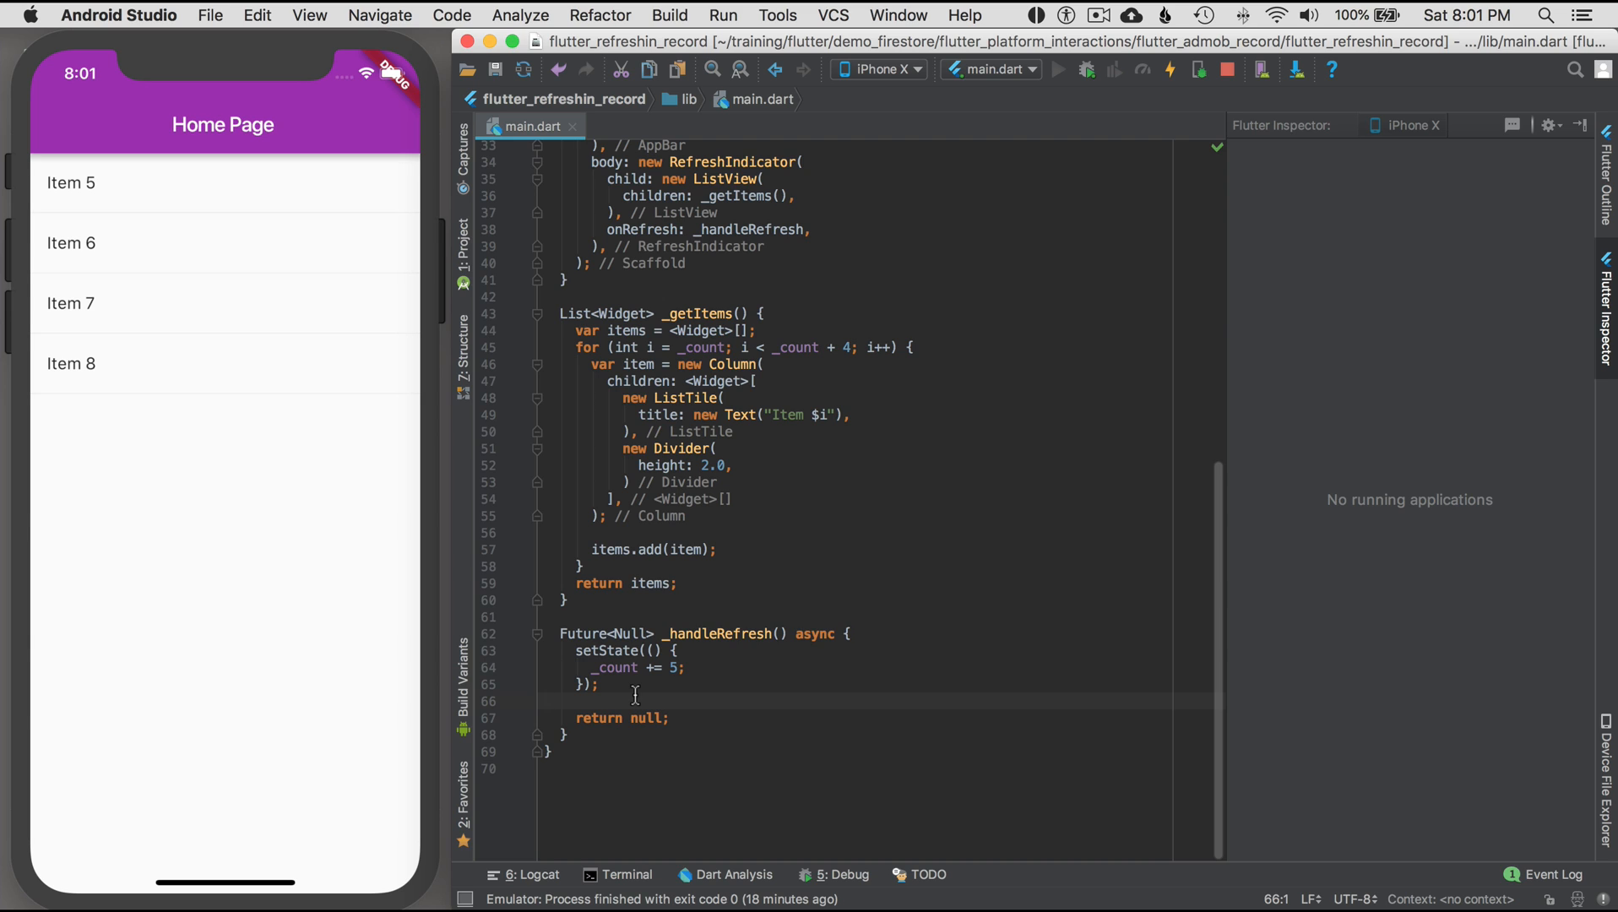
click(596, 684)
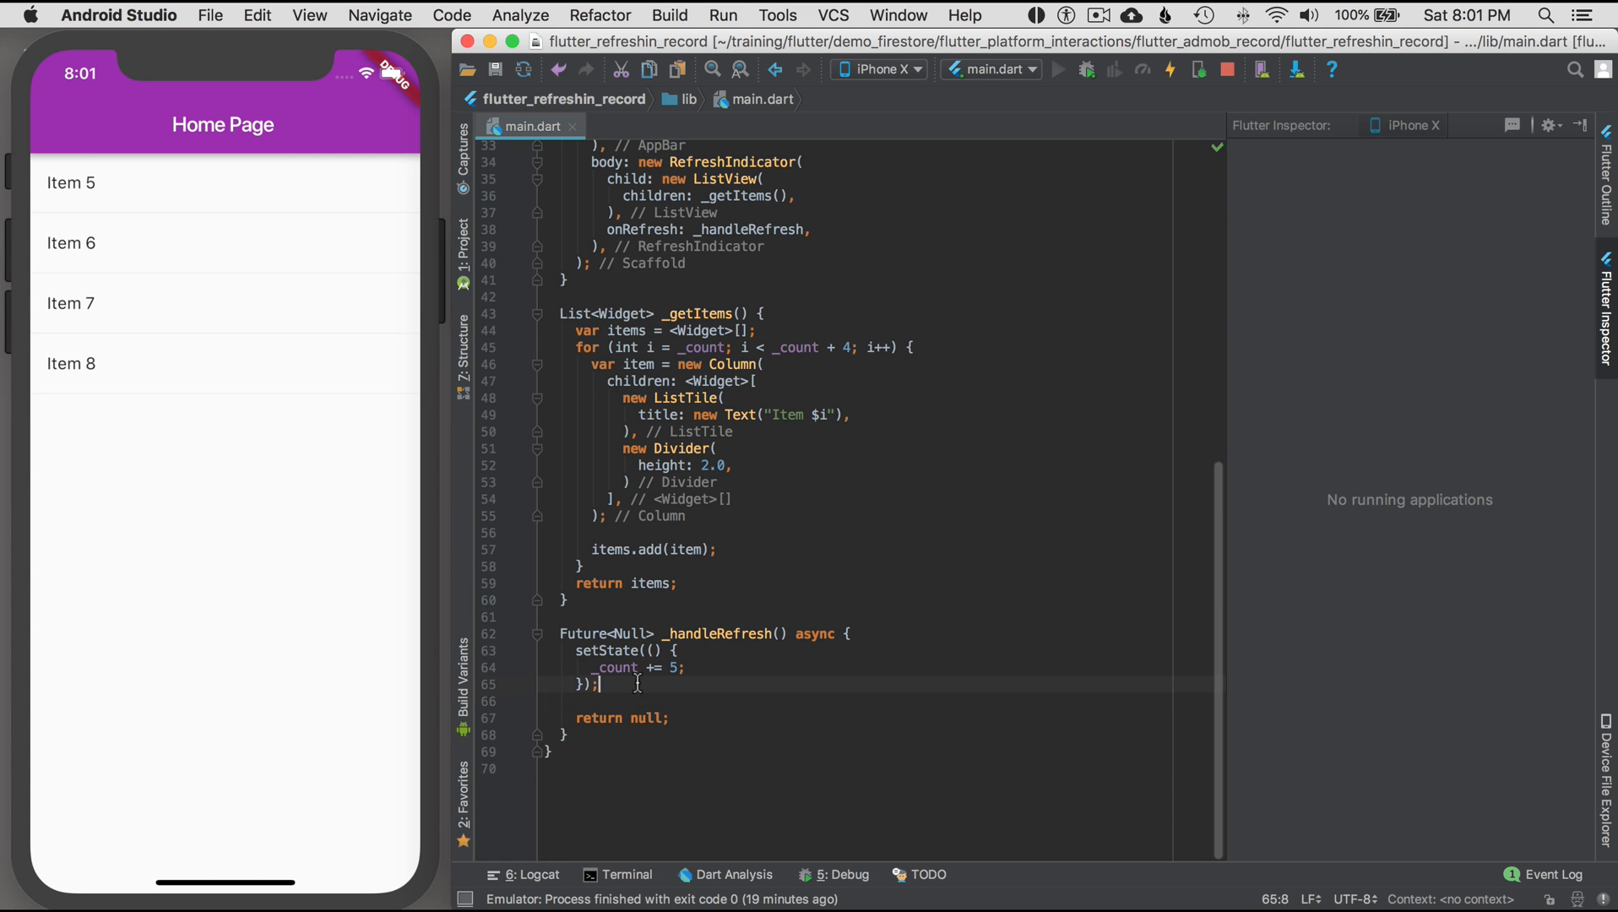
double_click(813, 634)
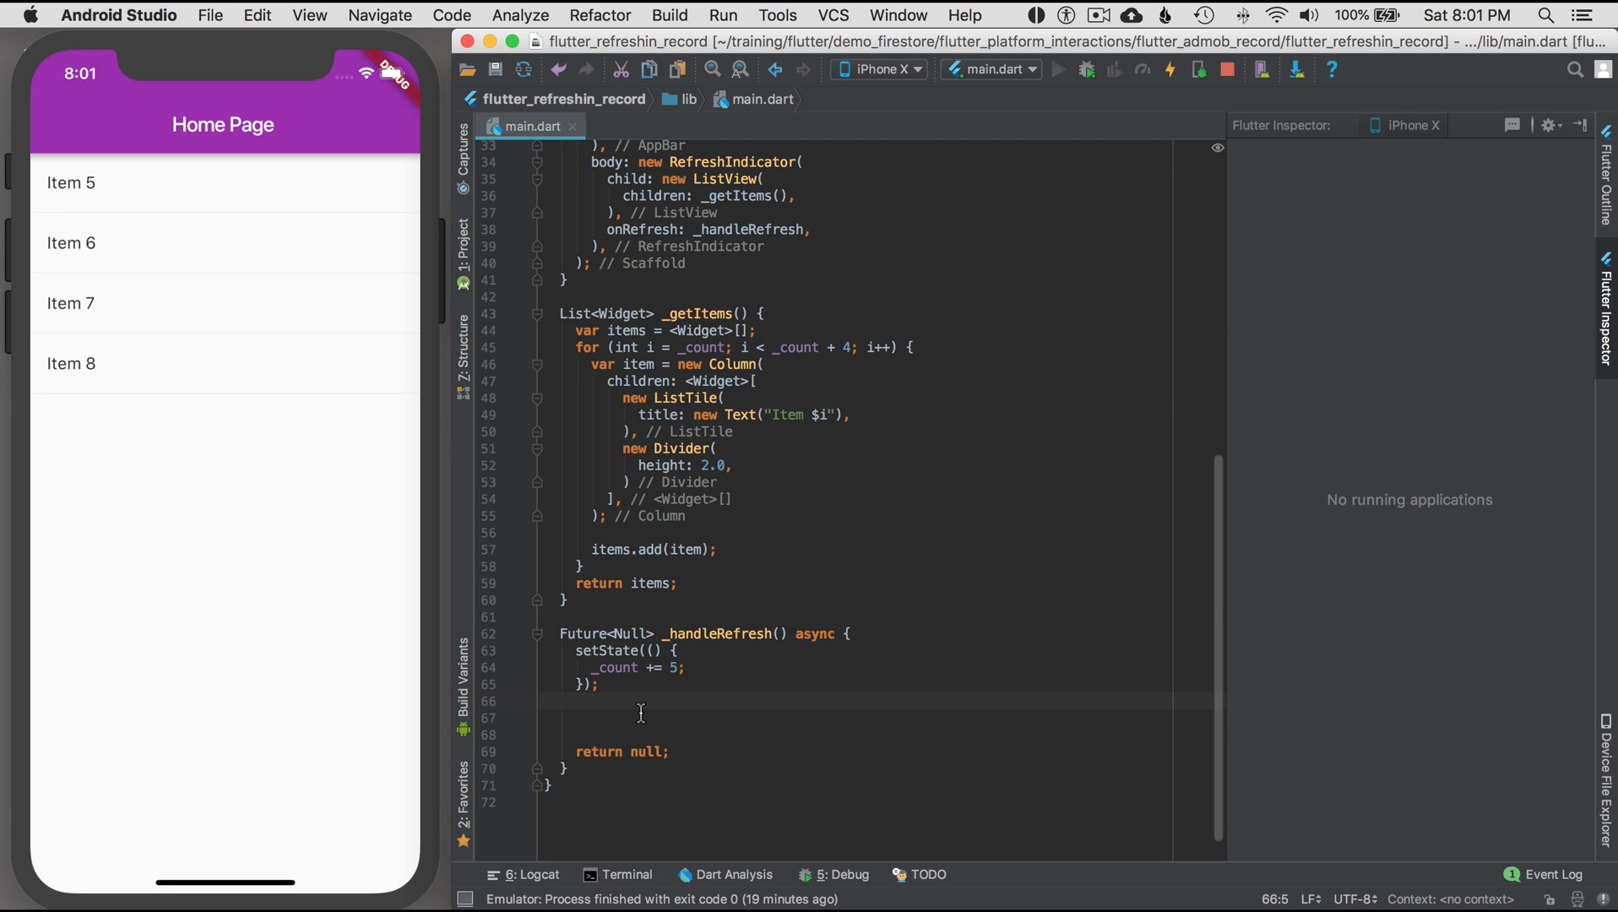
key(enter)
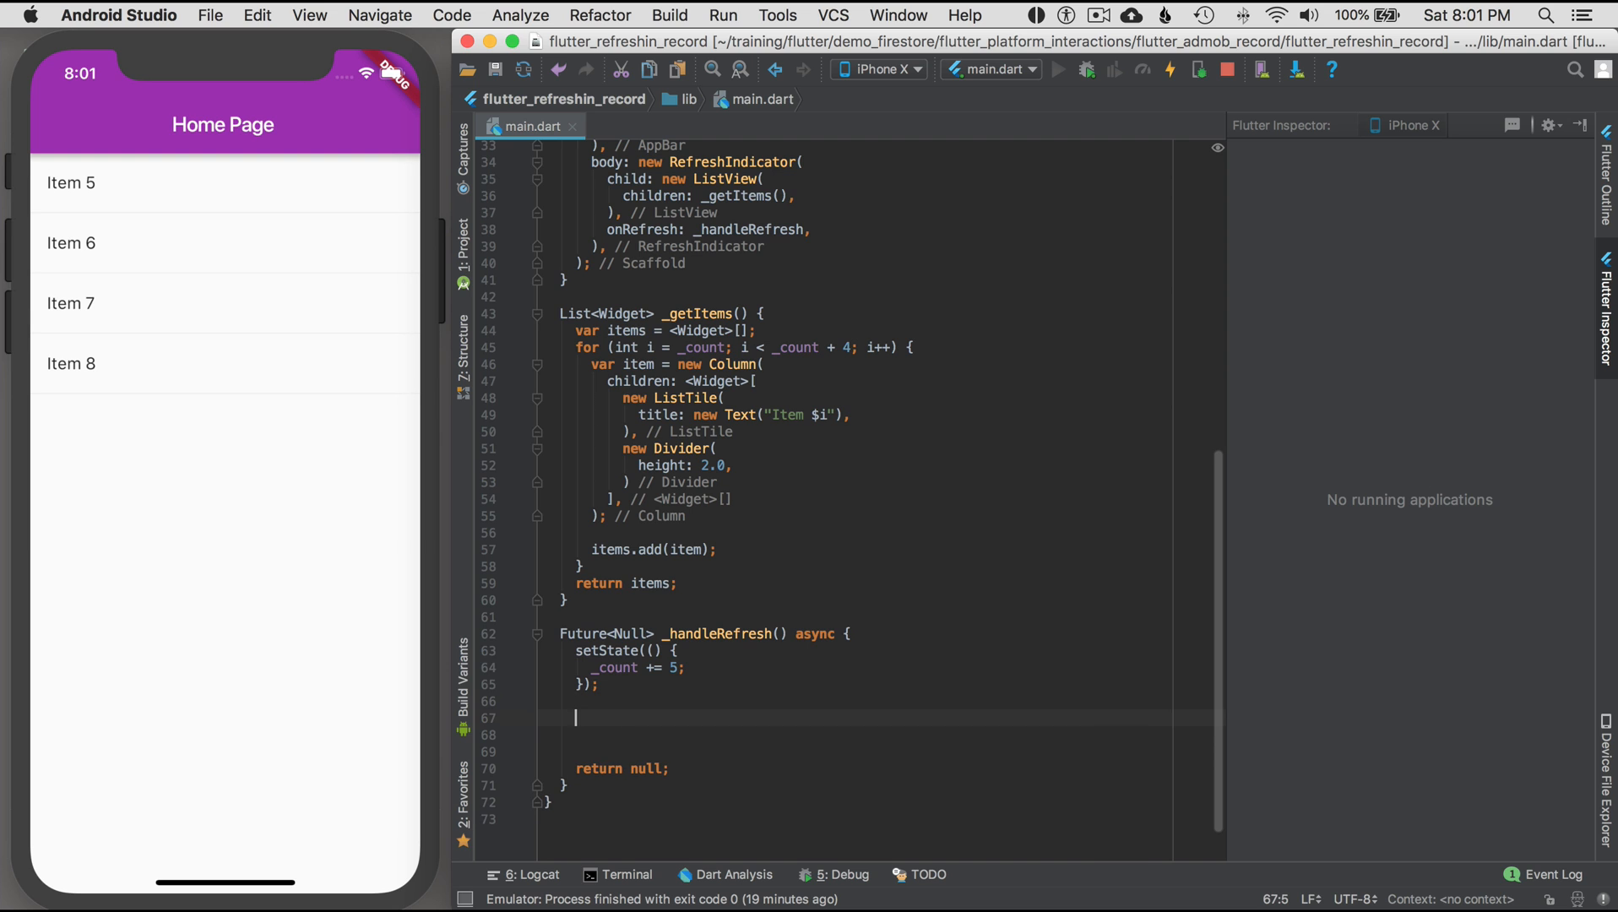
- Declare Completer<Null> completer = new Completer(); inside _handleRefresh
text(Completer<Null>)
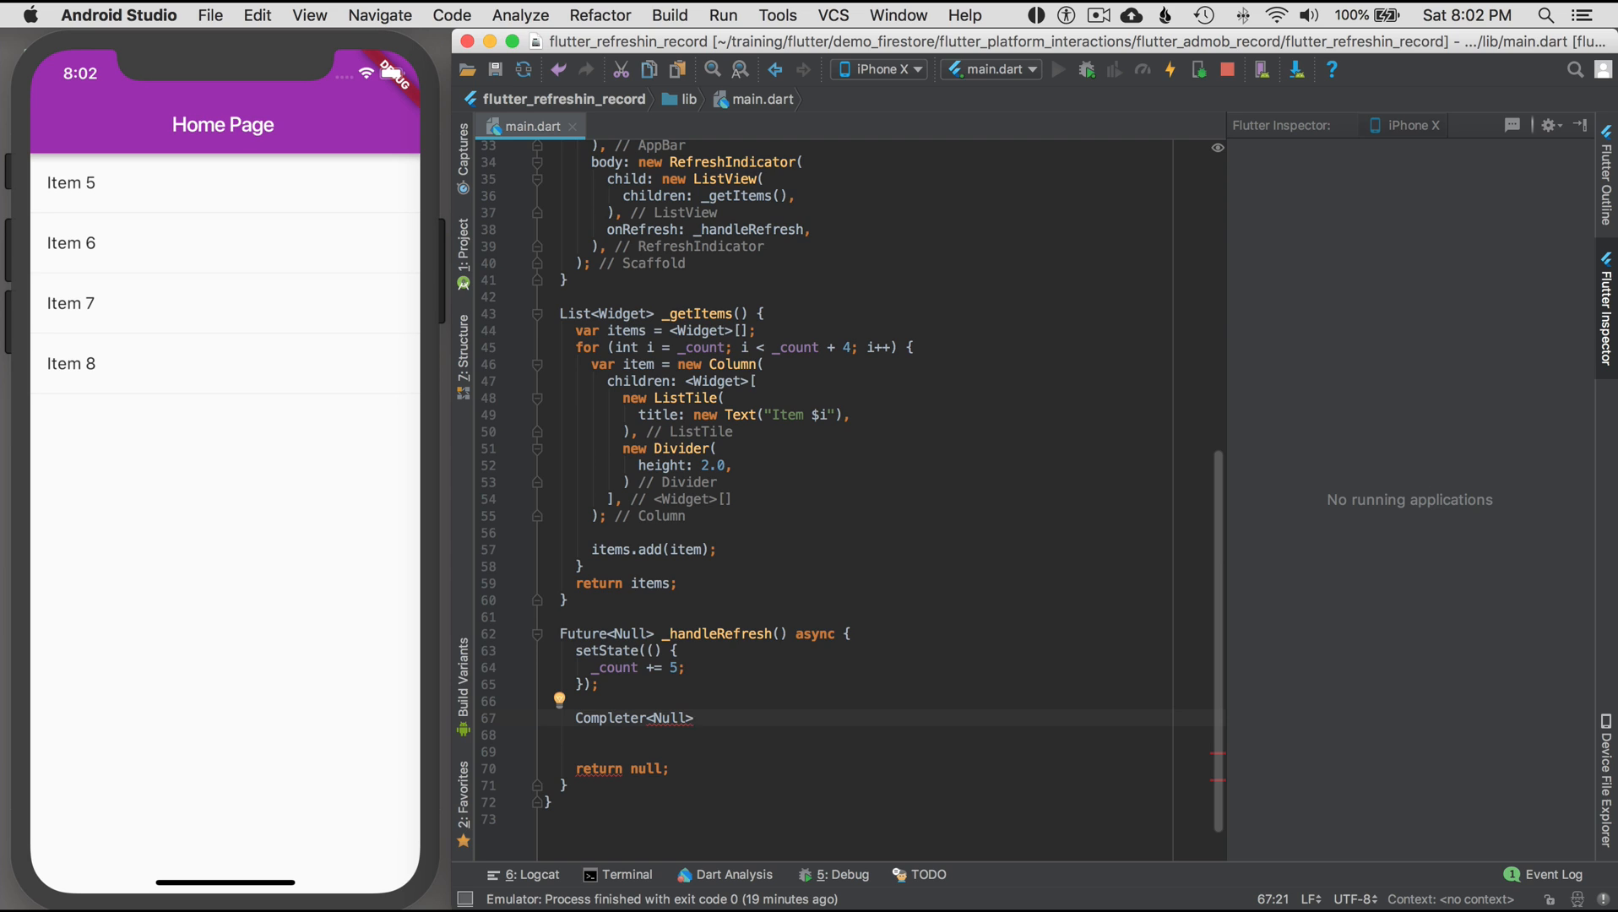
double_click(814, 633)
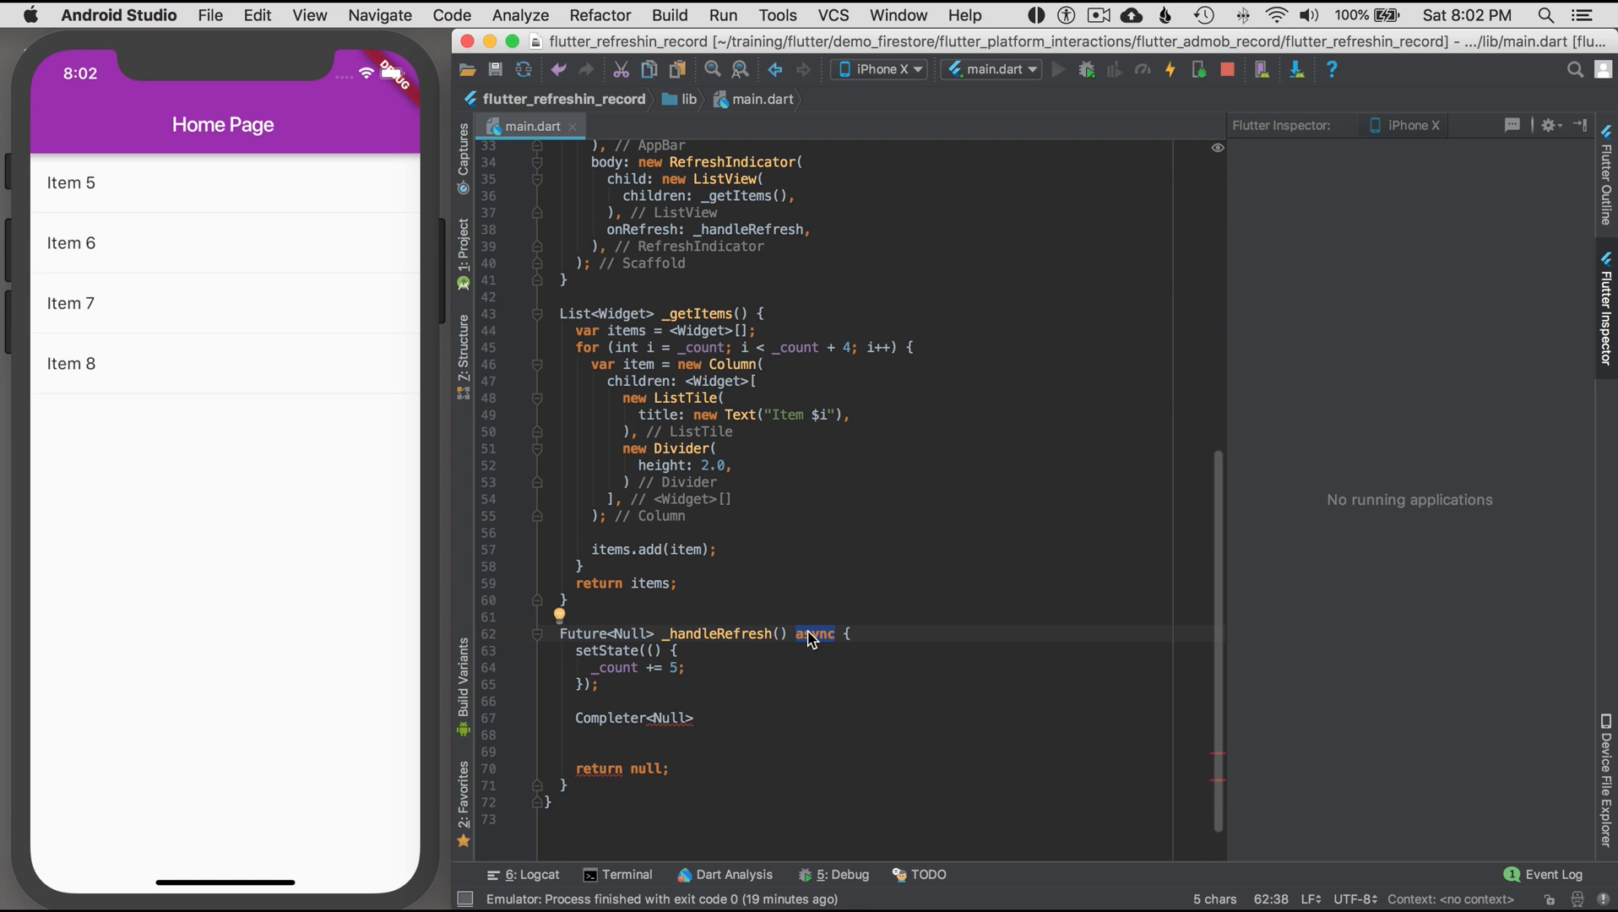
text(completer = new)
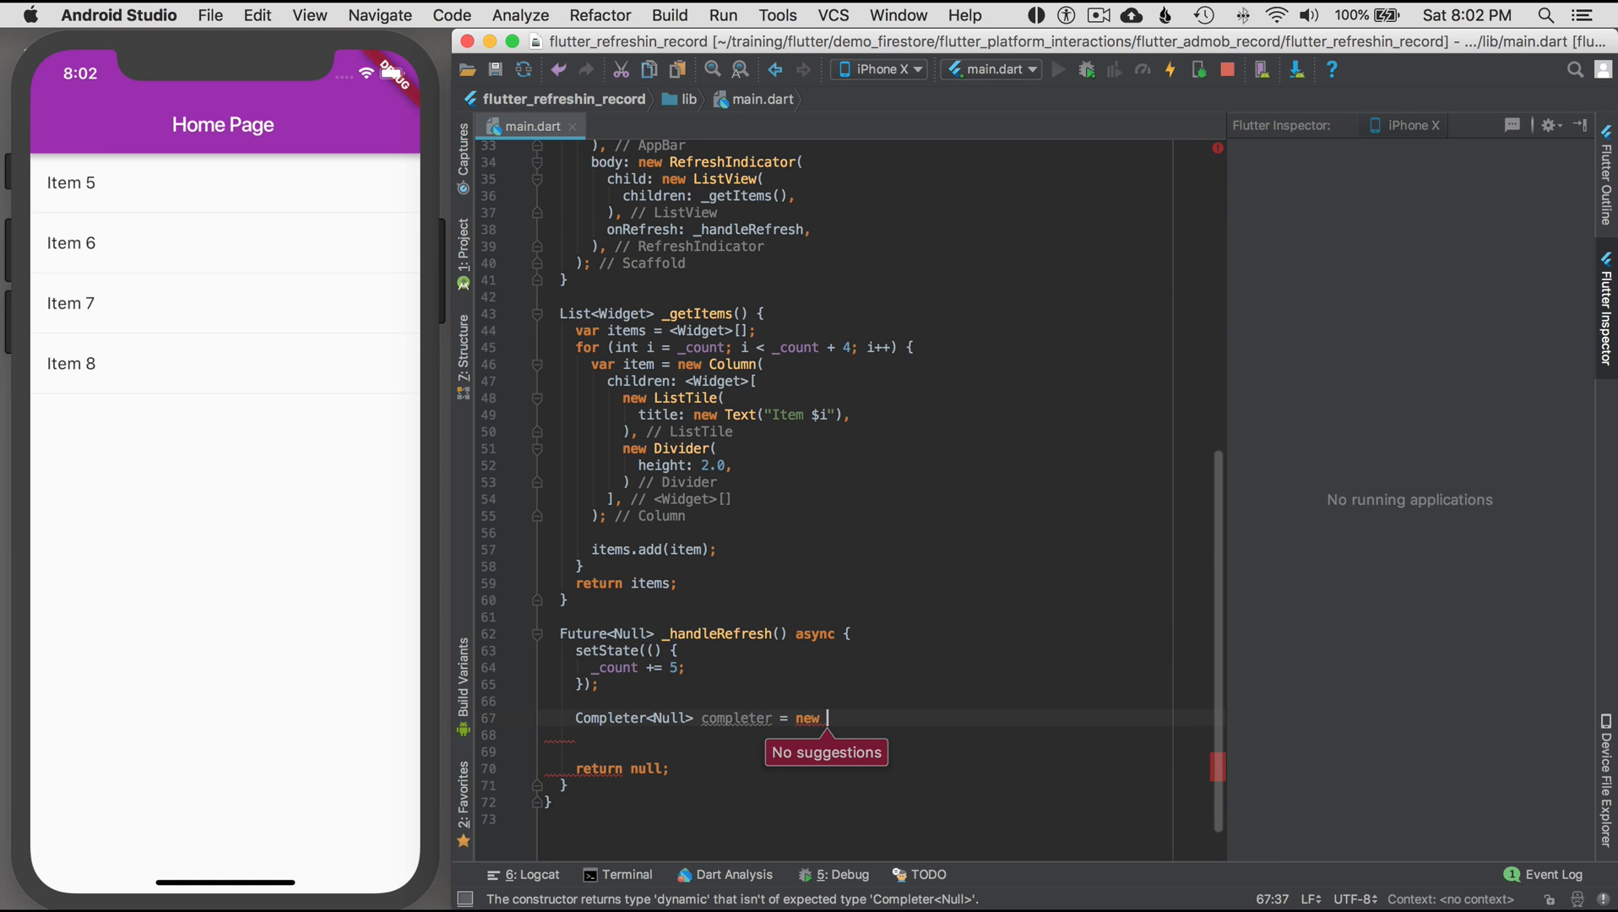
text(Complter)
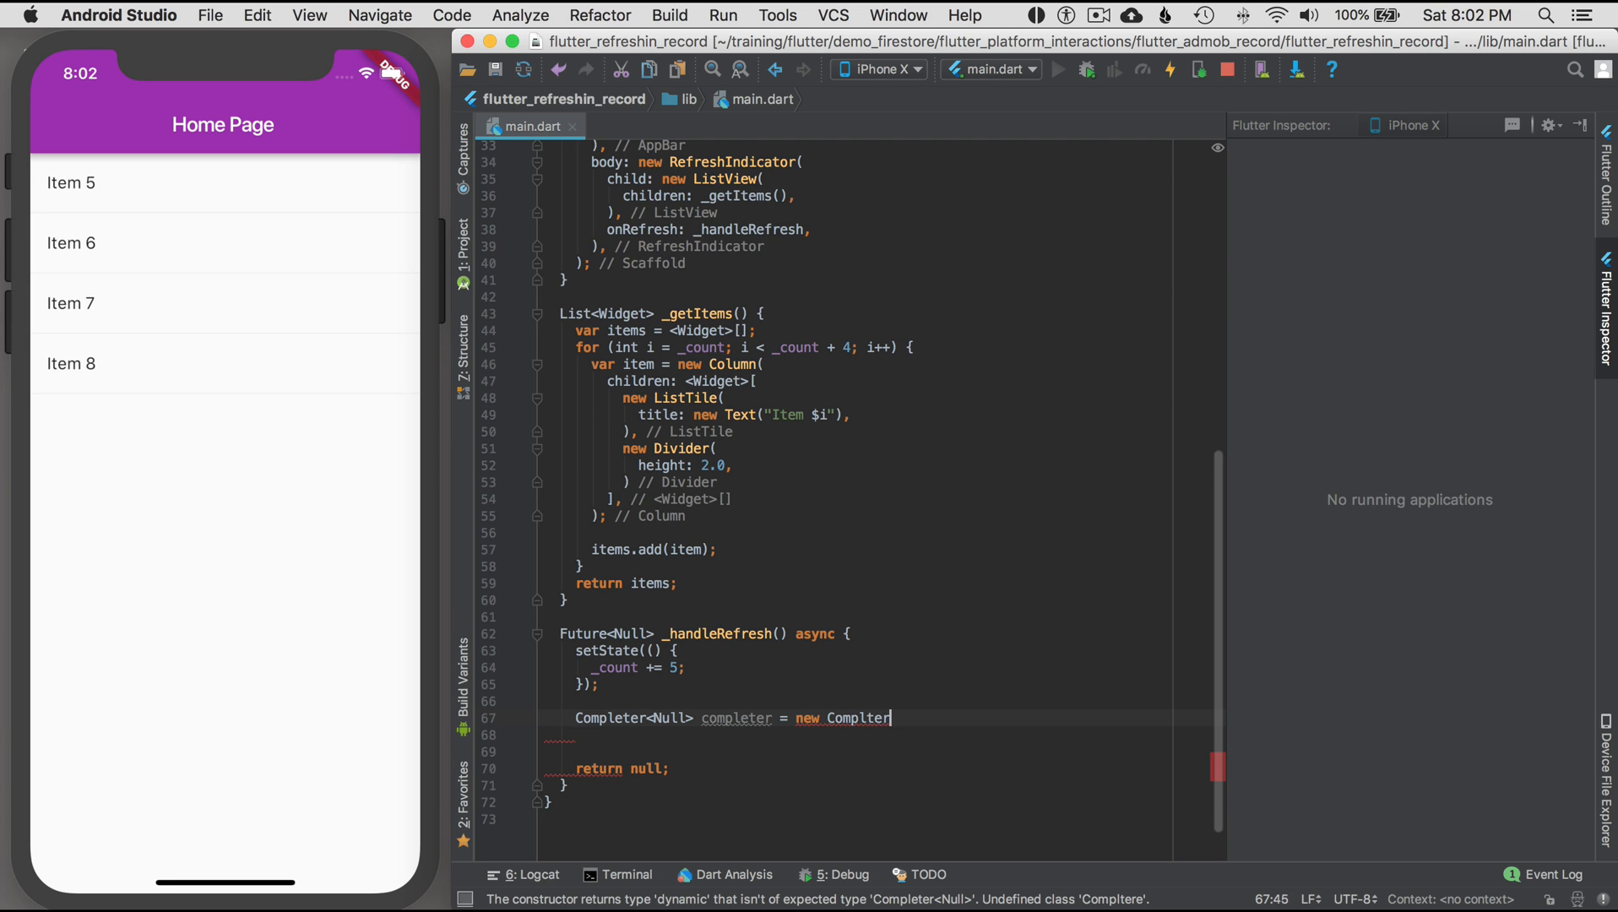
text(er();)
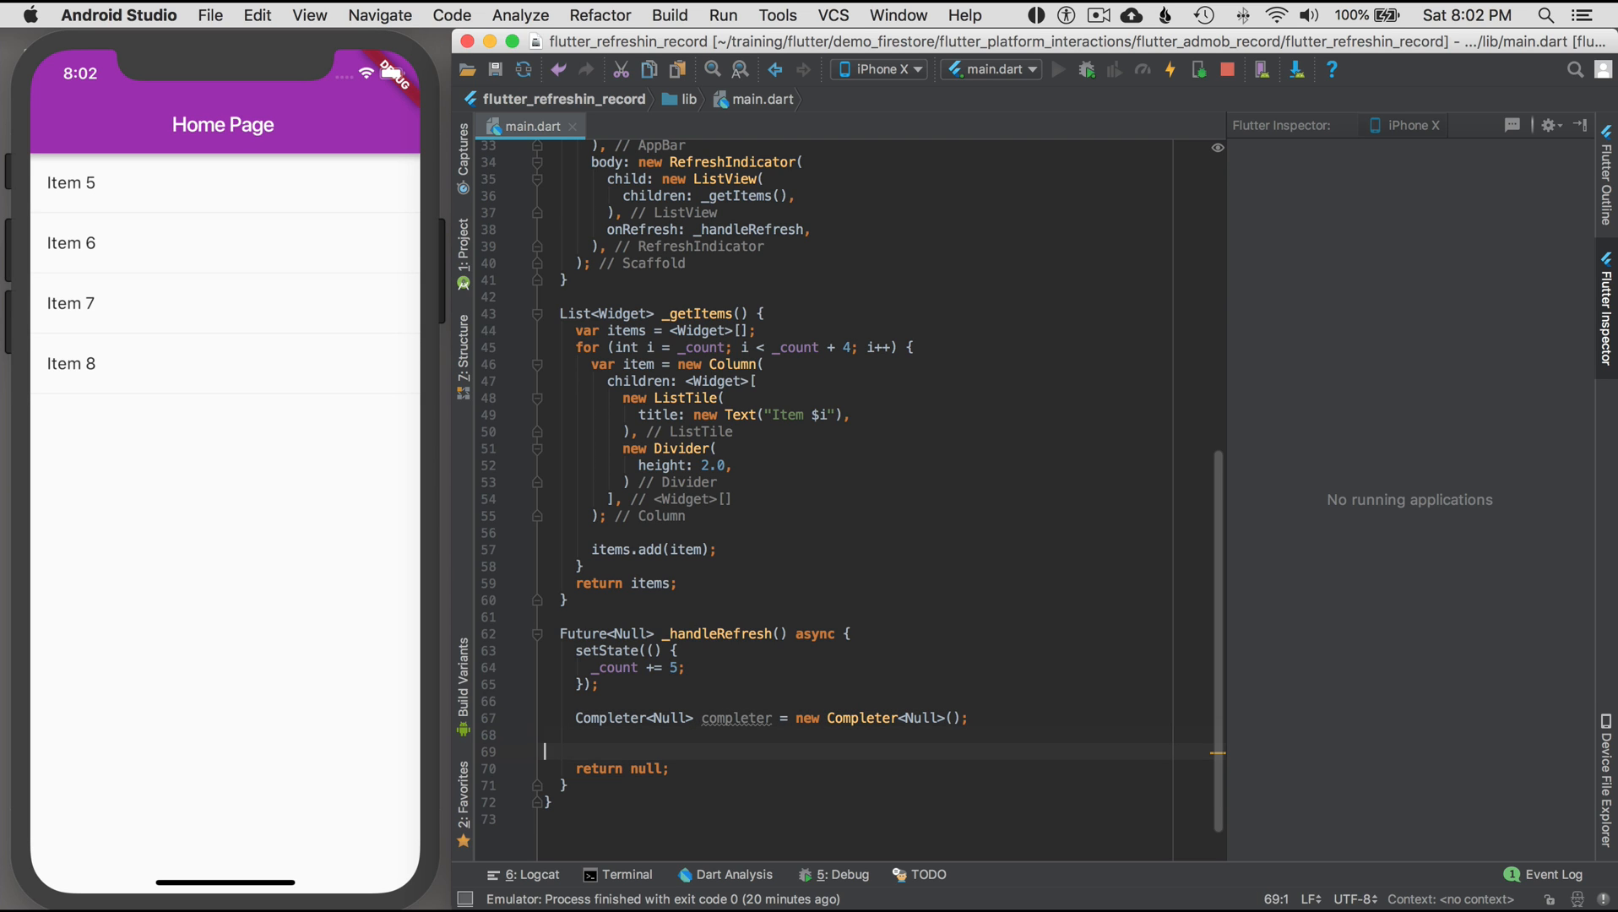
- Return completer.future instead of null and start a call on completer
double_click(646, 769)
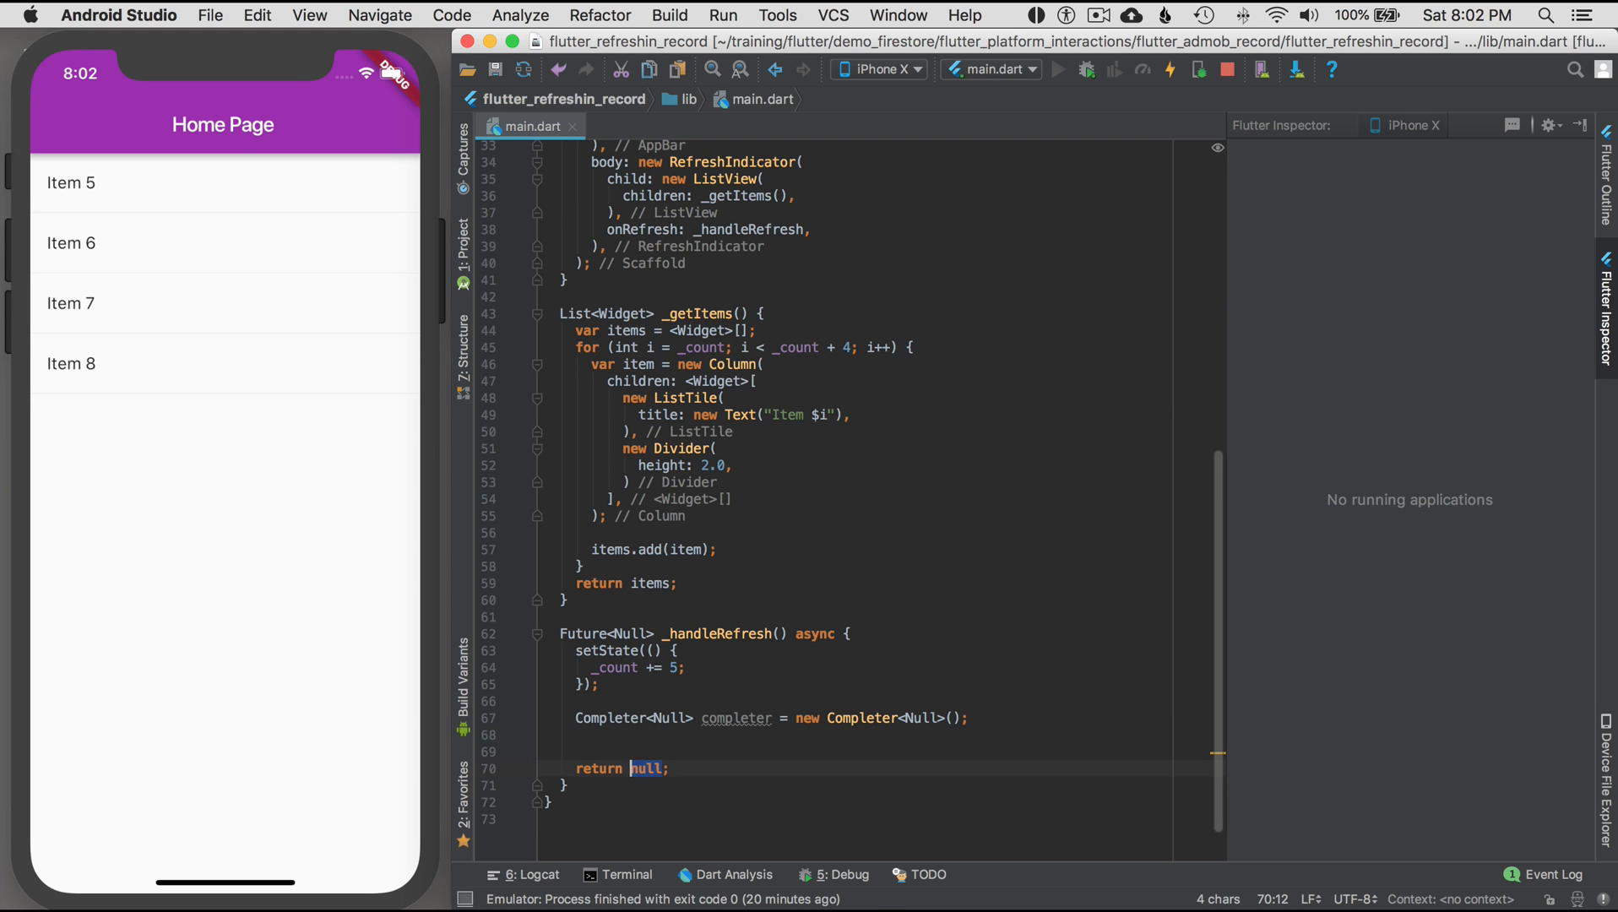
text(completer.fu)
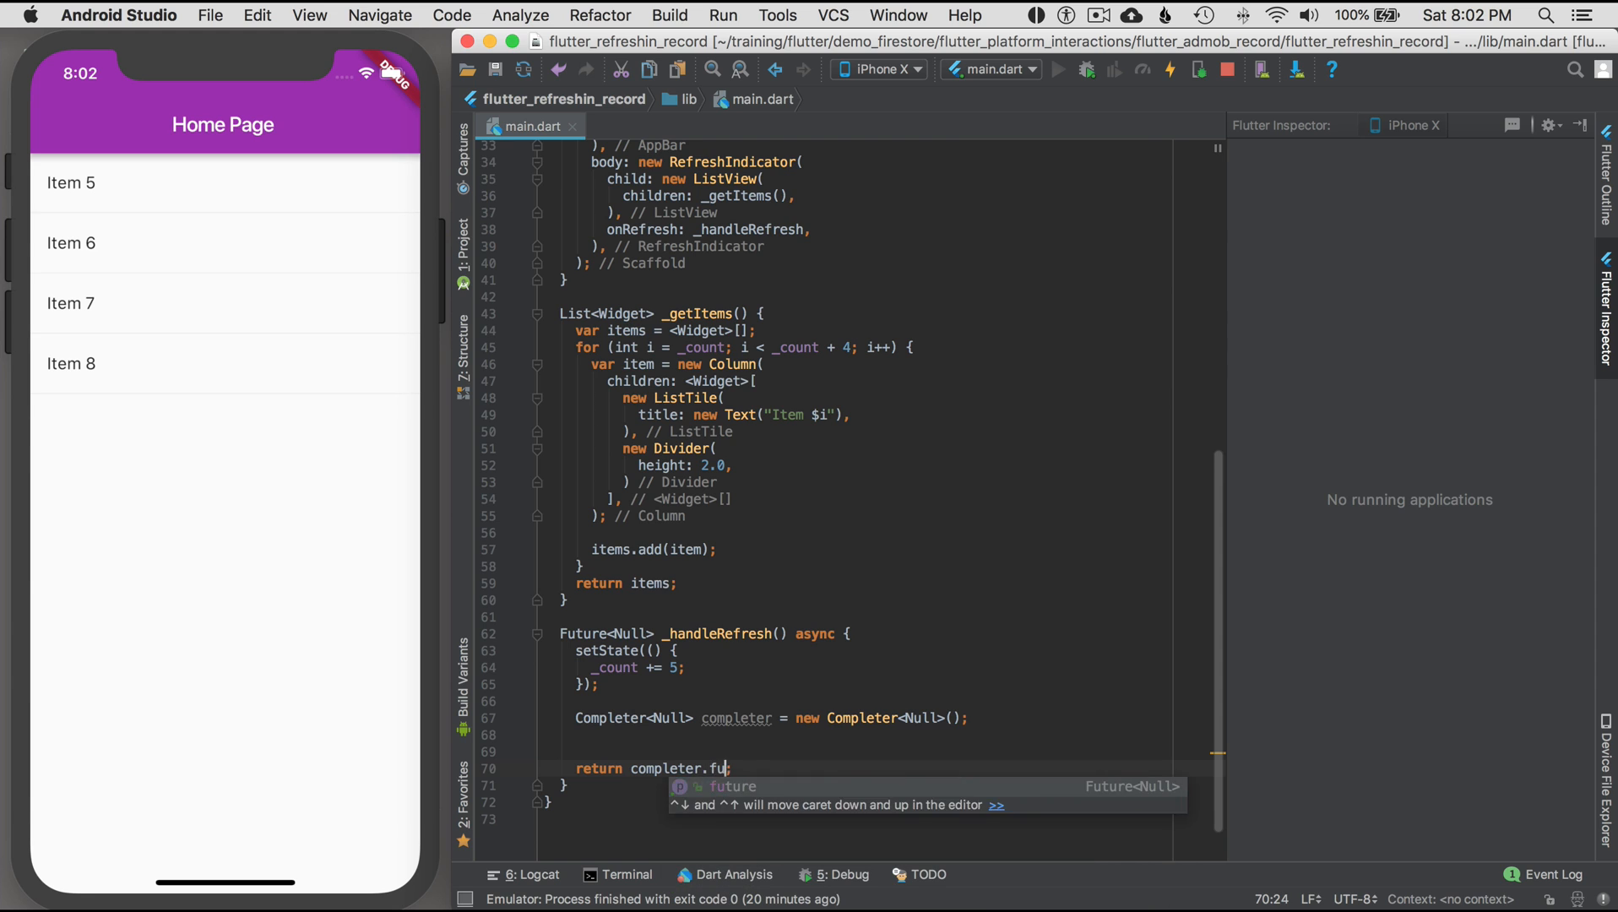
double_click(736, 718)
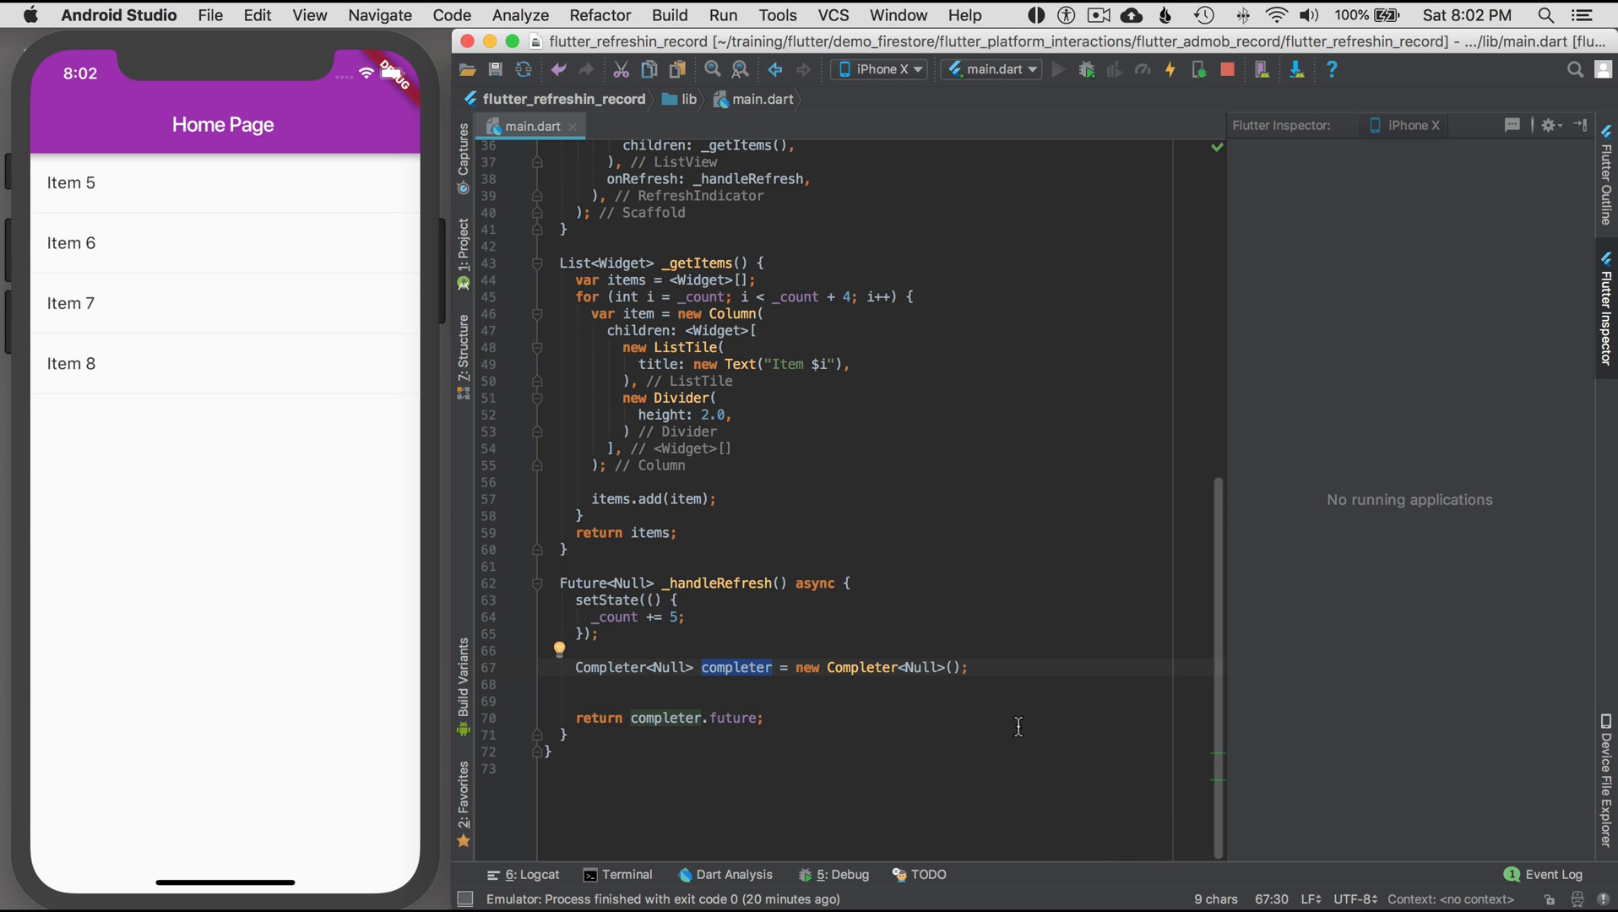
mouse_move(701, 701)
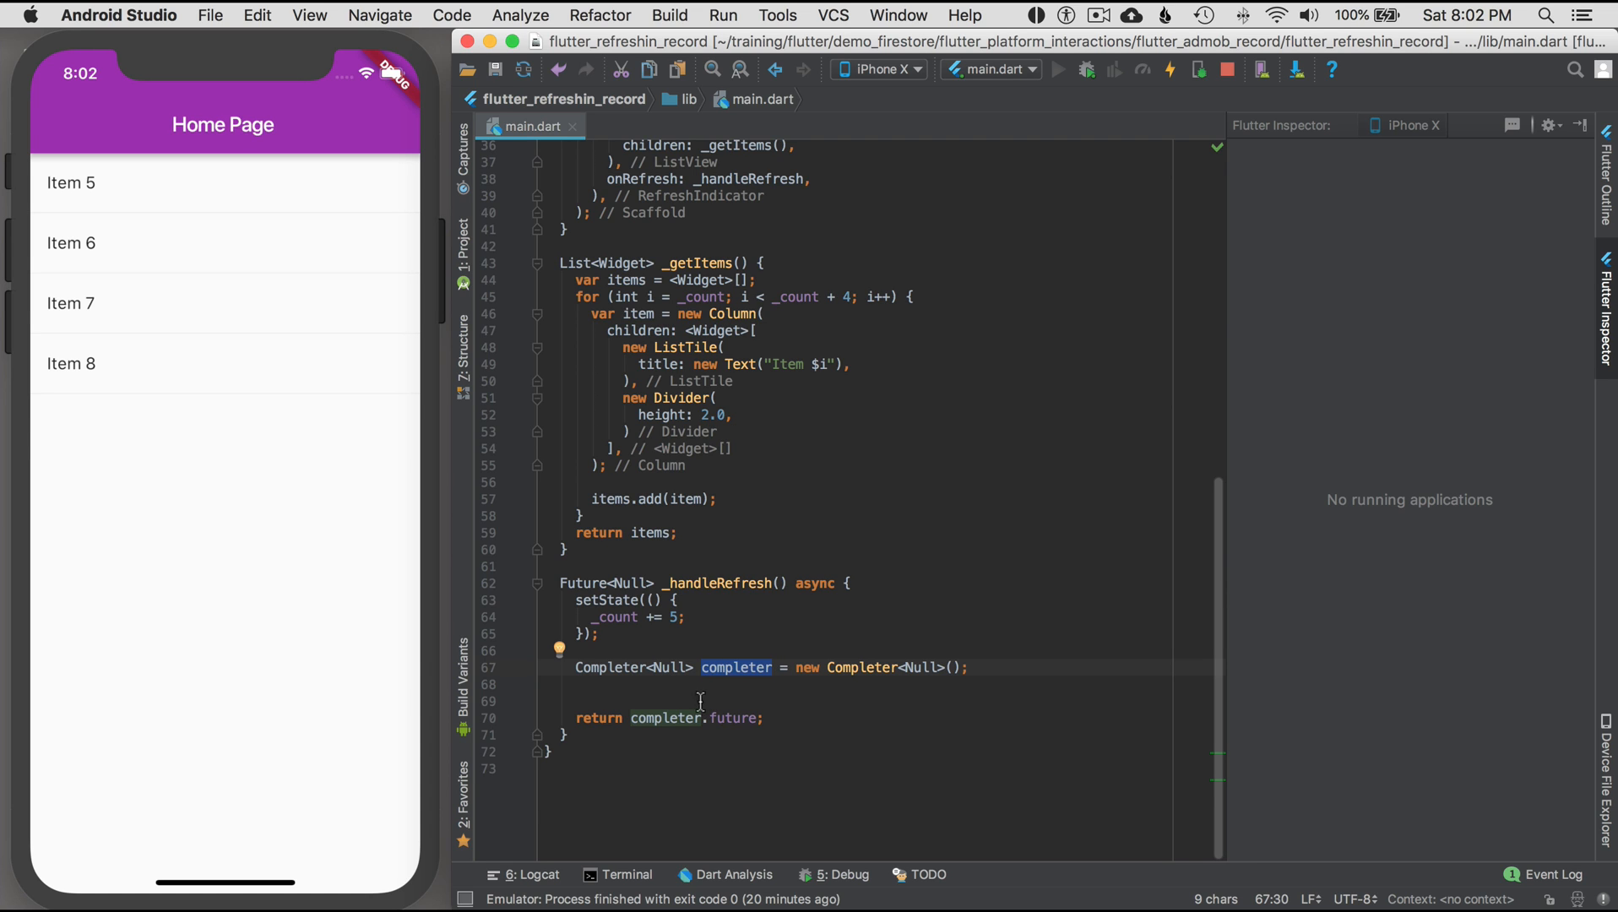
mouse_move(964, 677)
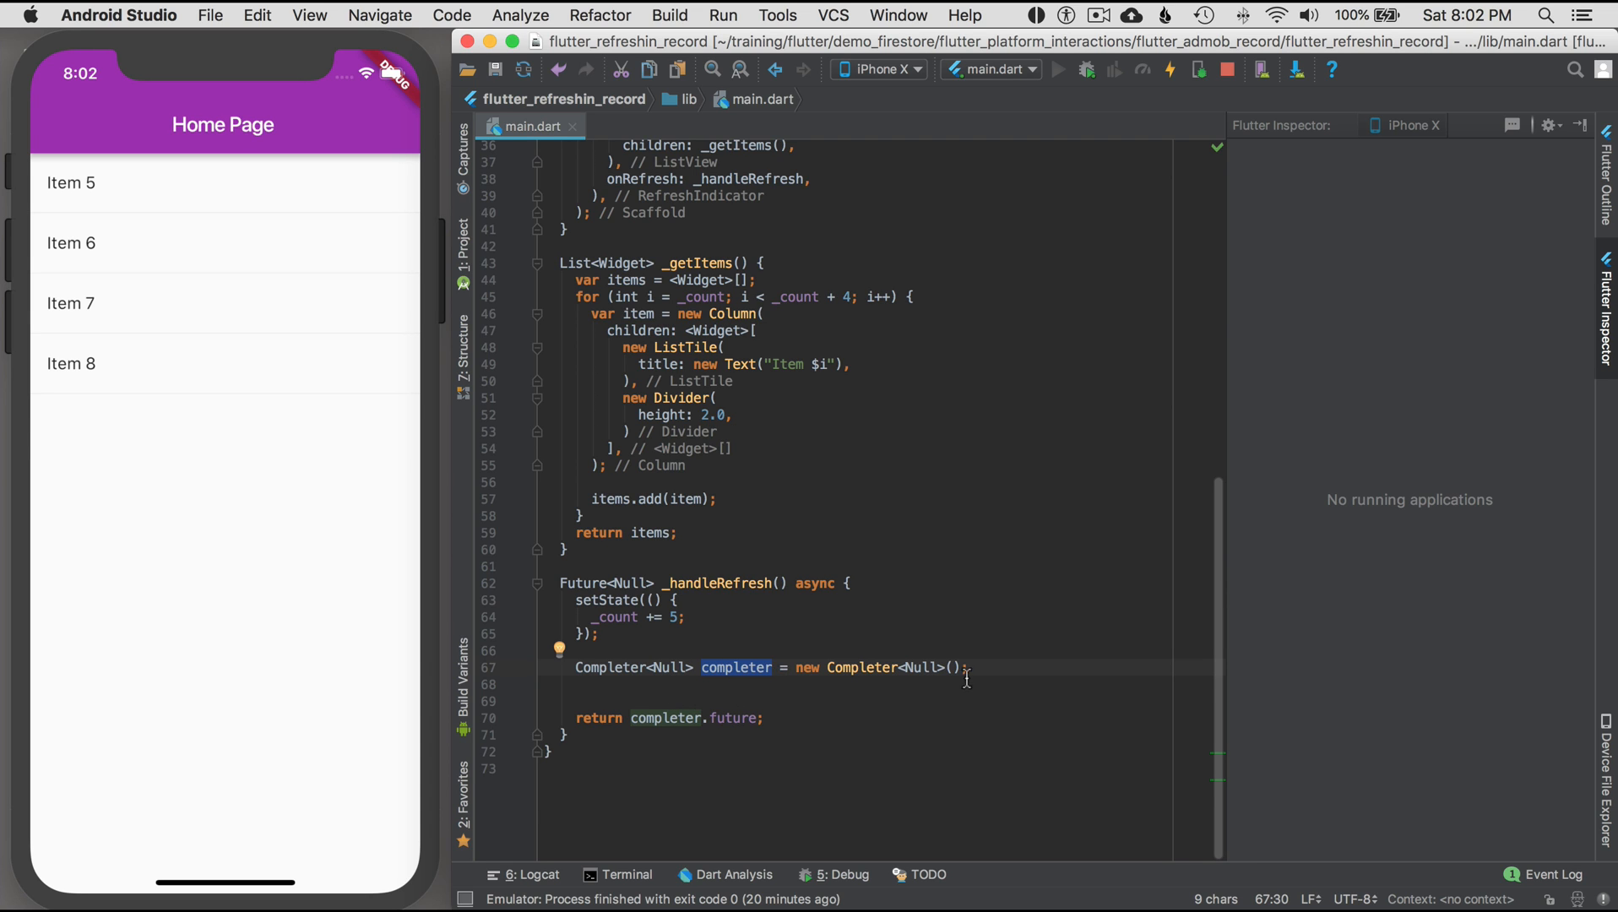
text(completer.com)
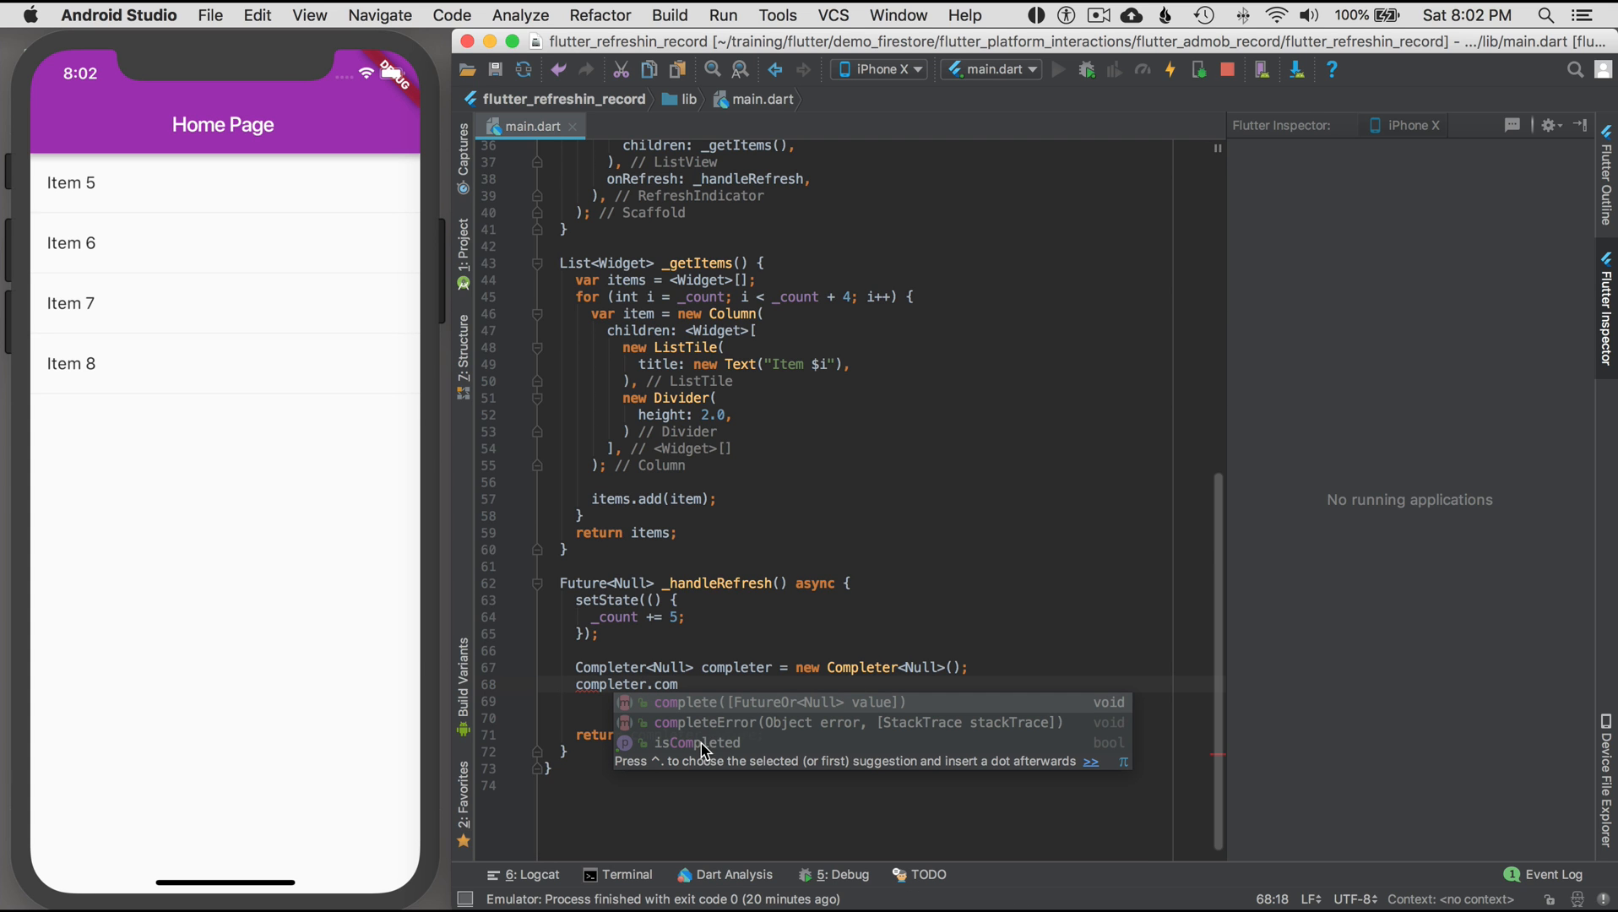
mouse_move(710, 735)
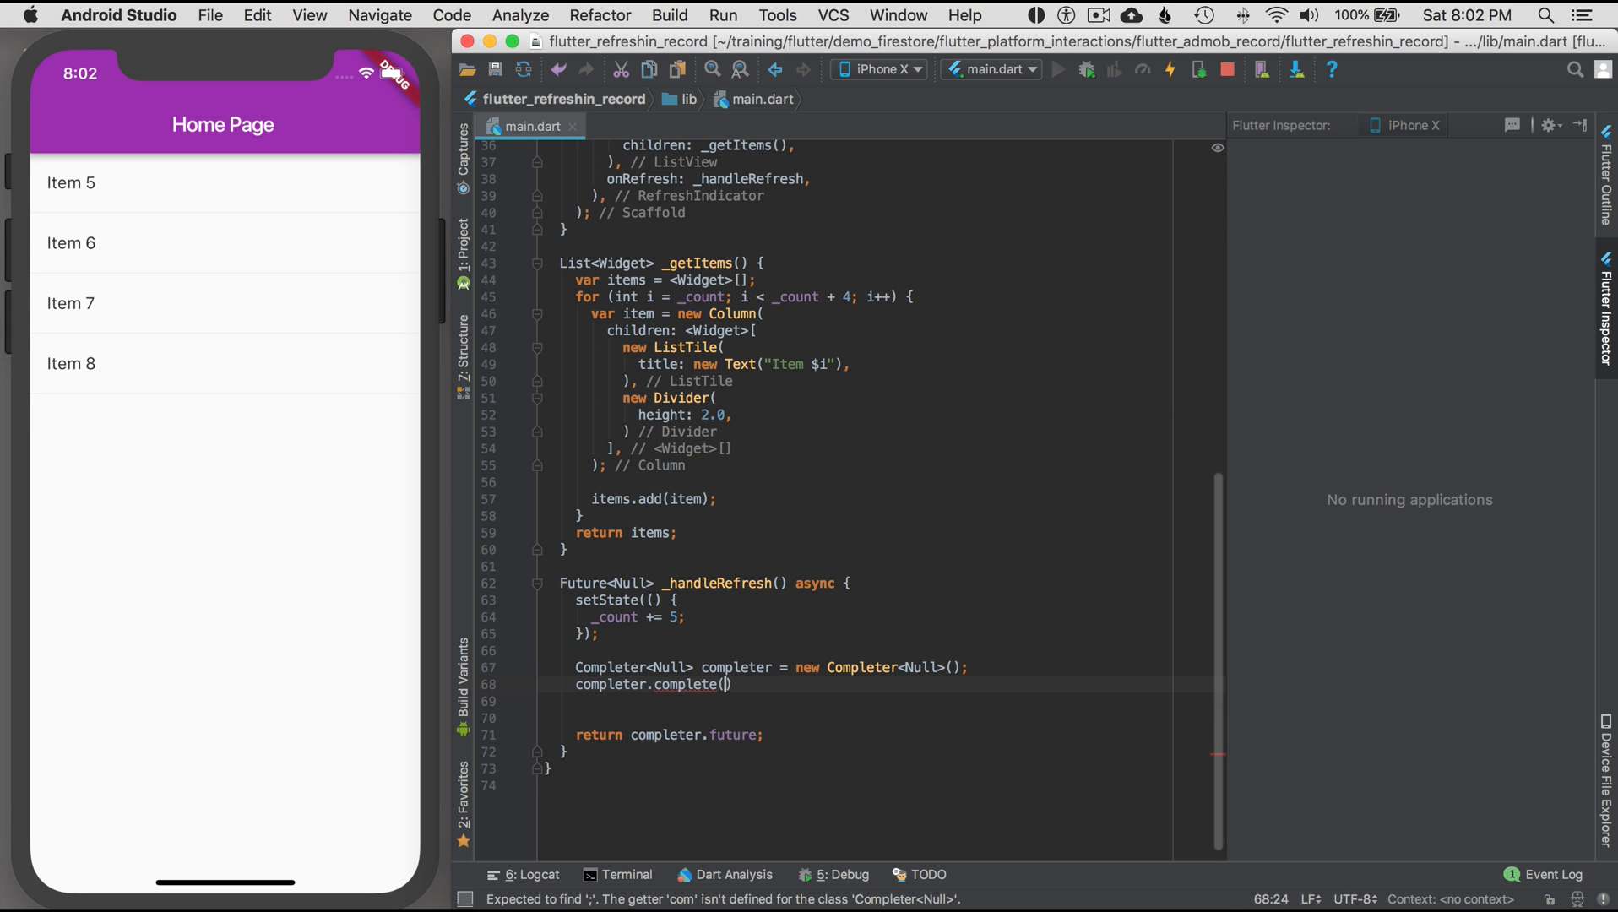
- Finish the completer.complete(); call and fully restart the app, showing Items 5–8
text(;)
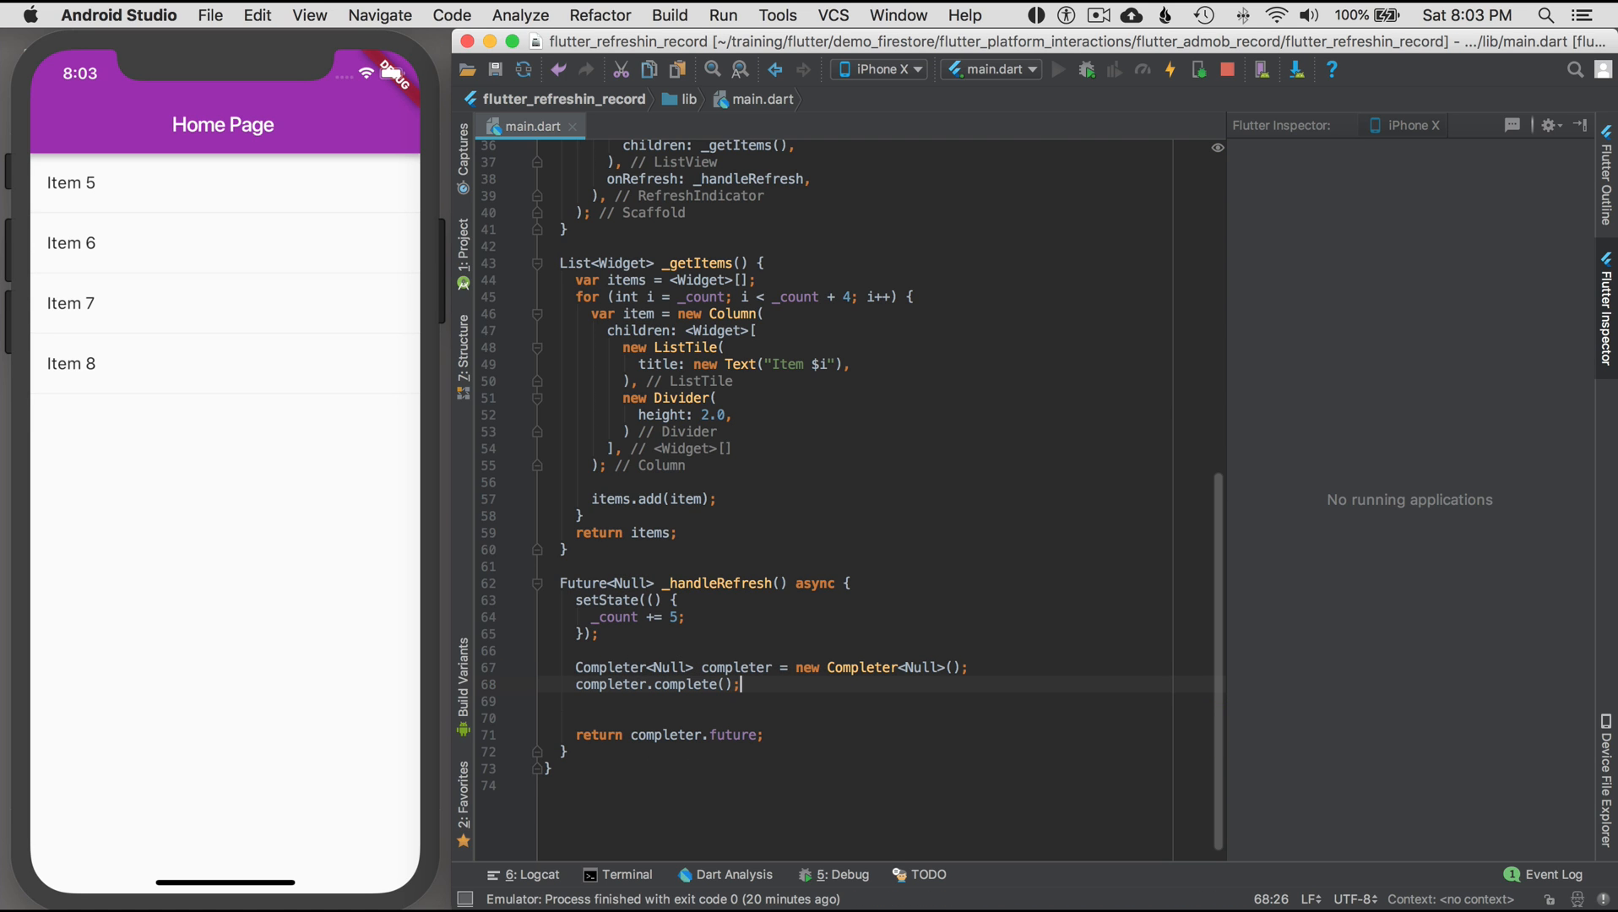
click(1086, 69)
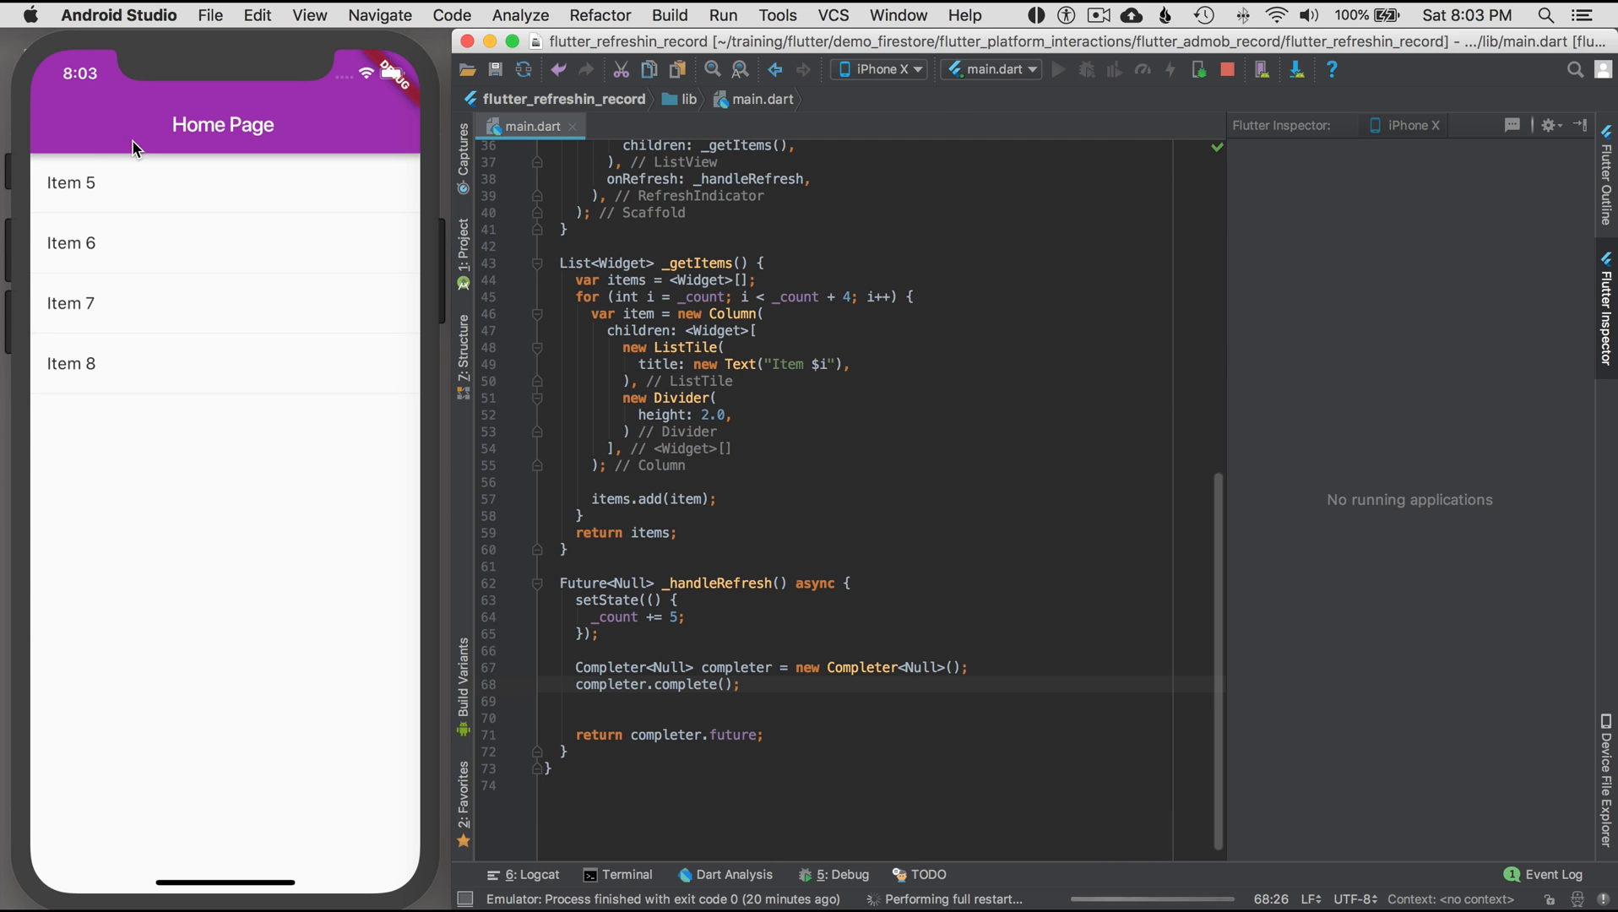
click(1169, 69)
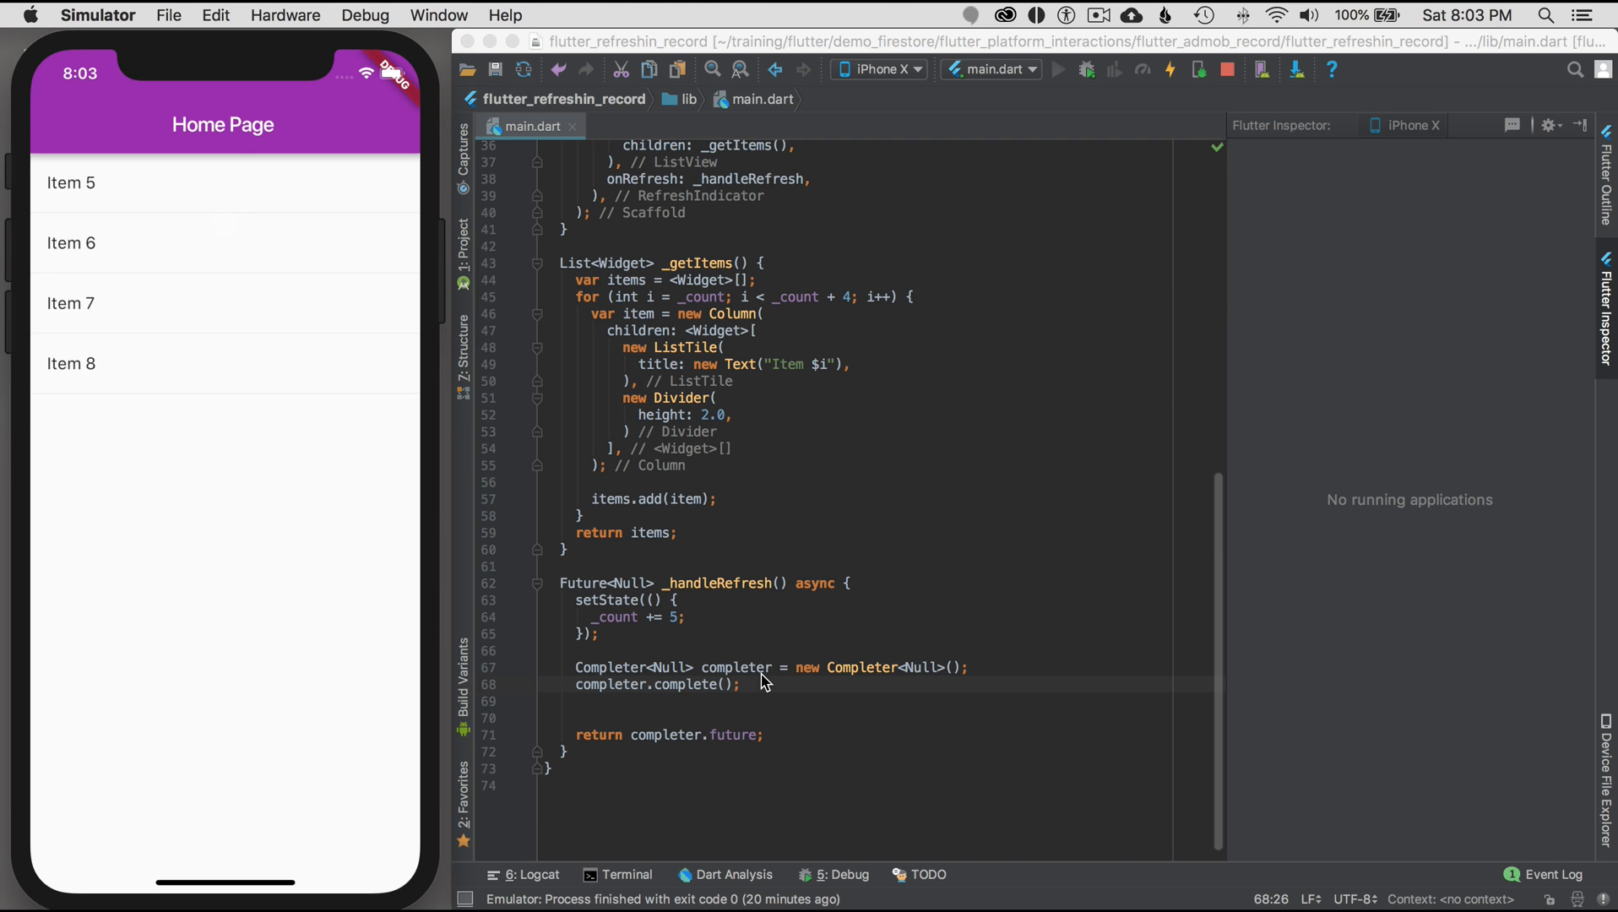
- Replace the direct completer.complete() with new Future.delayed(new Duration(seconds: 3)).then((_){ completer.complete(); })
triple_click(657, 685)
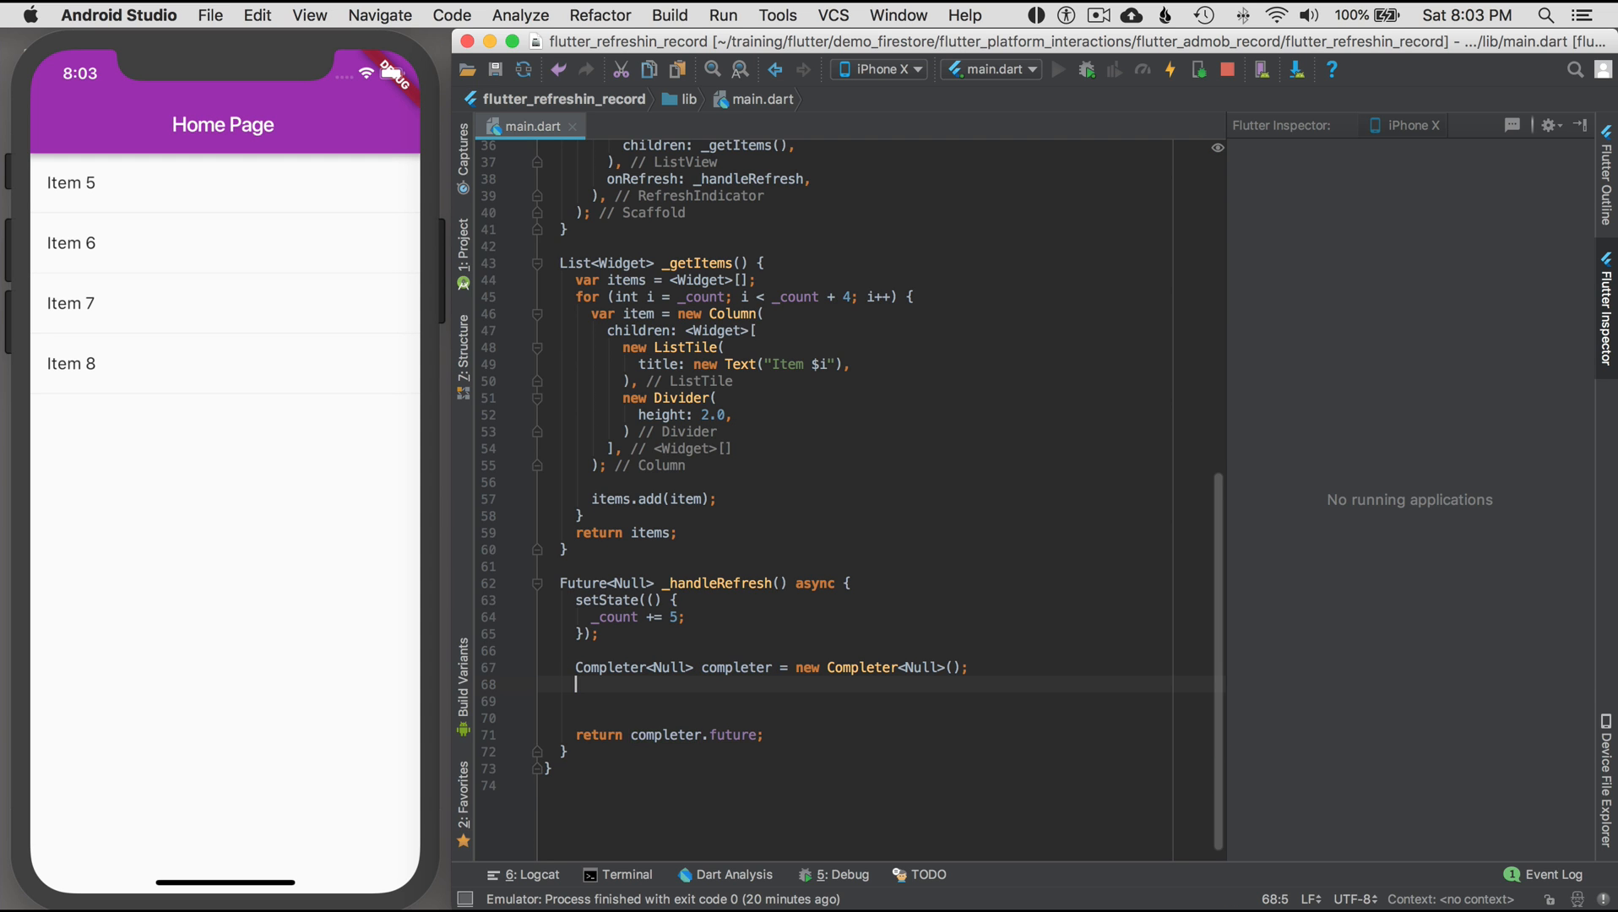
text(new Future.delayed(new Duration(s)
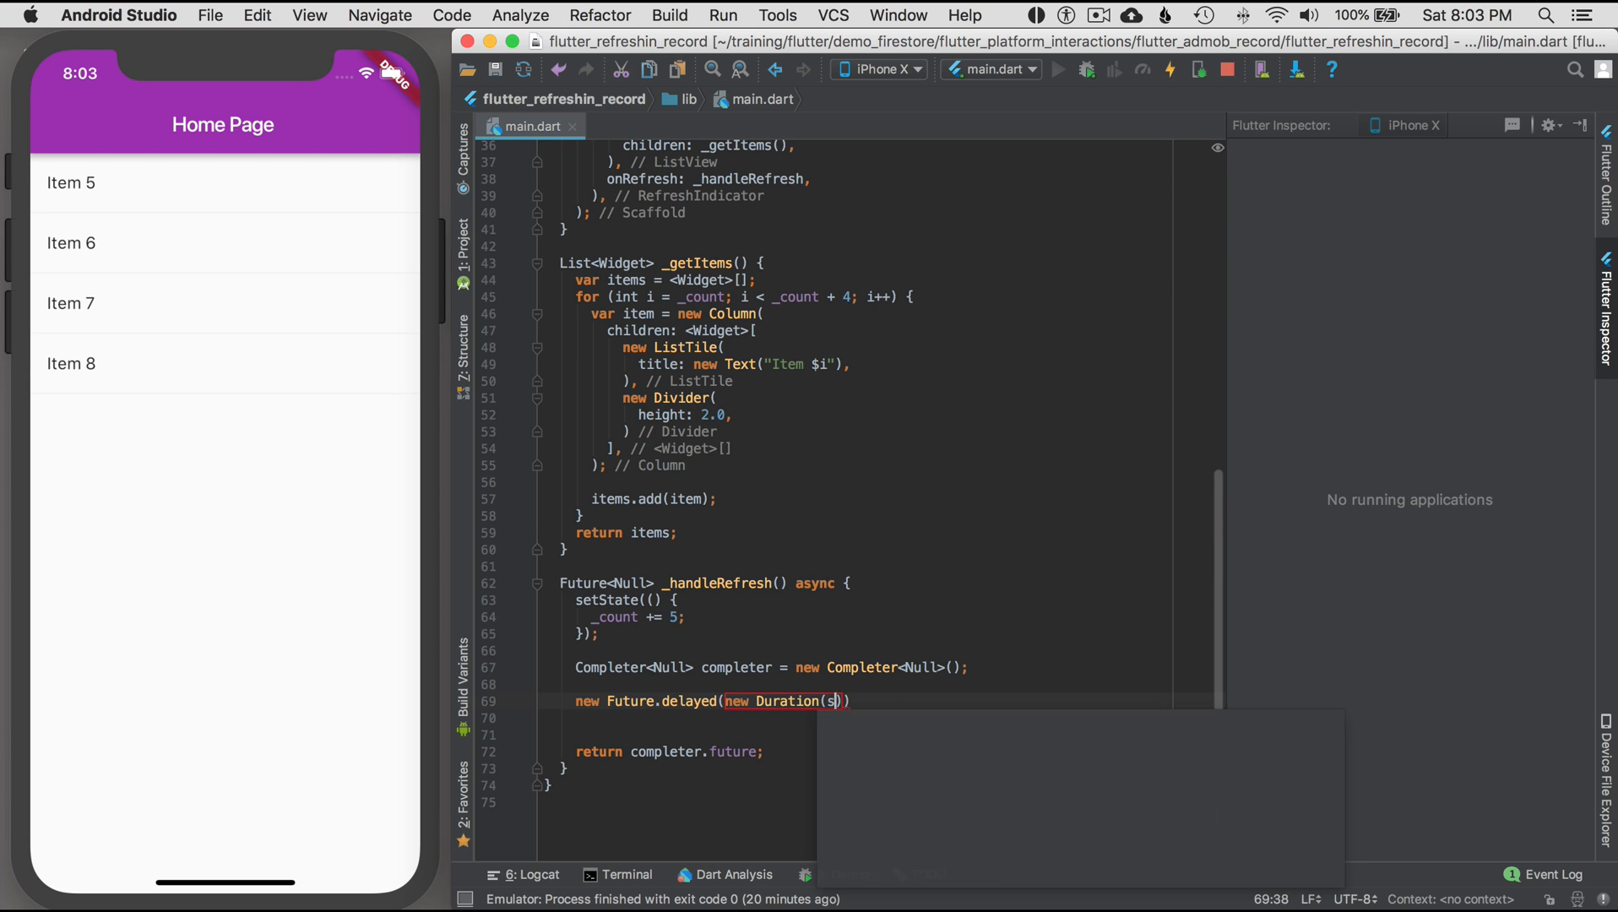
text(econds:)
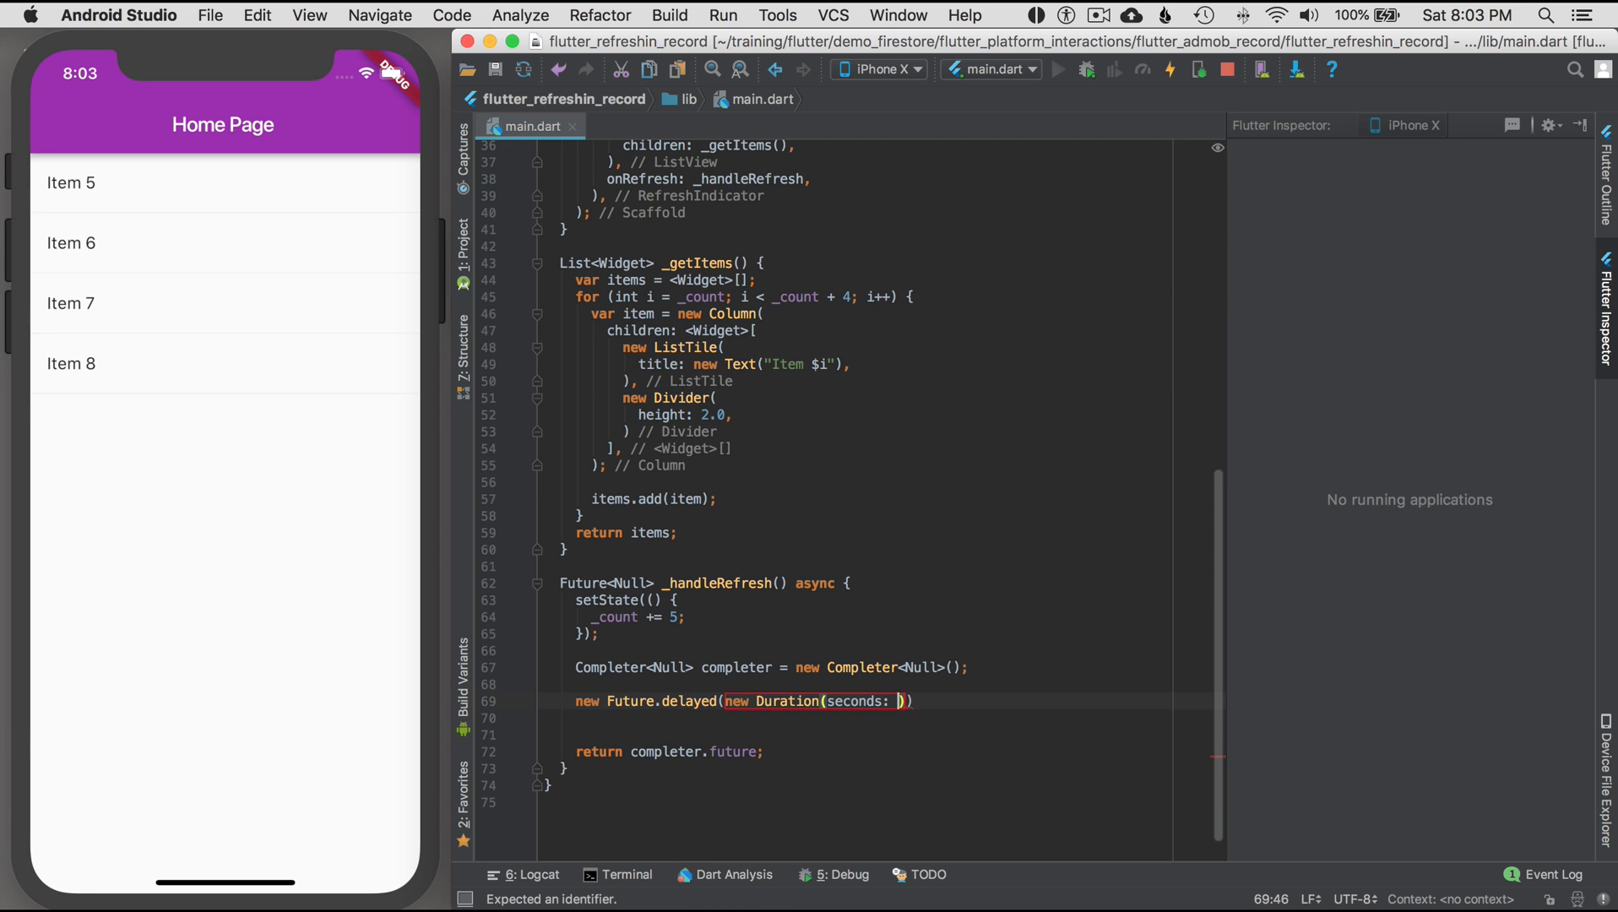
text(3)
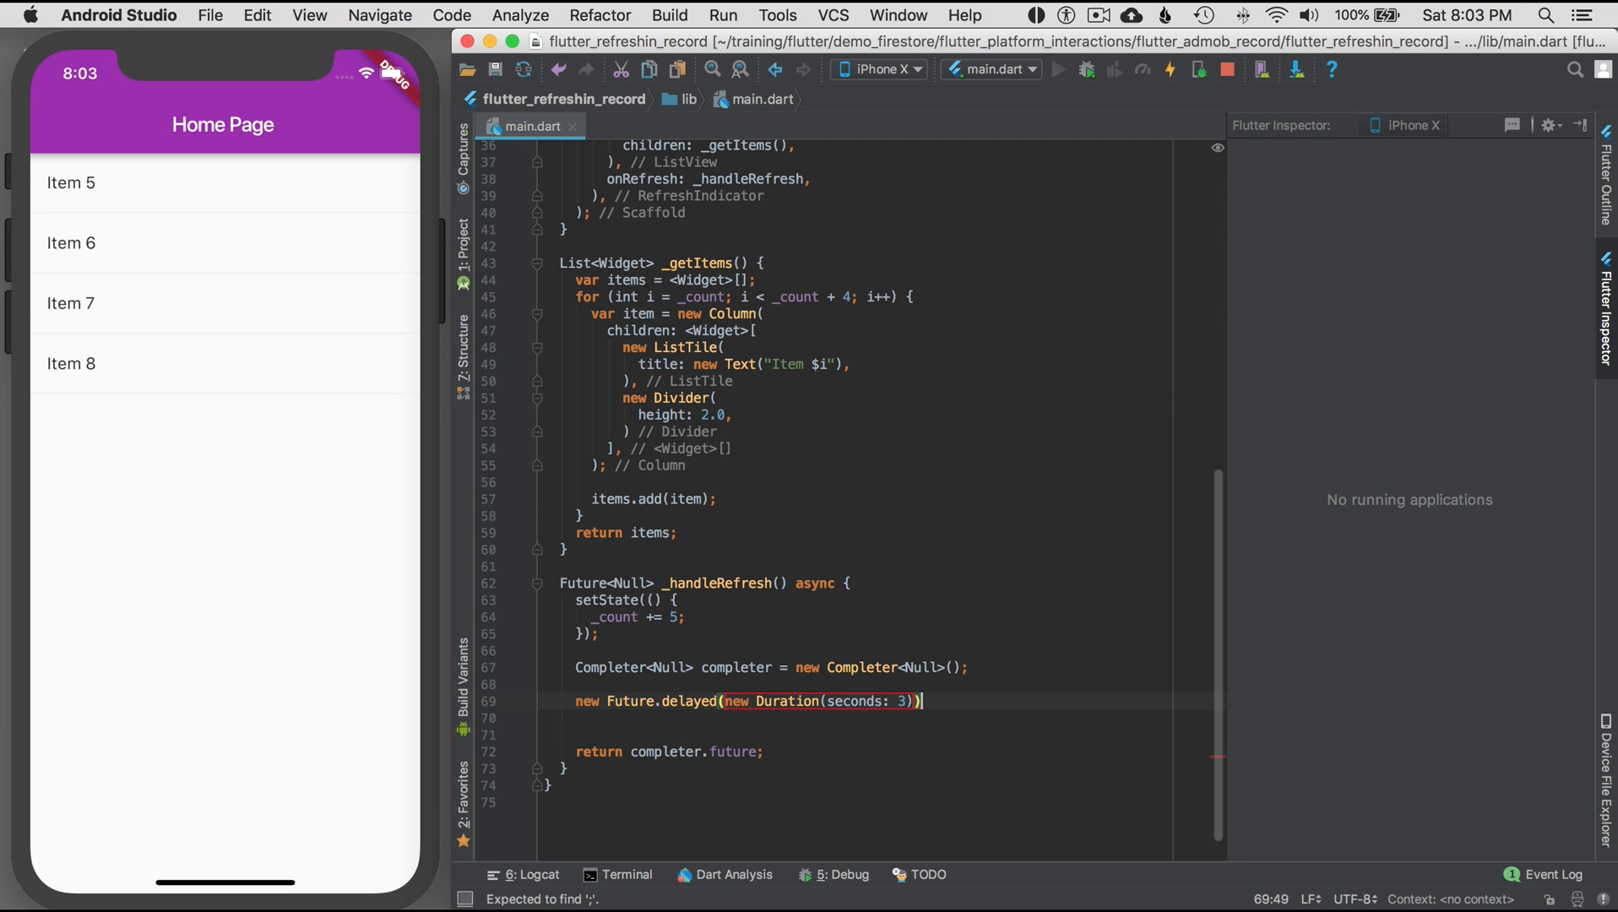
text(.then()
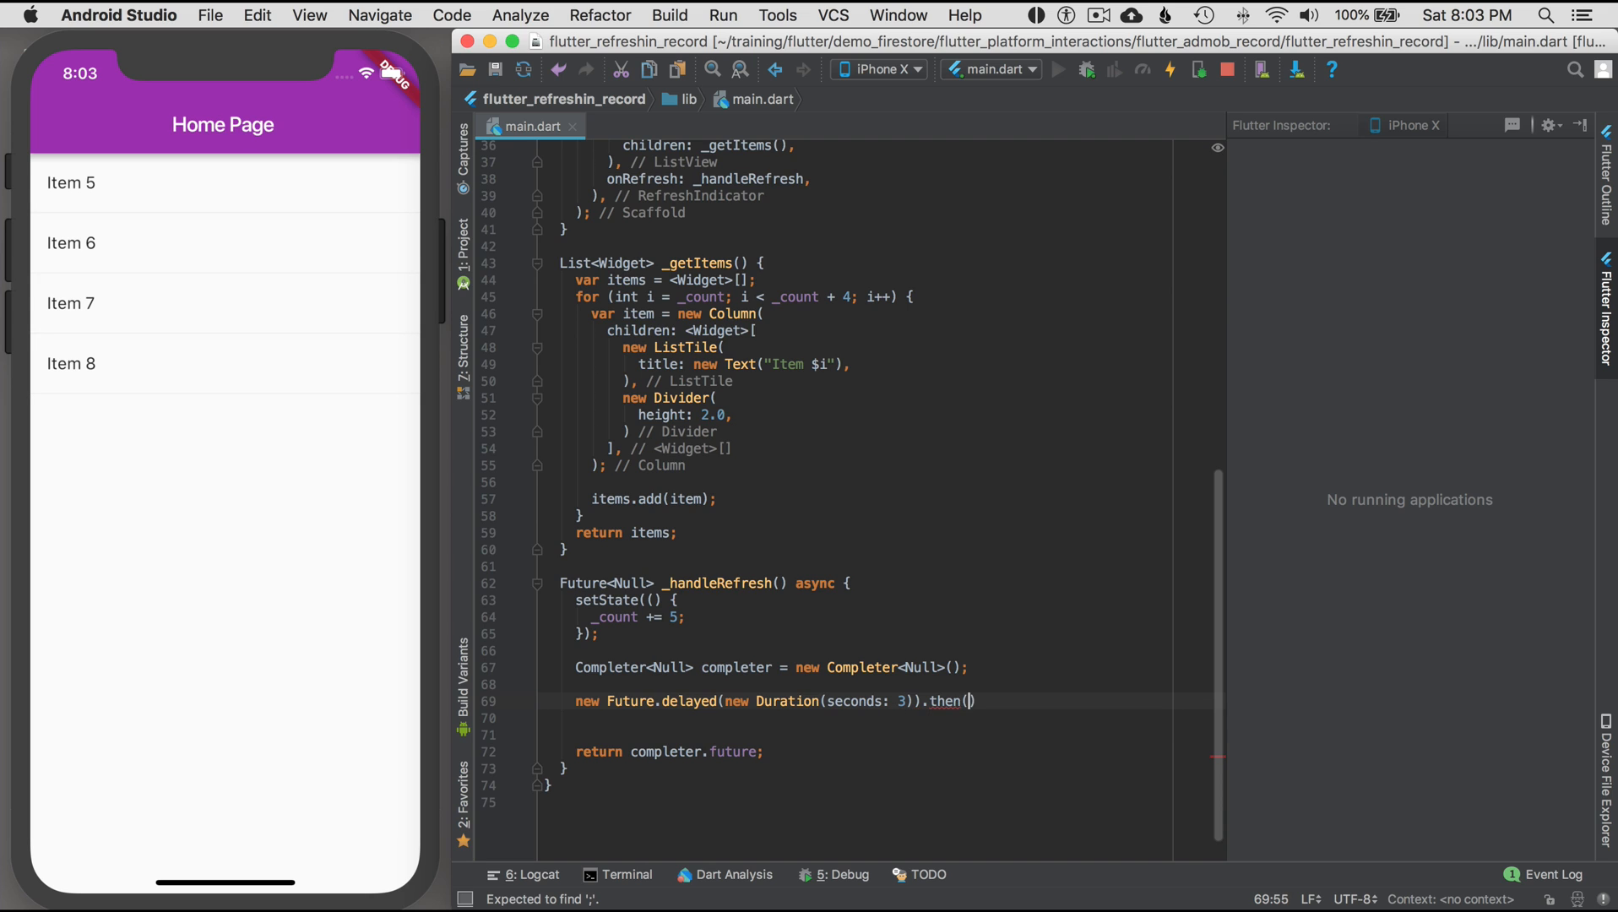
text((_))
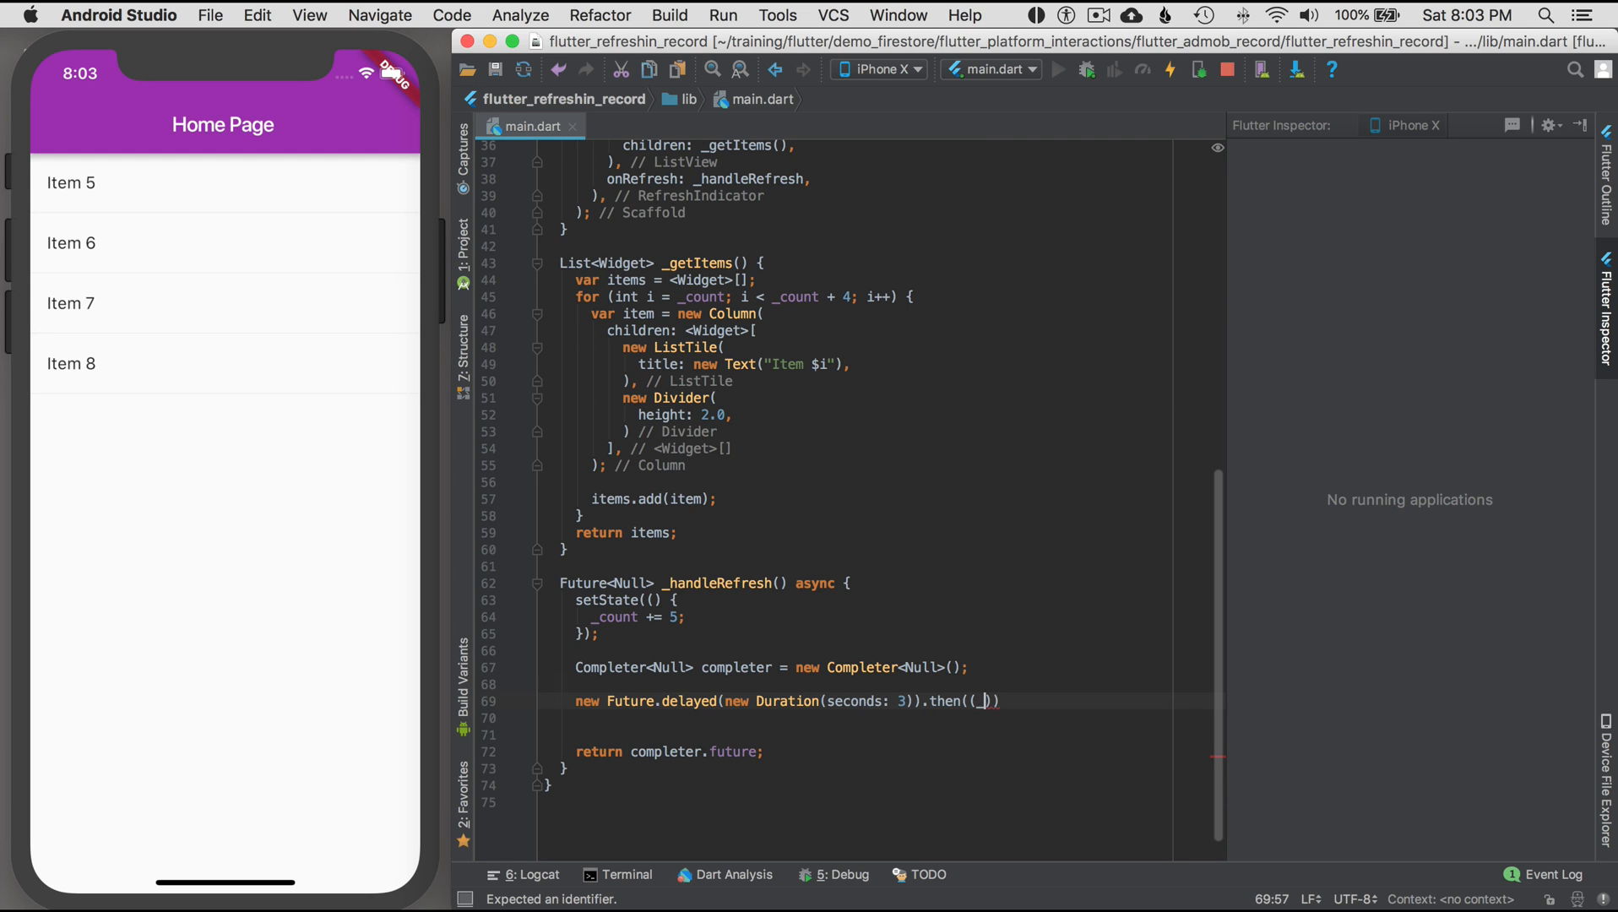
text({})
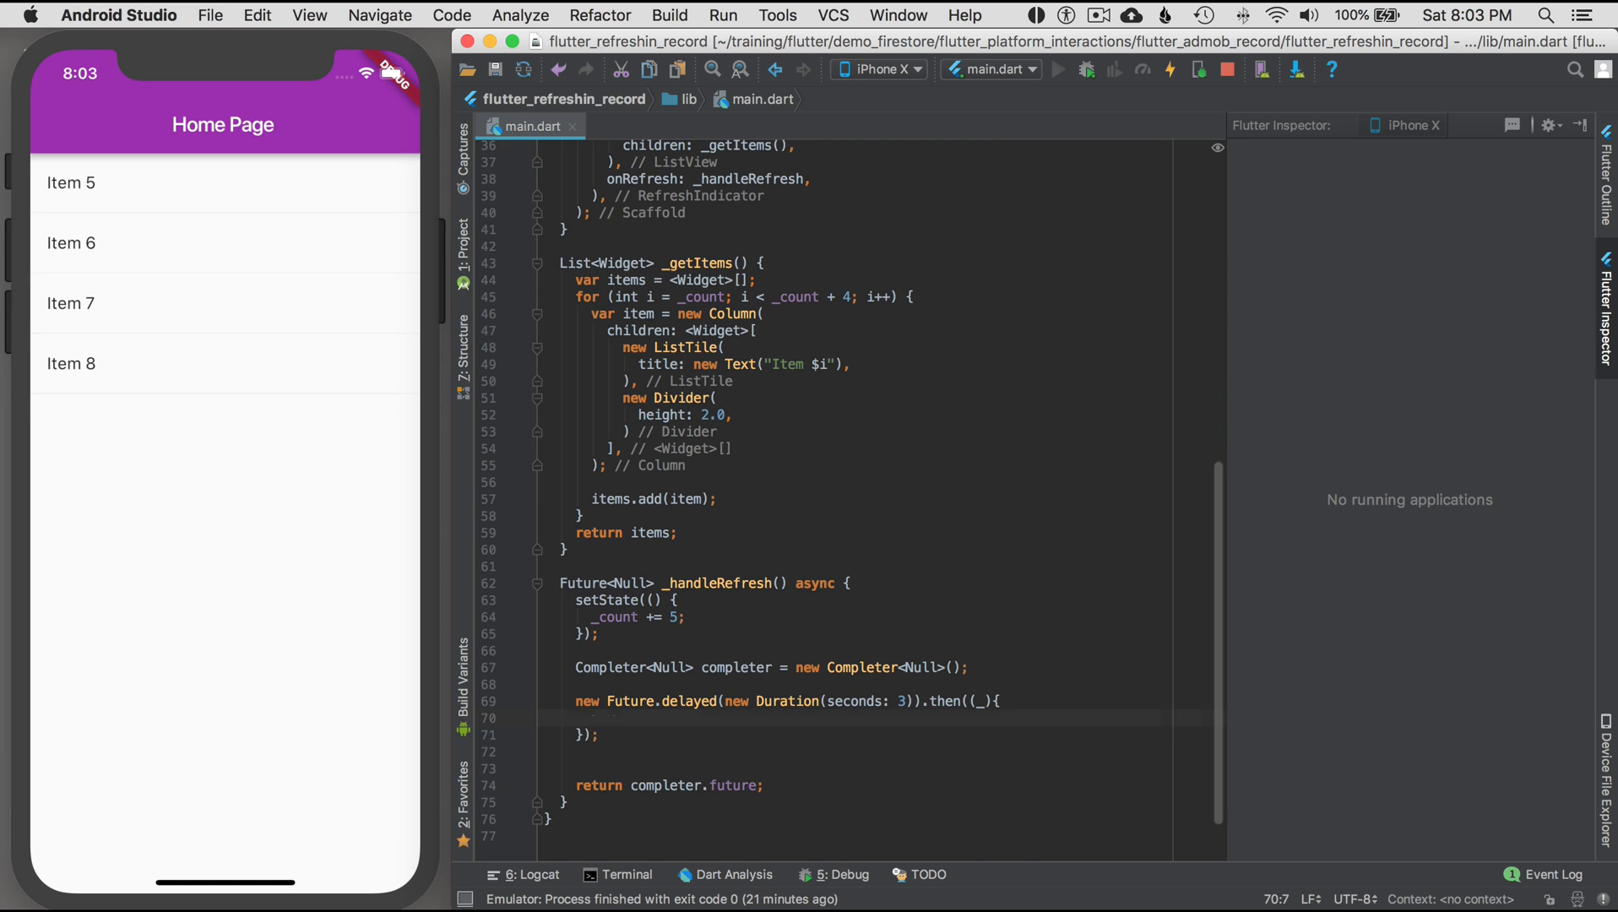
text(completer.complete()
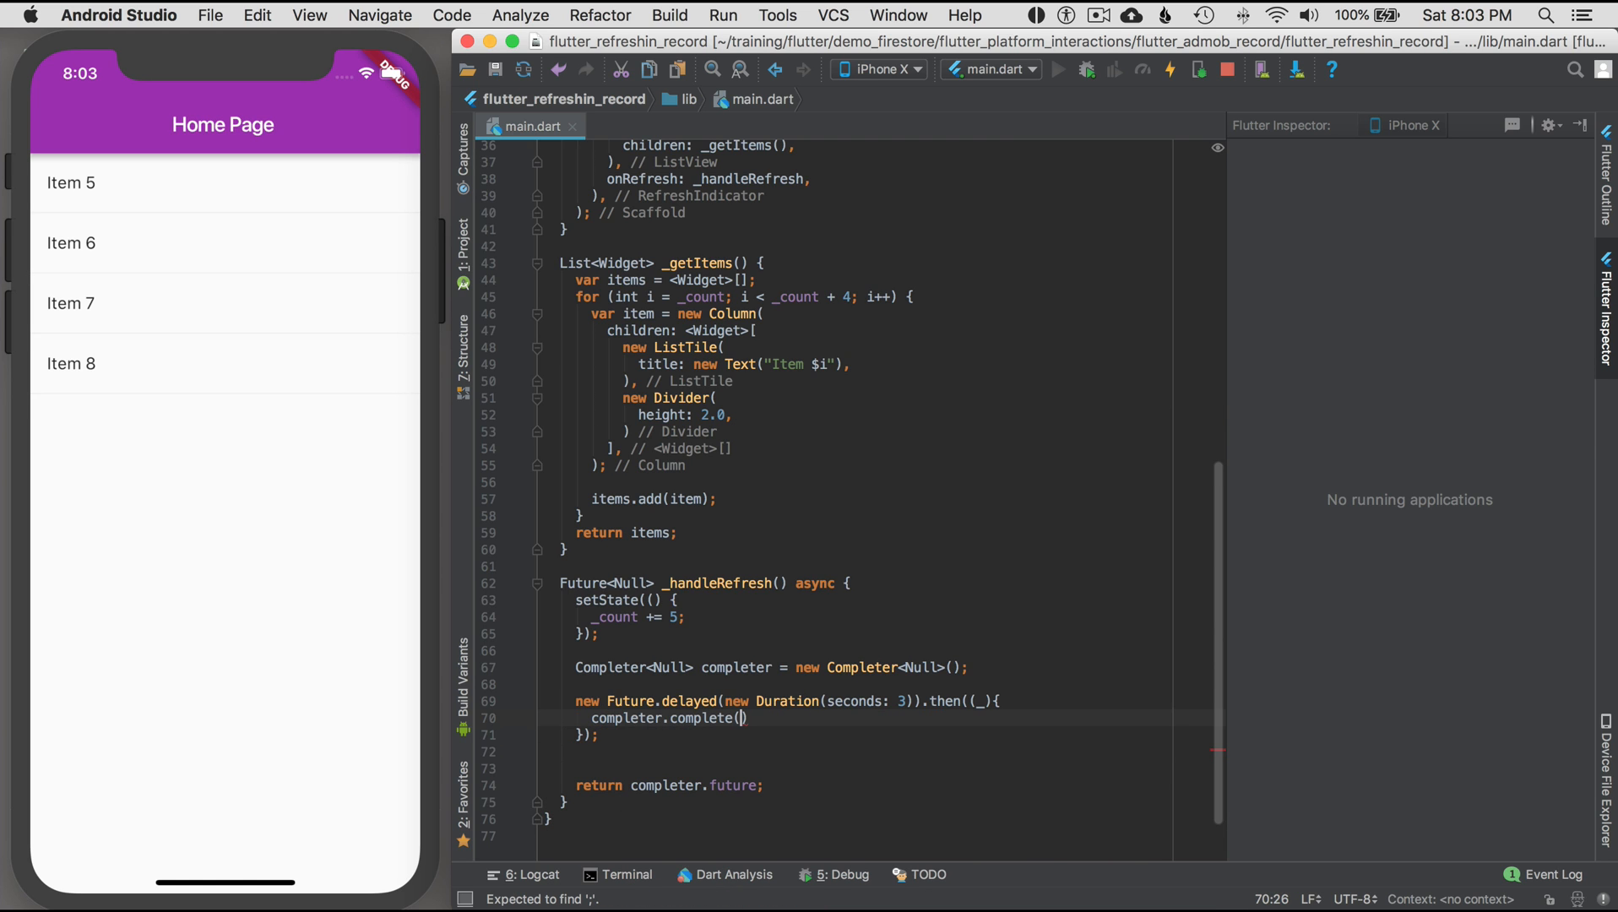
text(l)
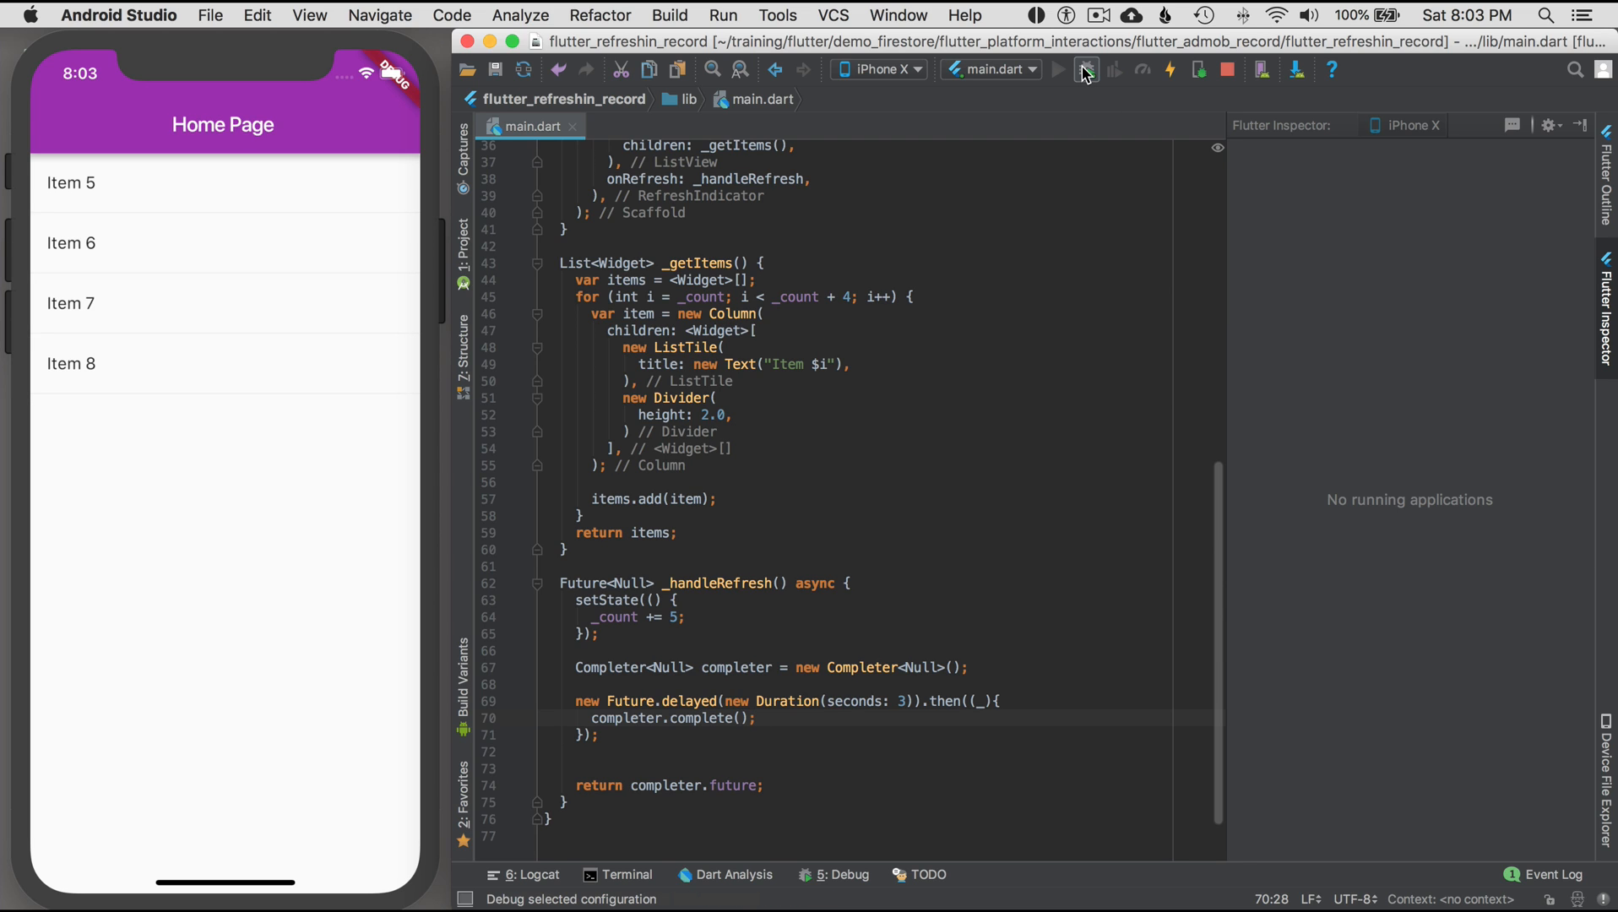
mouse_move(1086, 69)
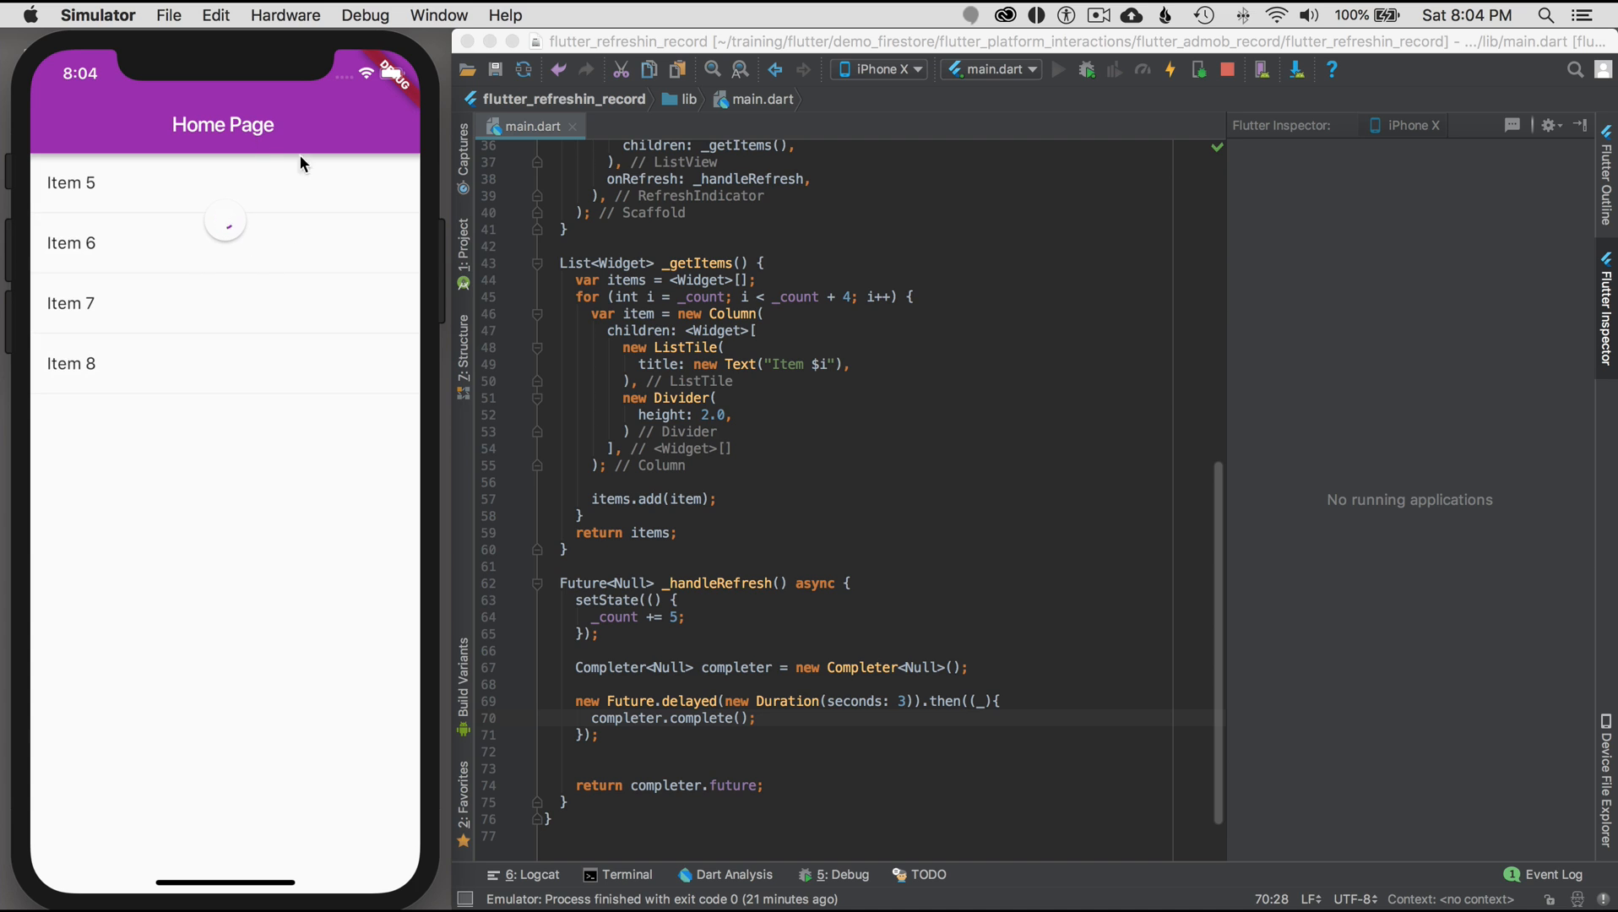
mouse_move(314, 397)
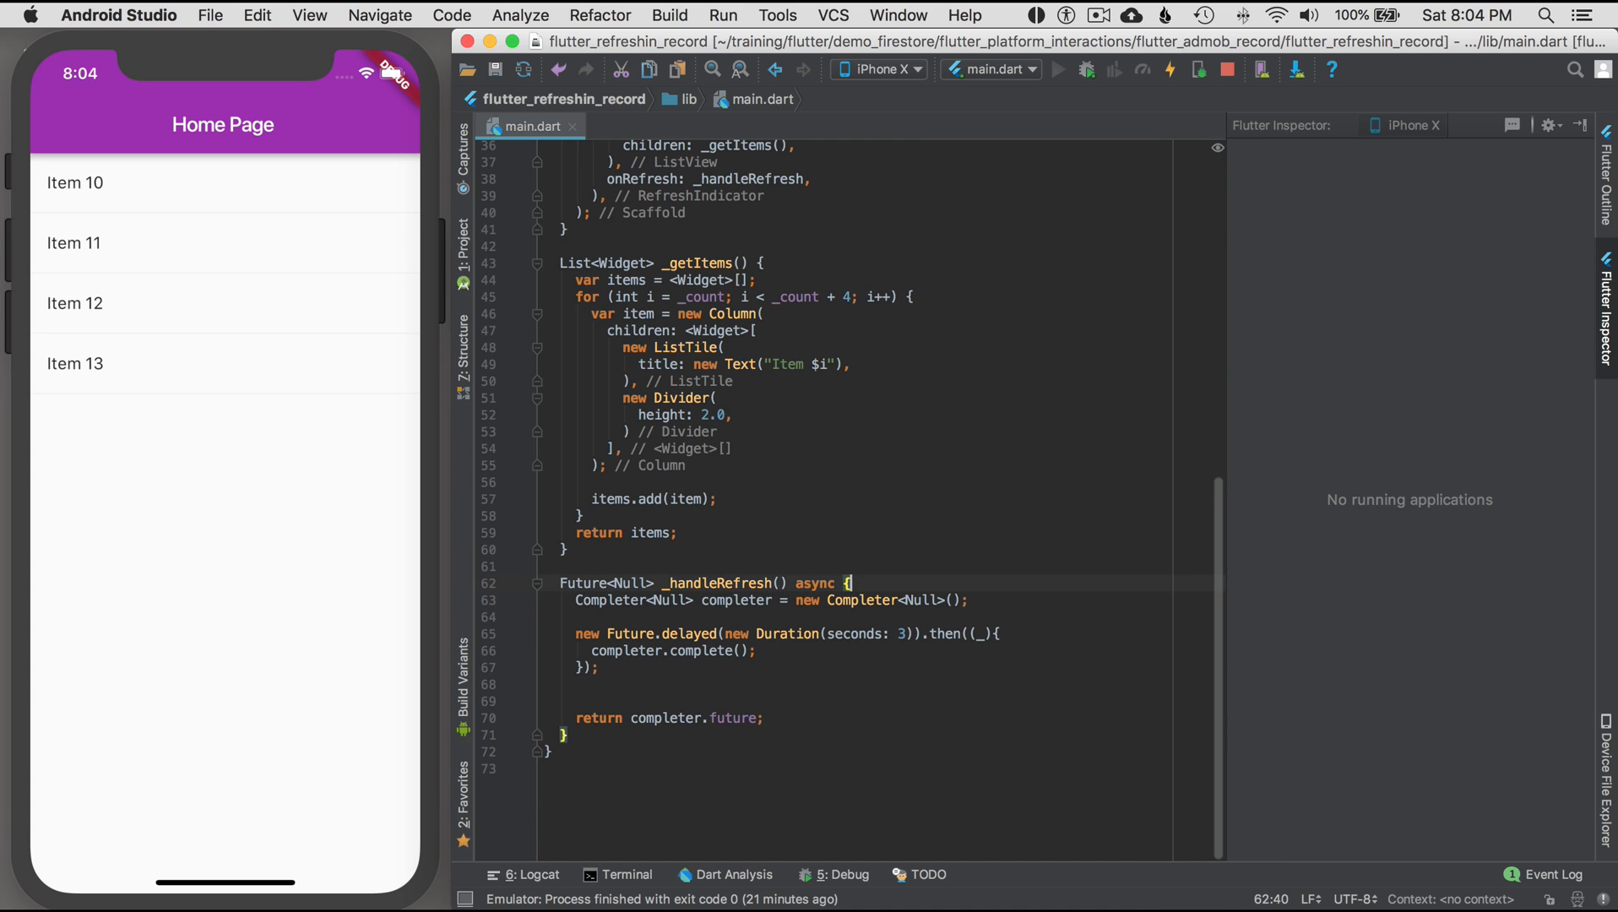
- Paste the setState block inside the delayed then callback and restart the app
click(759, 650)
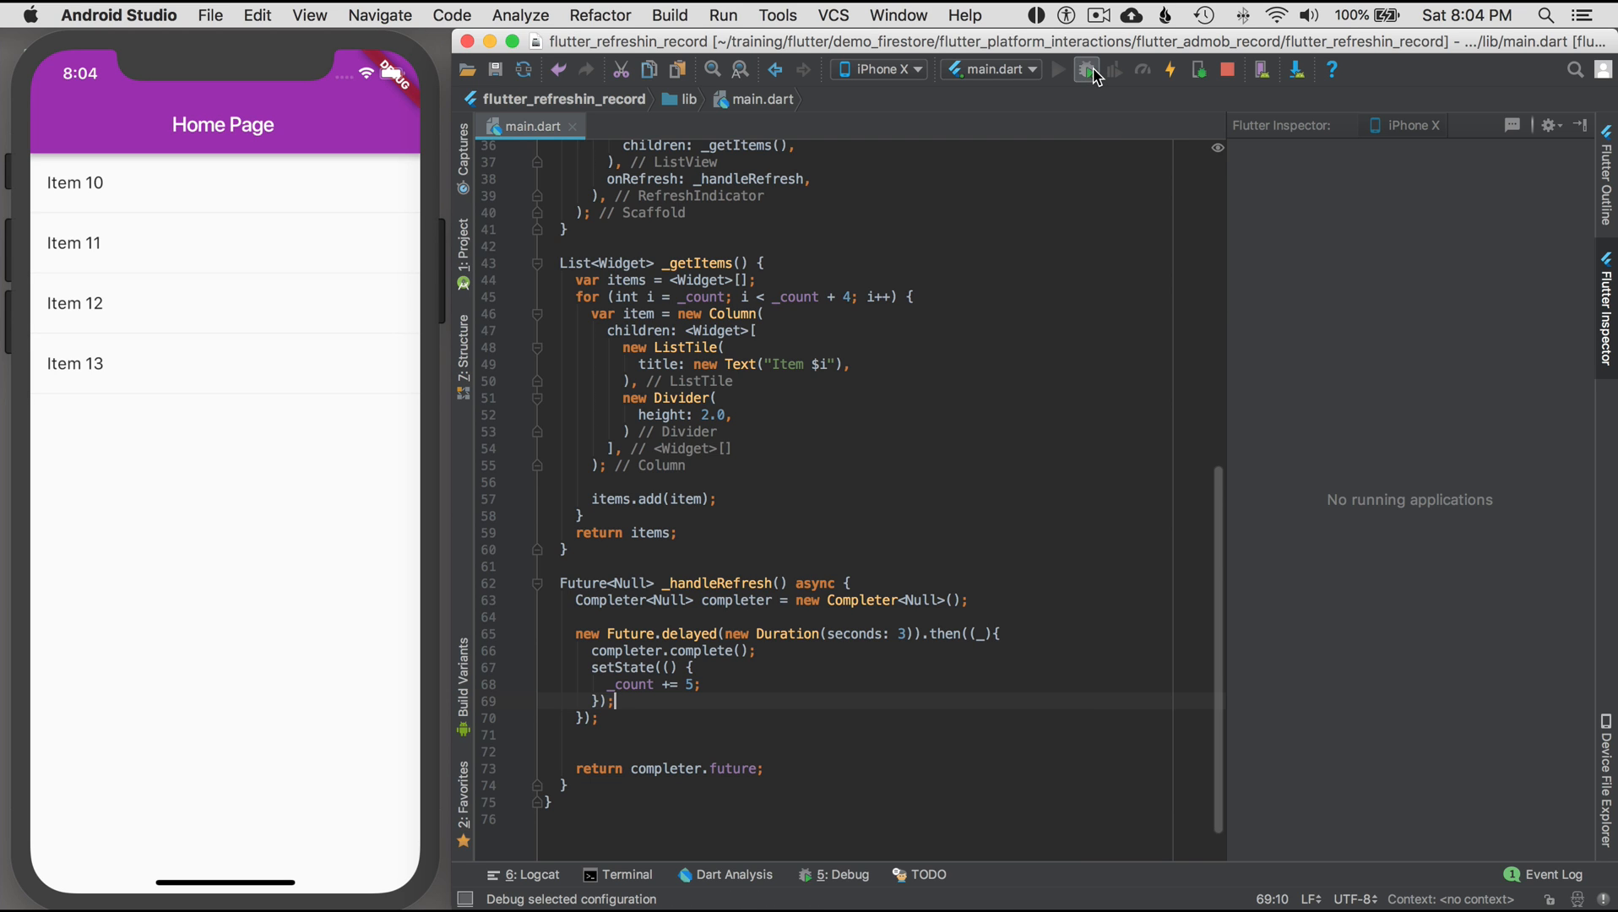
click(1086, 69)
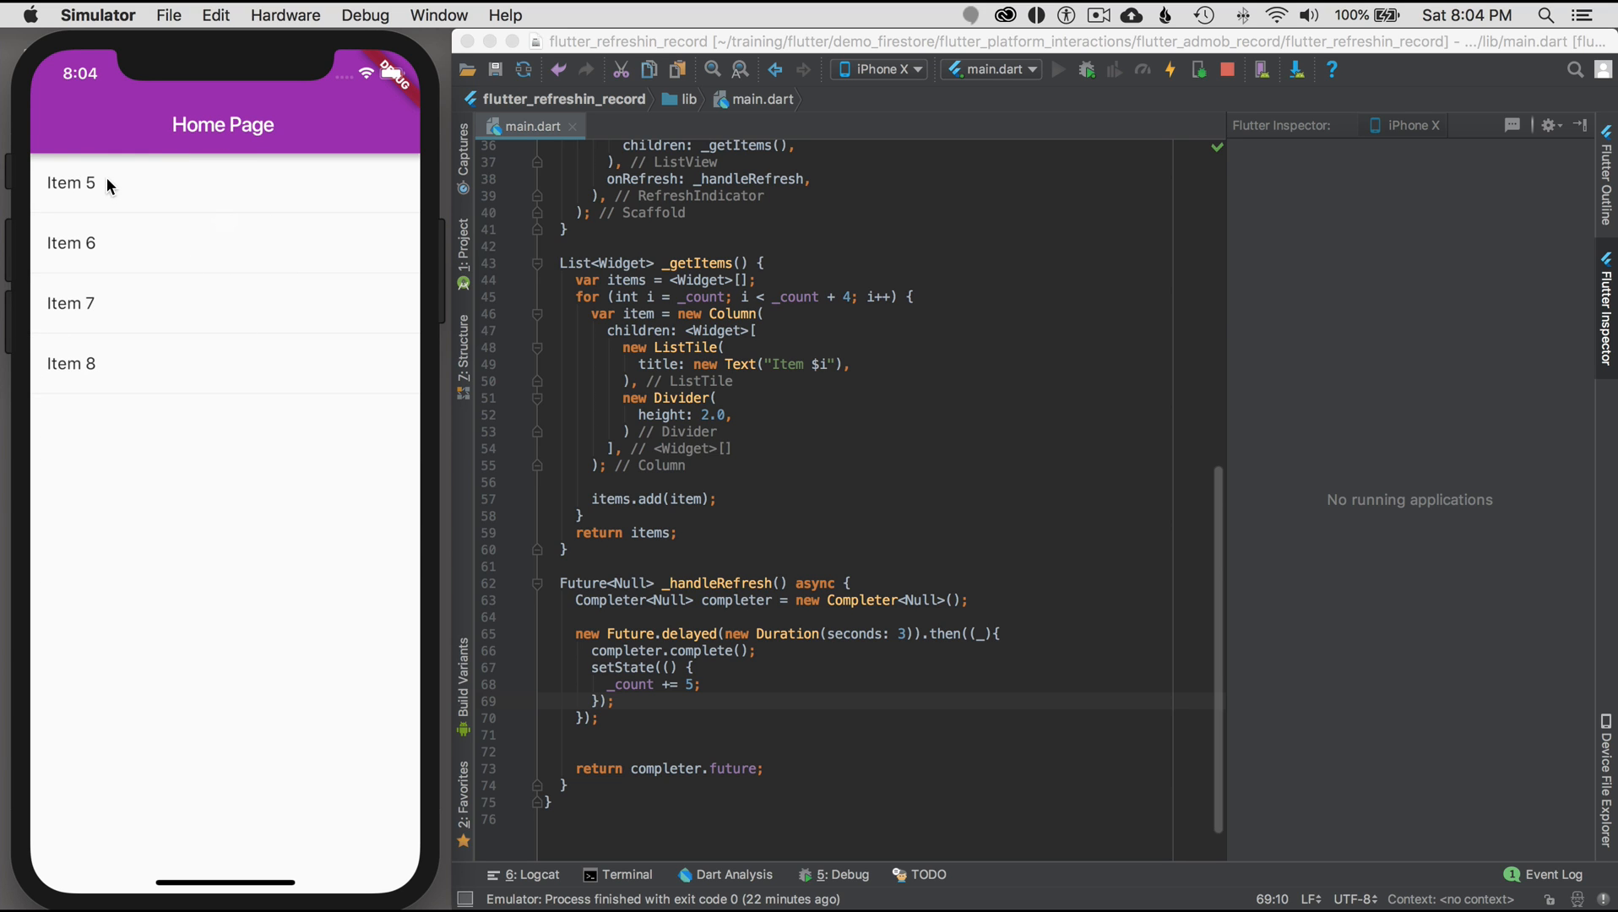
mouse_move(709, 676)
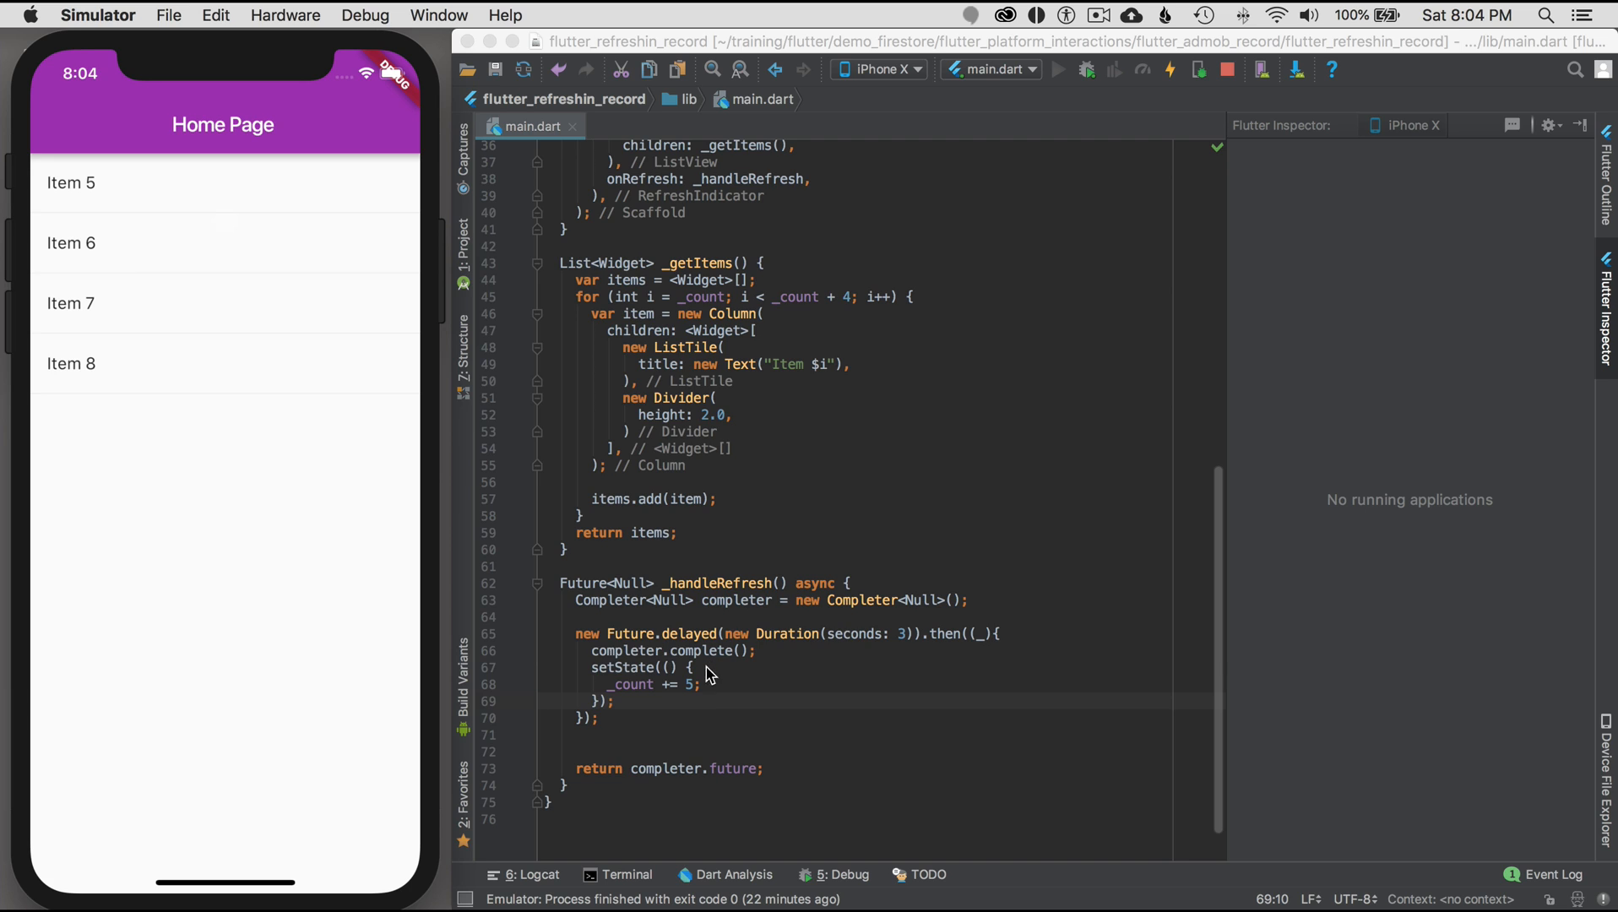
mouse_move(720, 691)
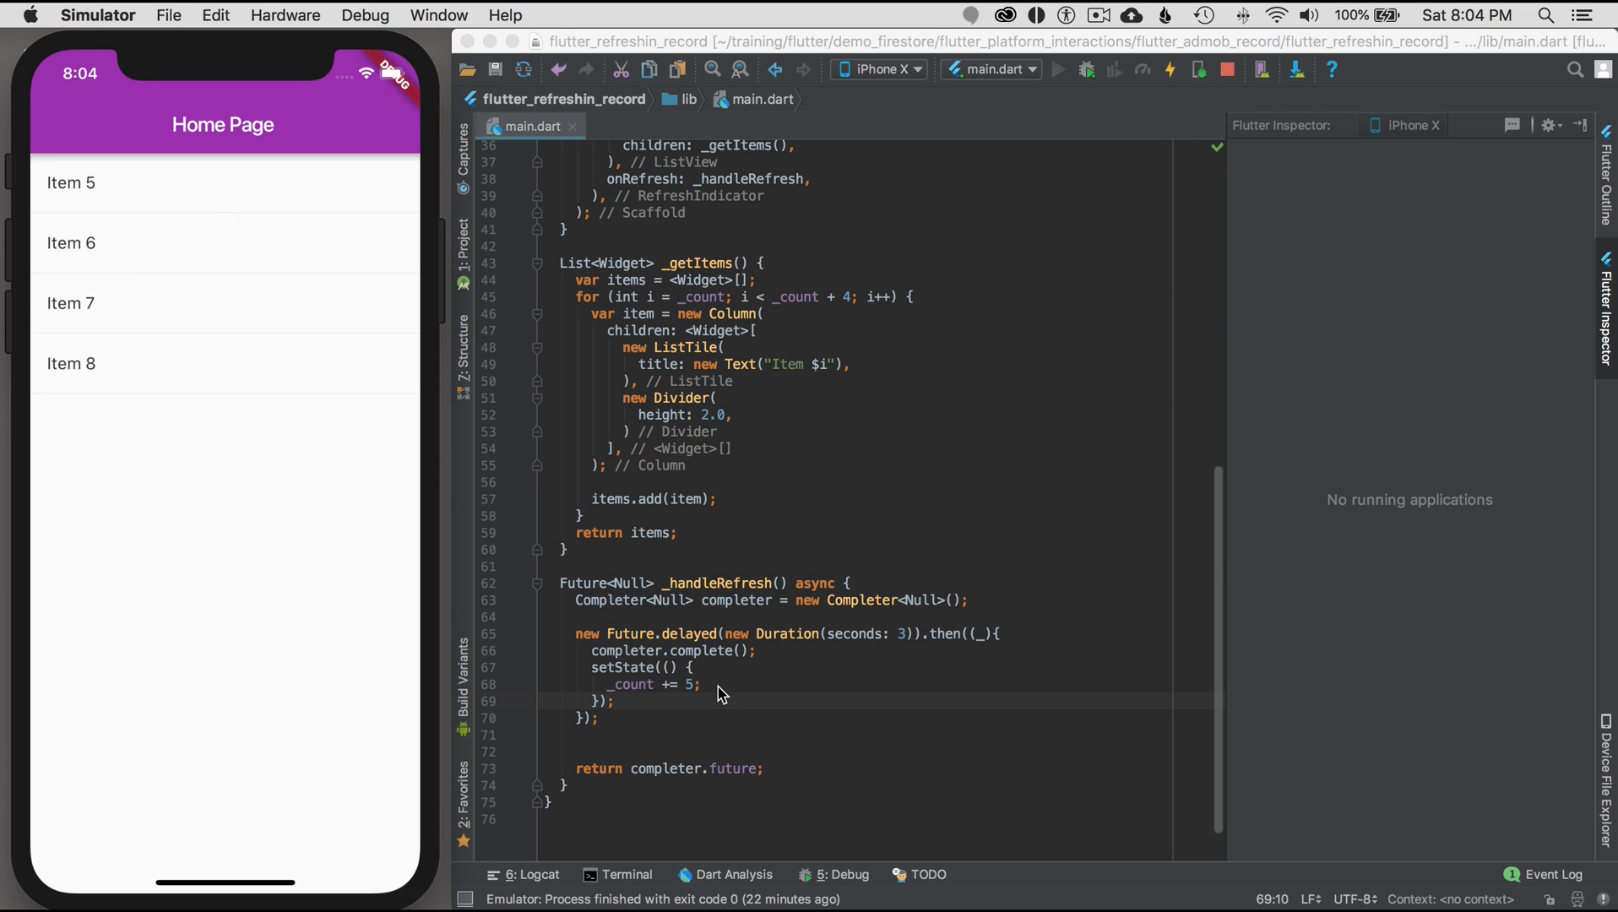
mouse_move(706, 657)
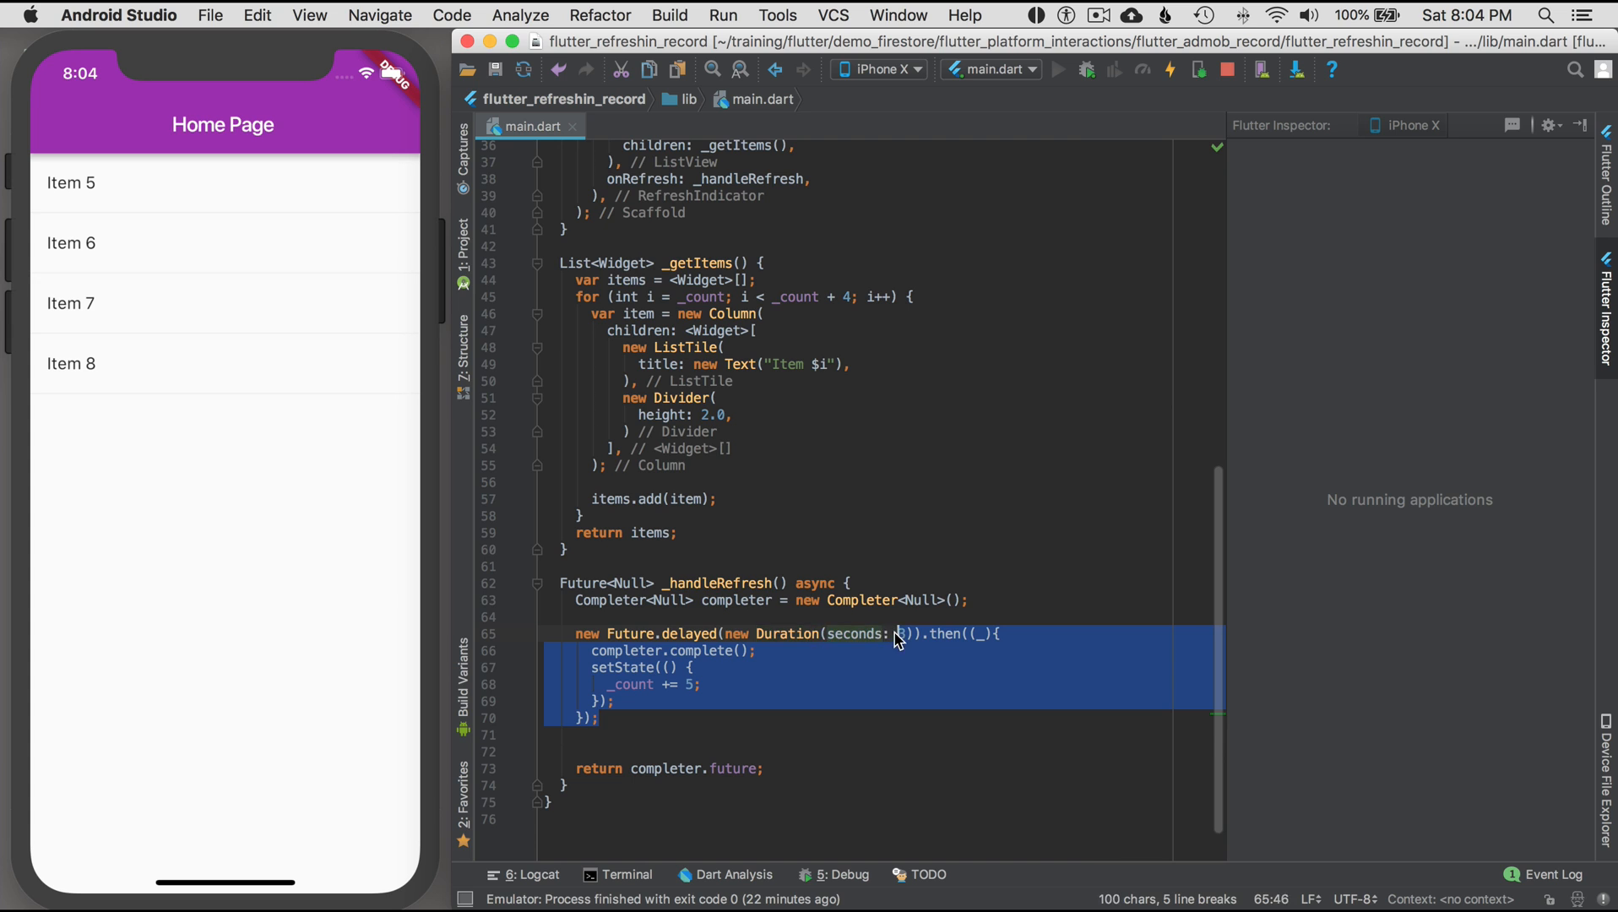
- Replace the Completer with await new Future.delayed(seconds: 3), setState adding 5 to _count, and return null
text(3)
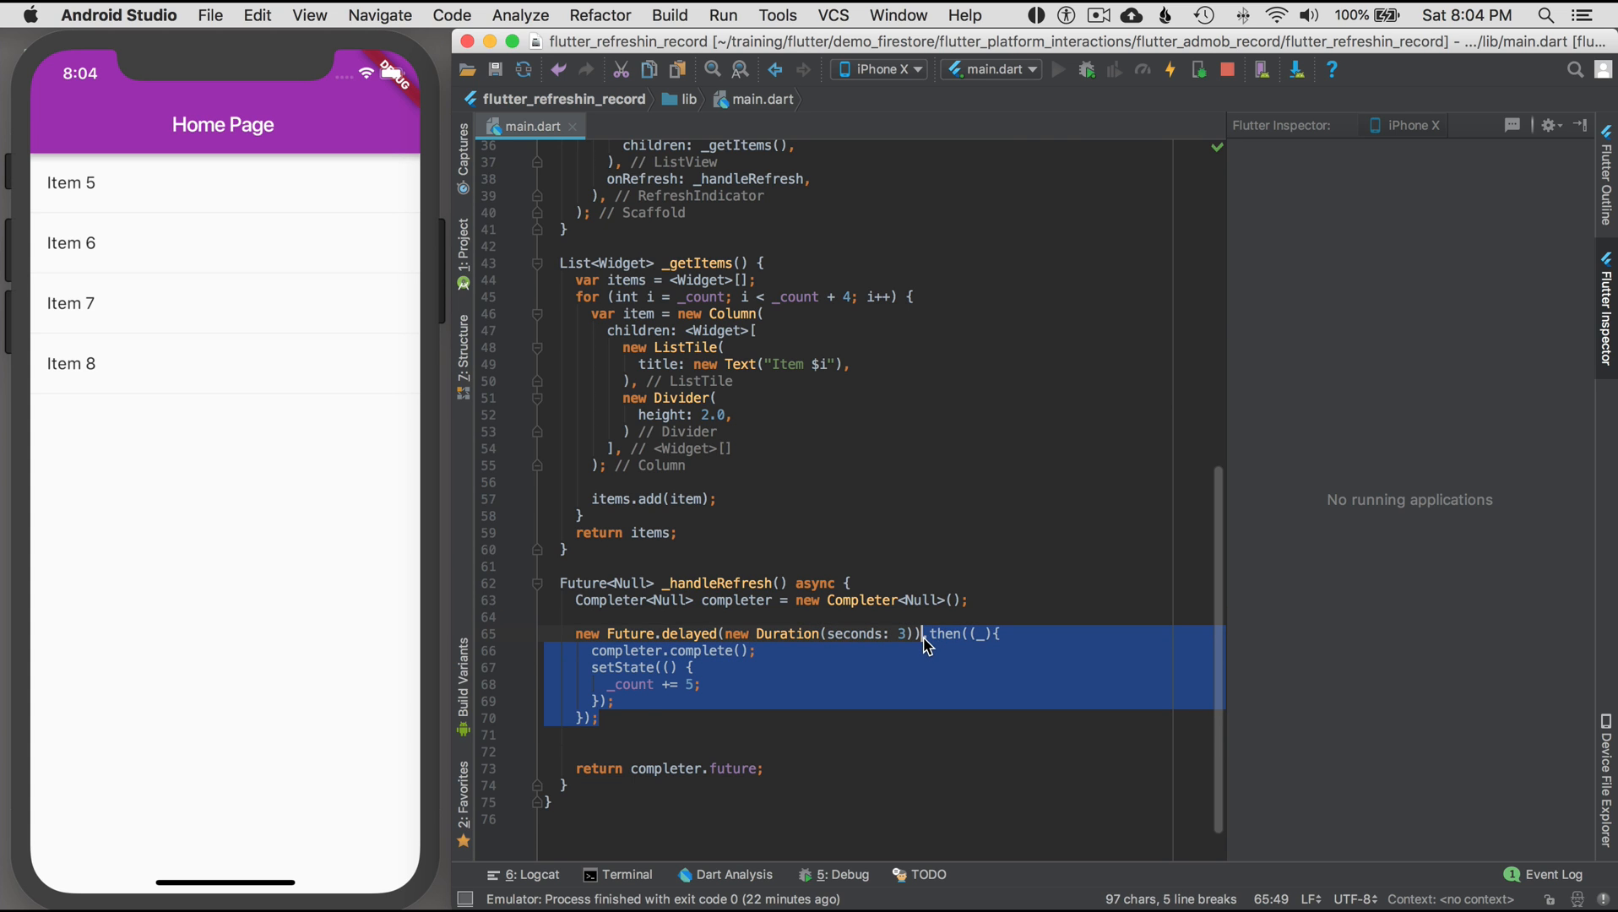
text(await)
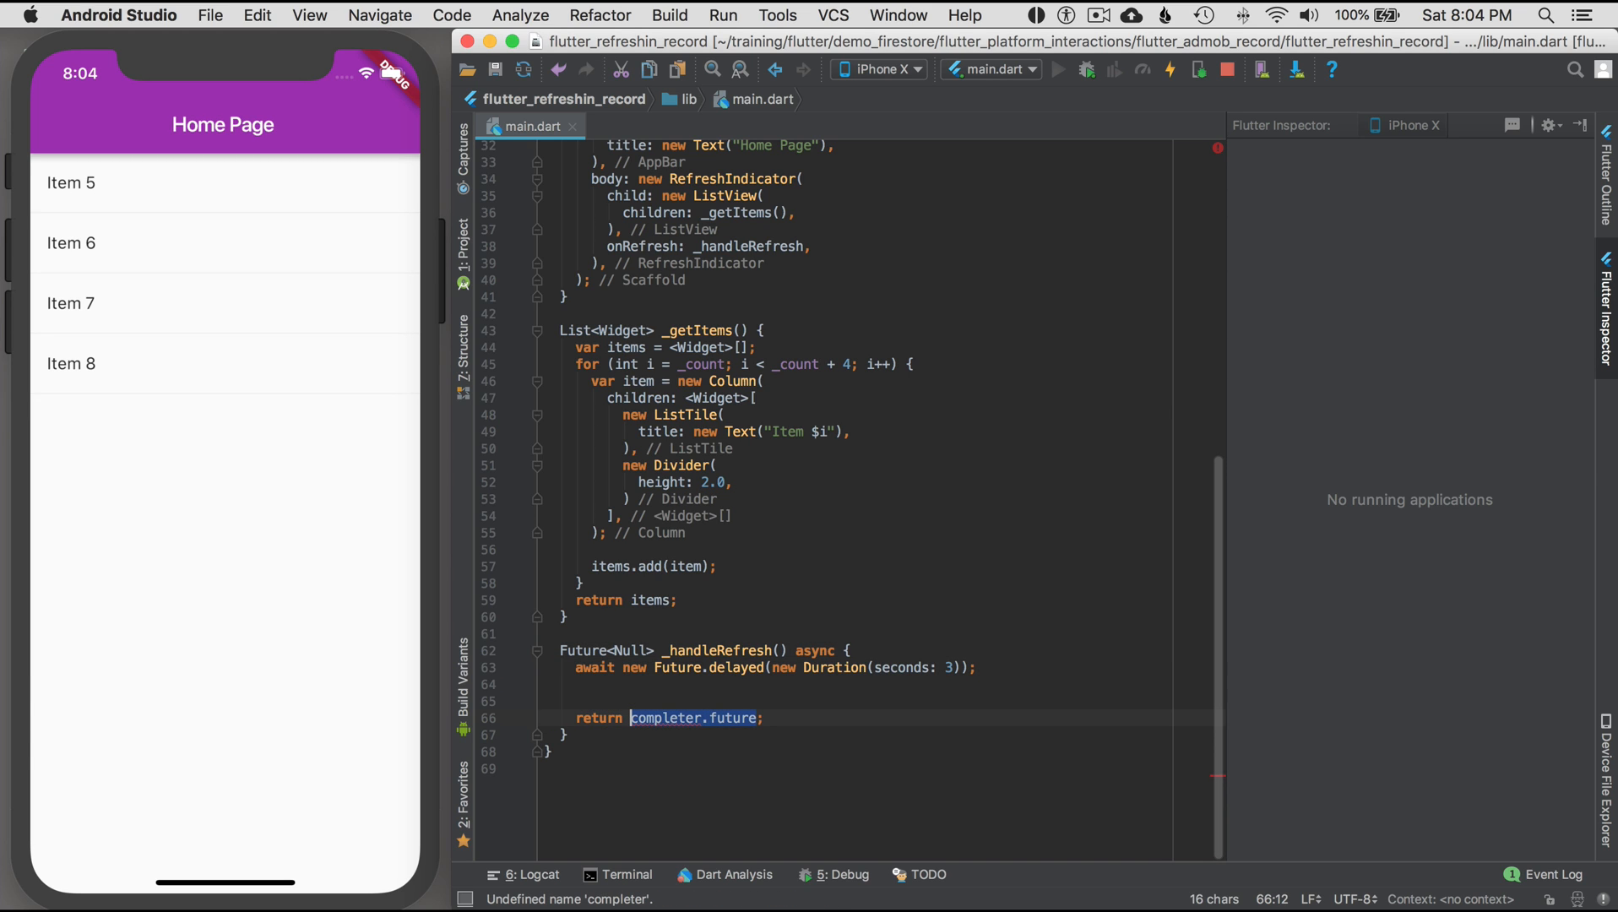
text(return null)
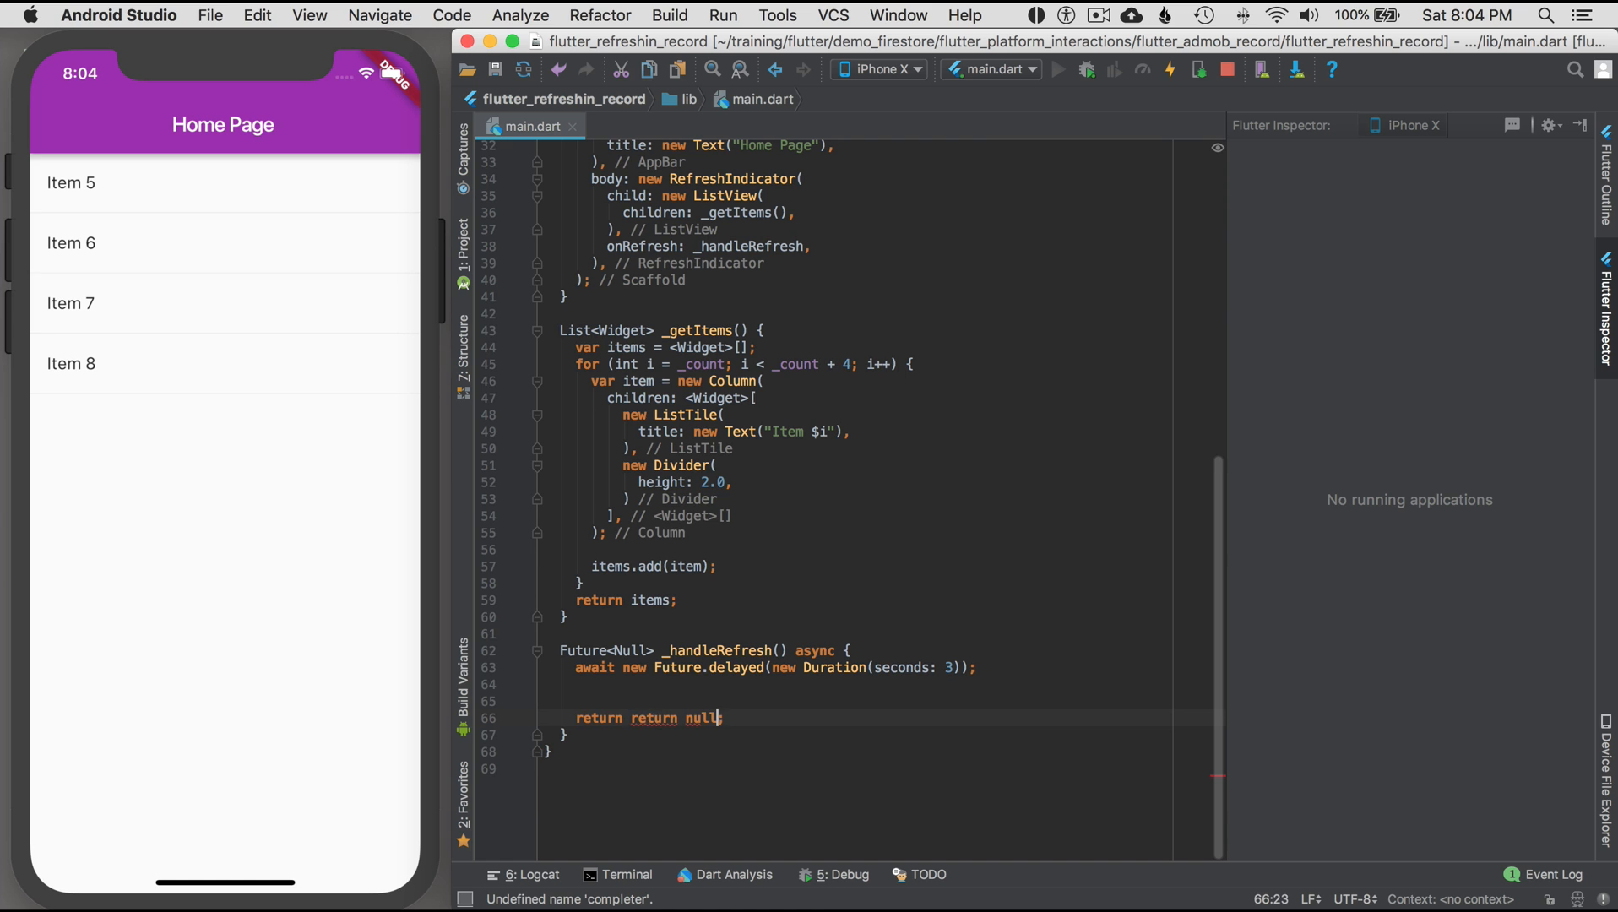
text(setState(() {)
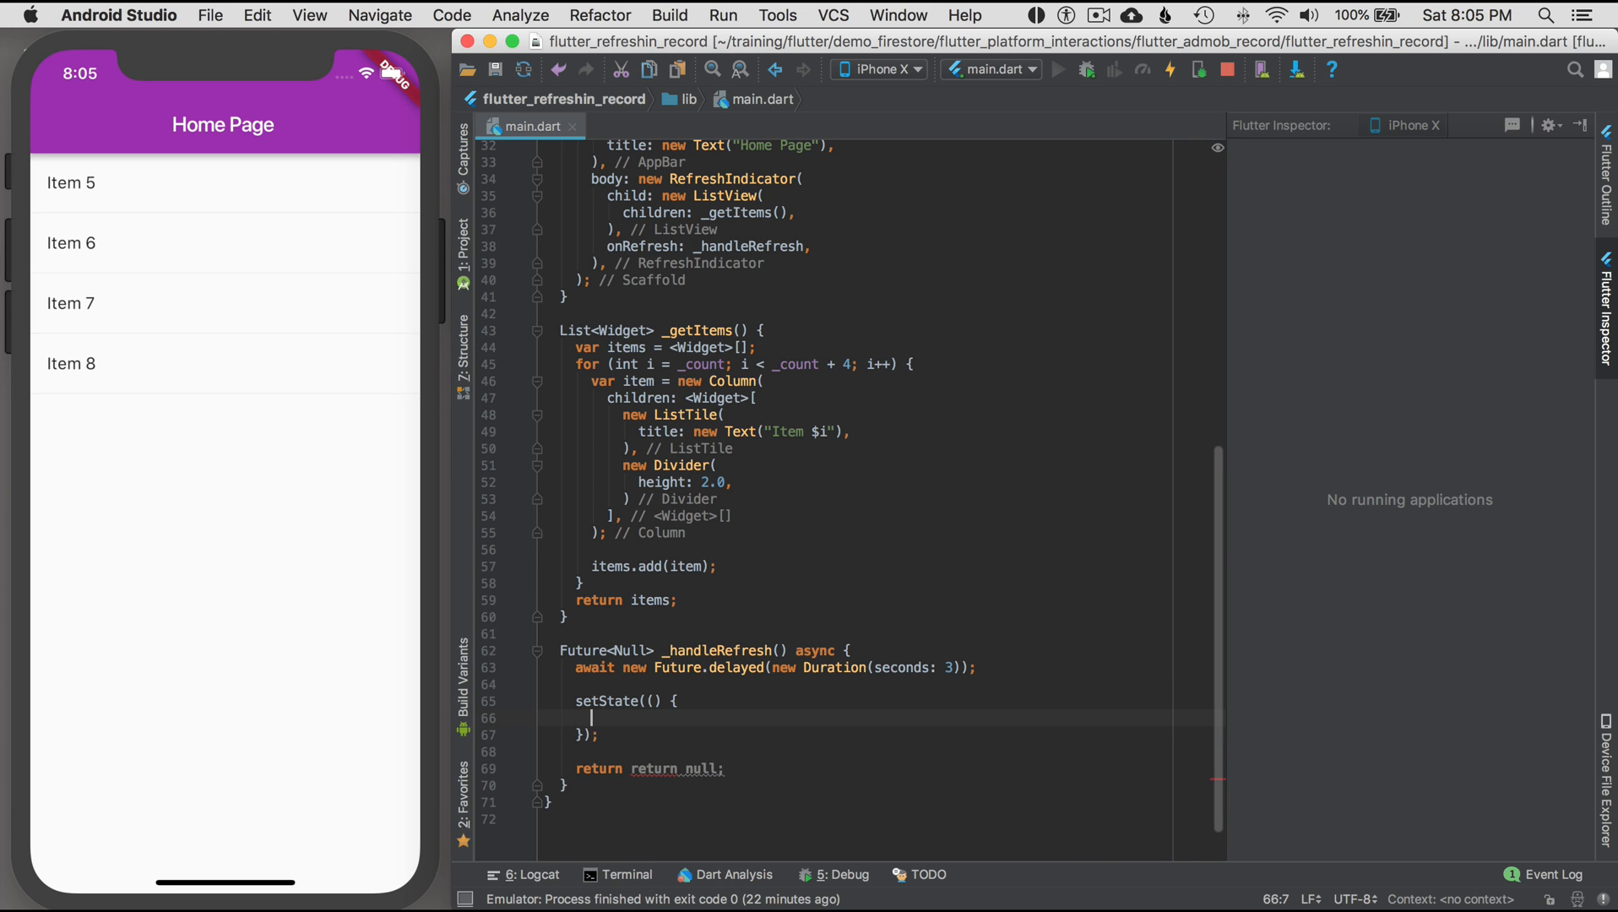
text(_count +)
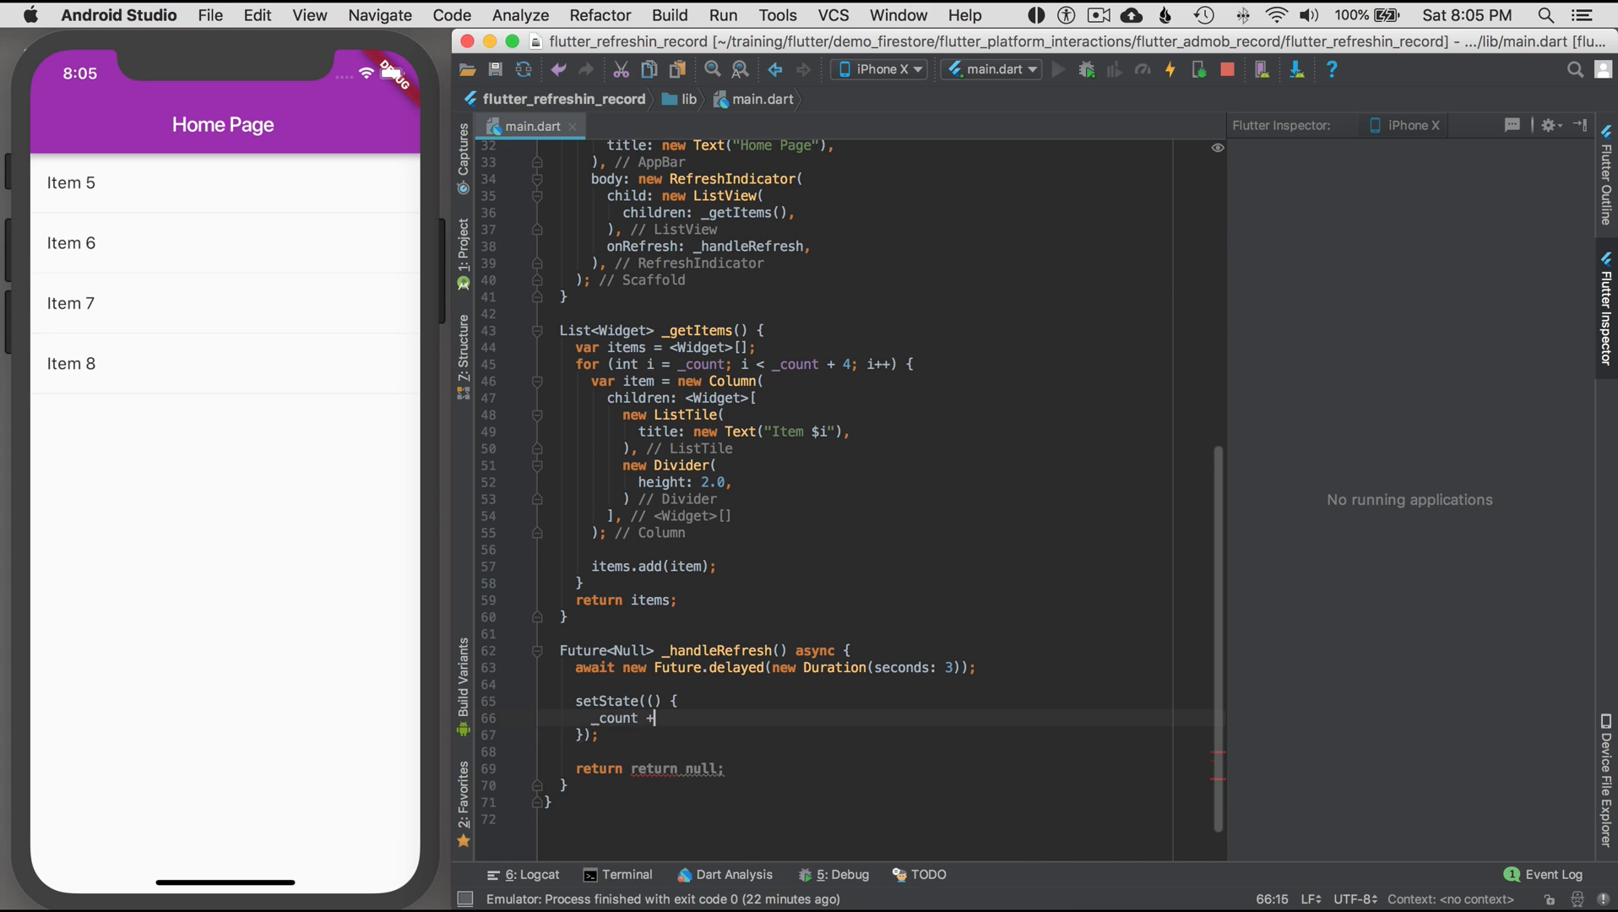
text(= 5;)
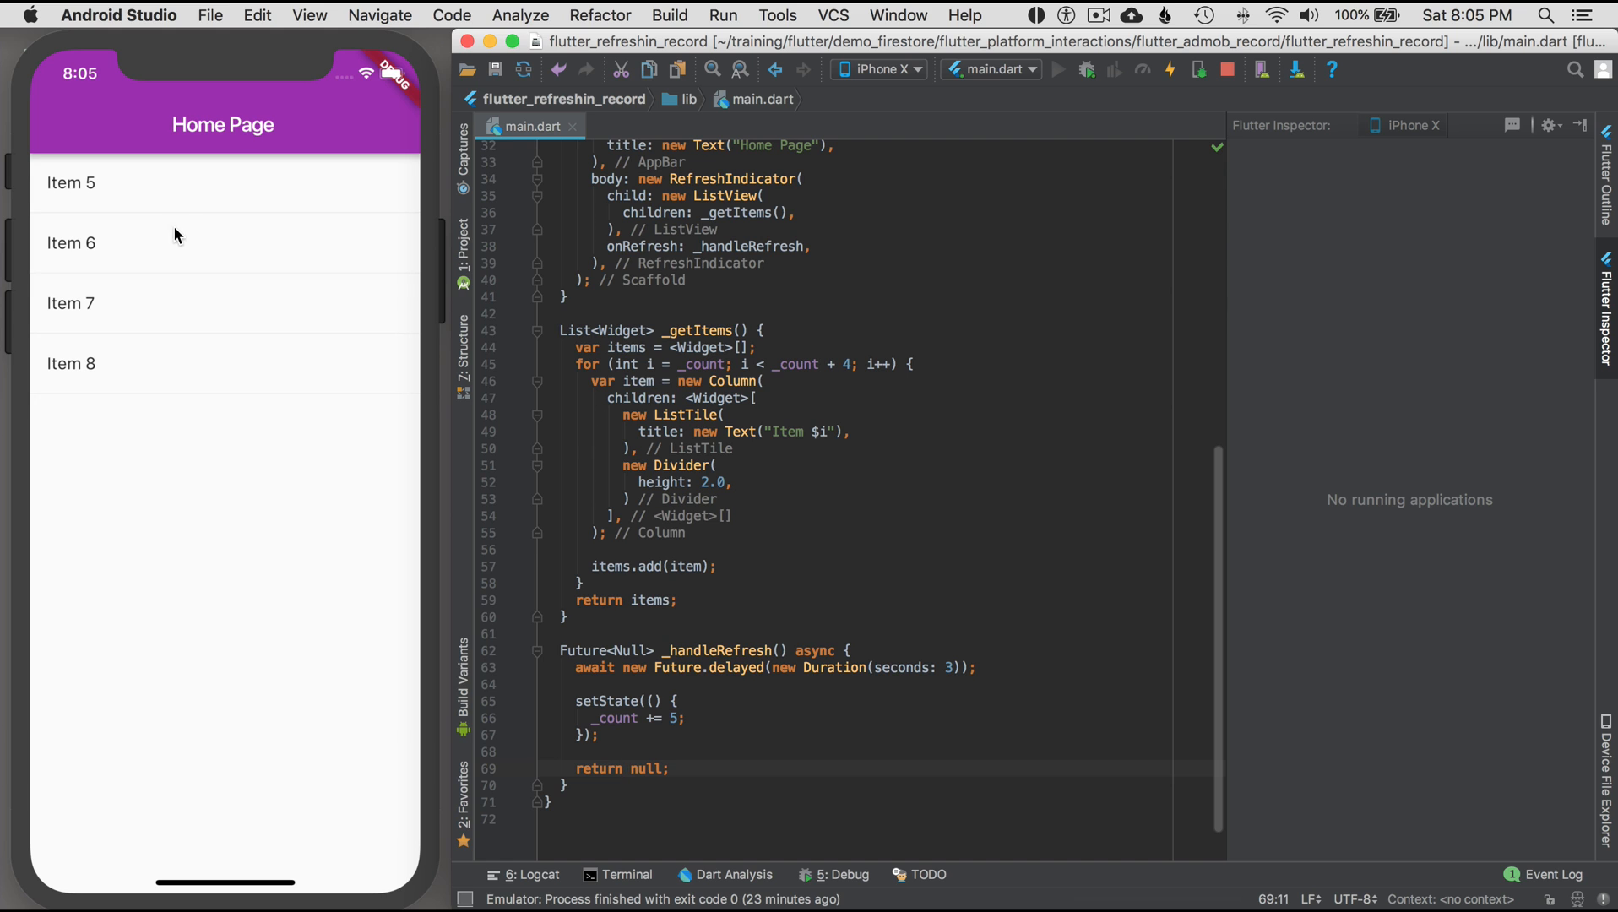
drag(221, 186, 222, 413)
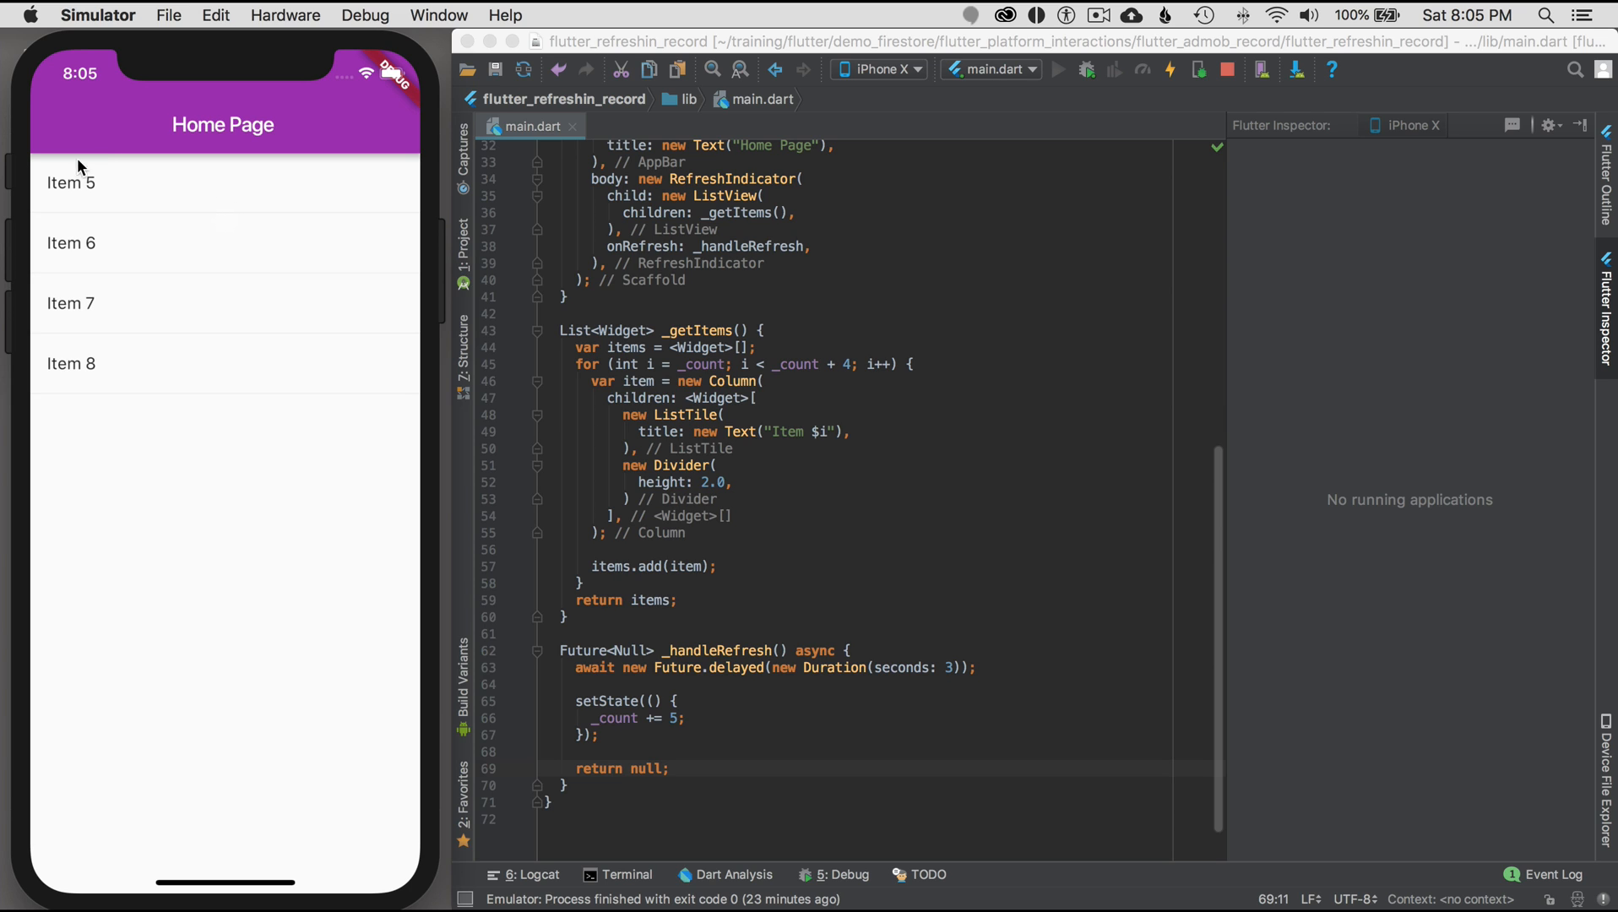
mouse_move(689, 686)
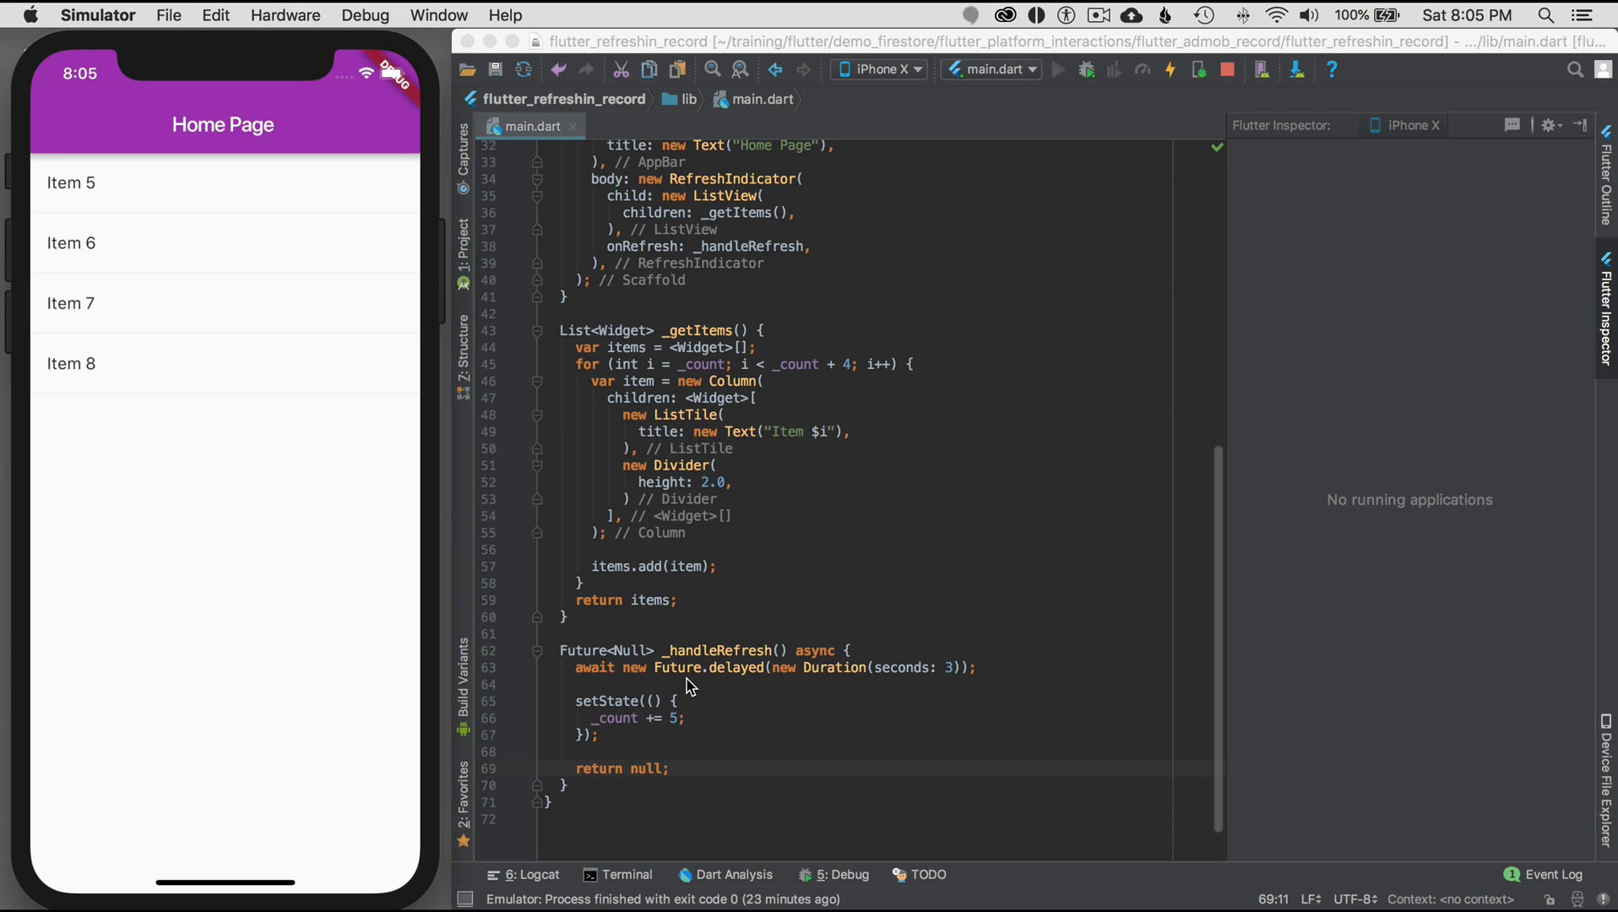
mouse_move(695, 725)
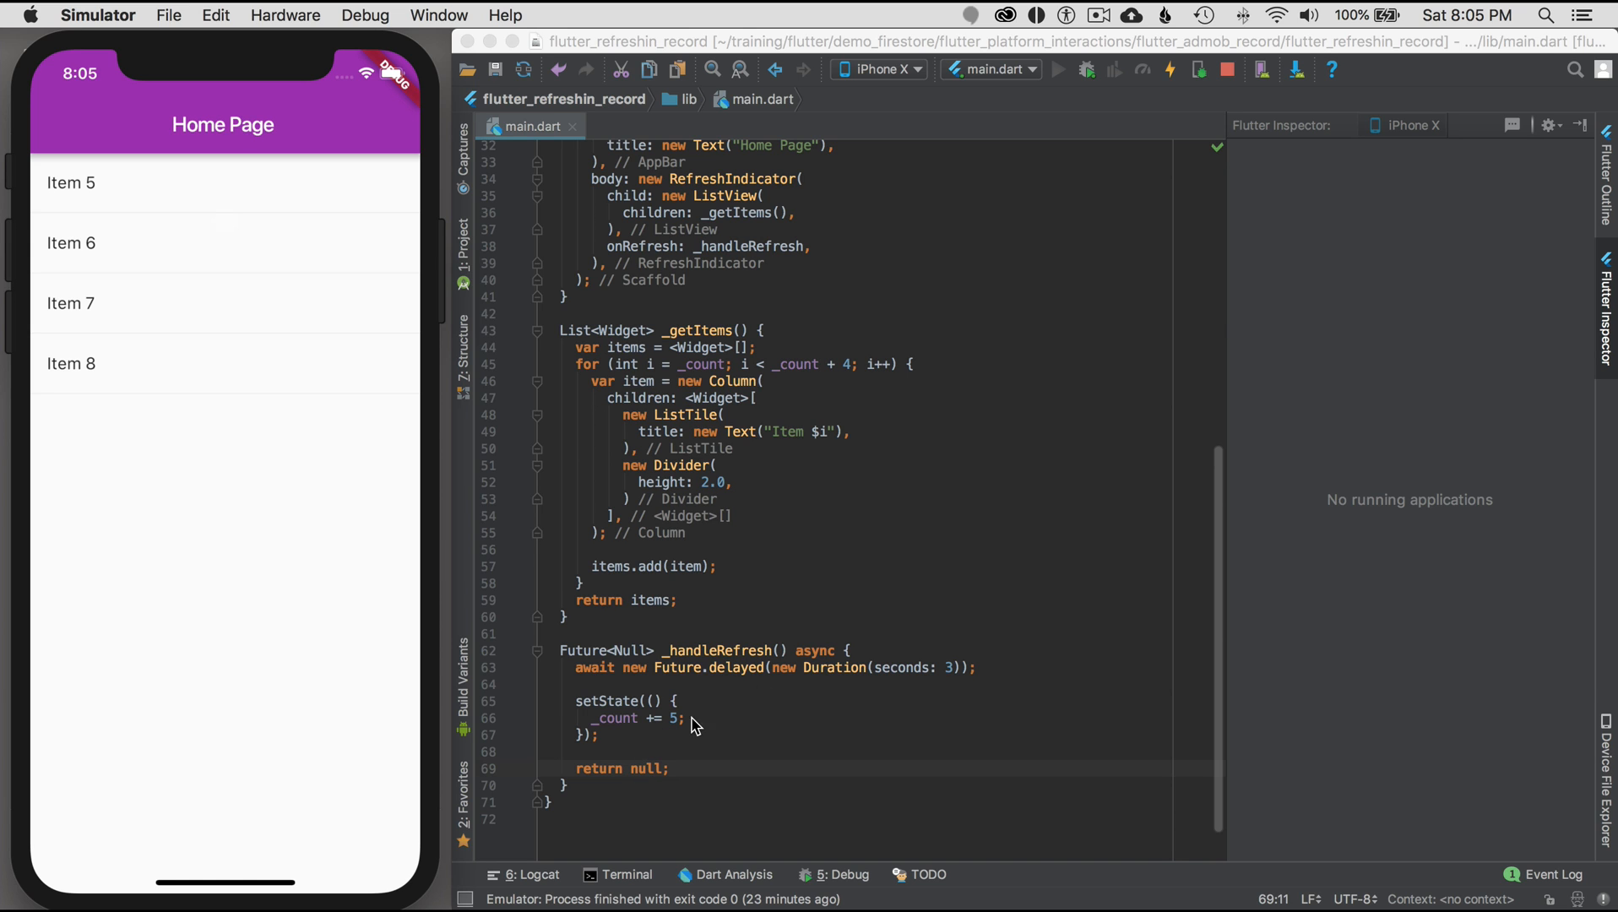
click(575, 668)
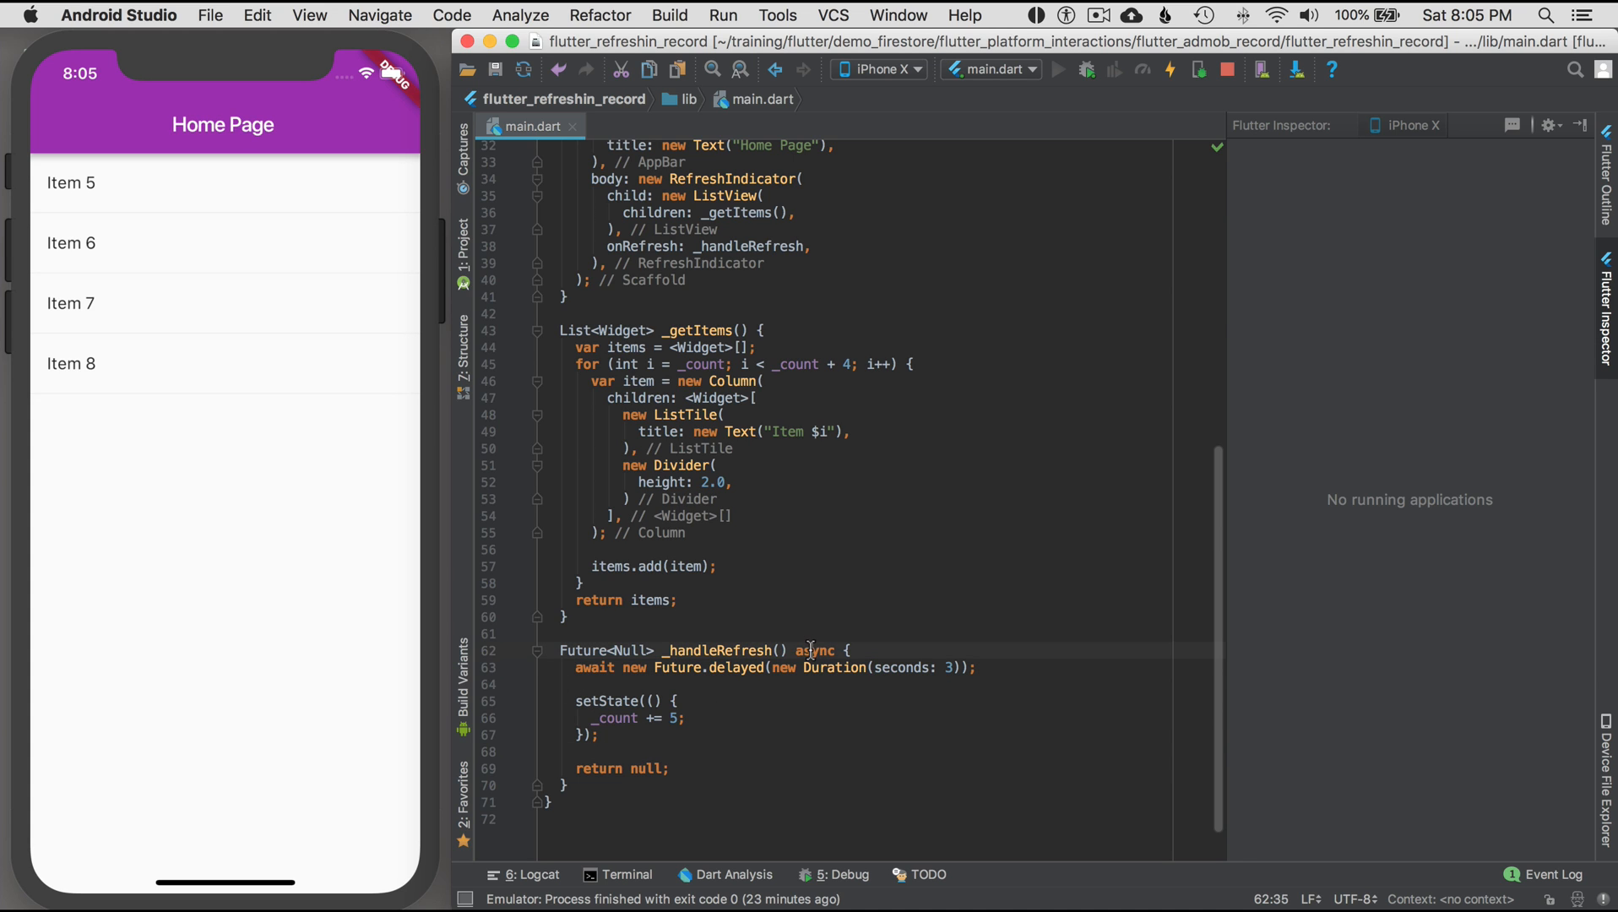
- Select the async keyword of _handleRefresh and scroll up to the import 'dart:async' line
double_click(814, 651)
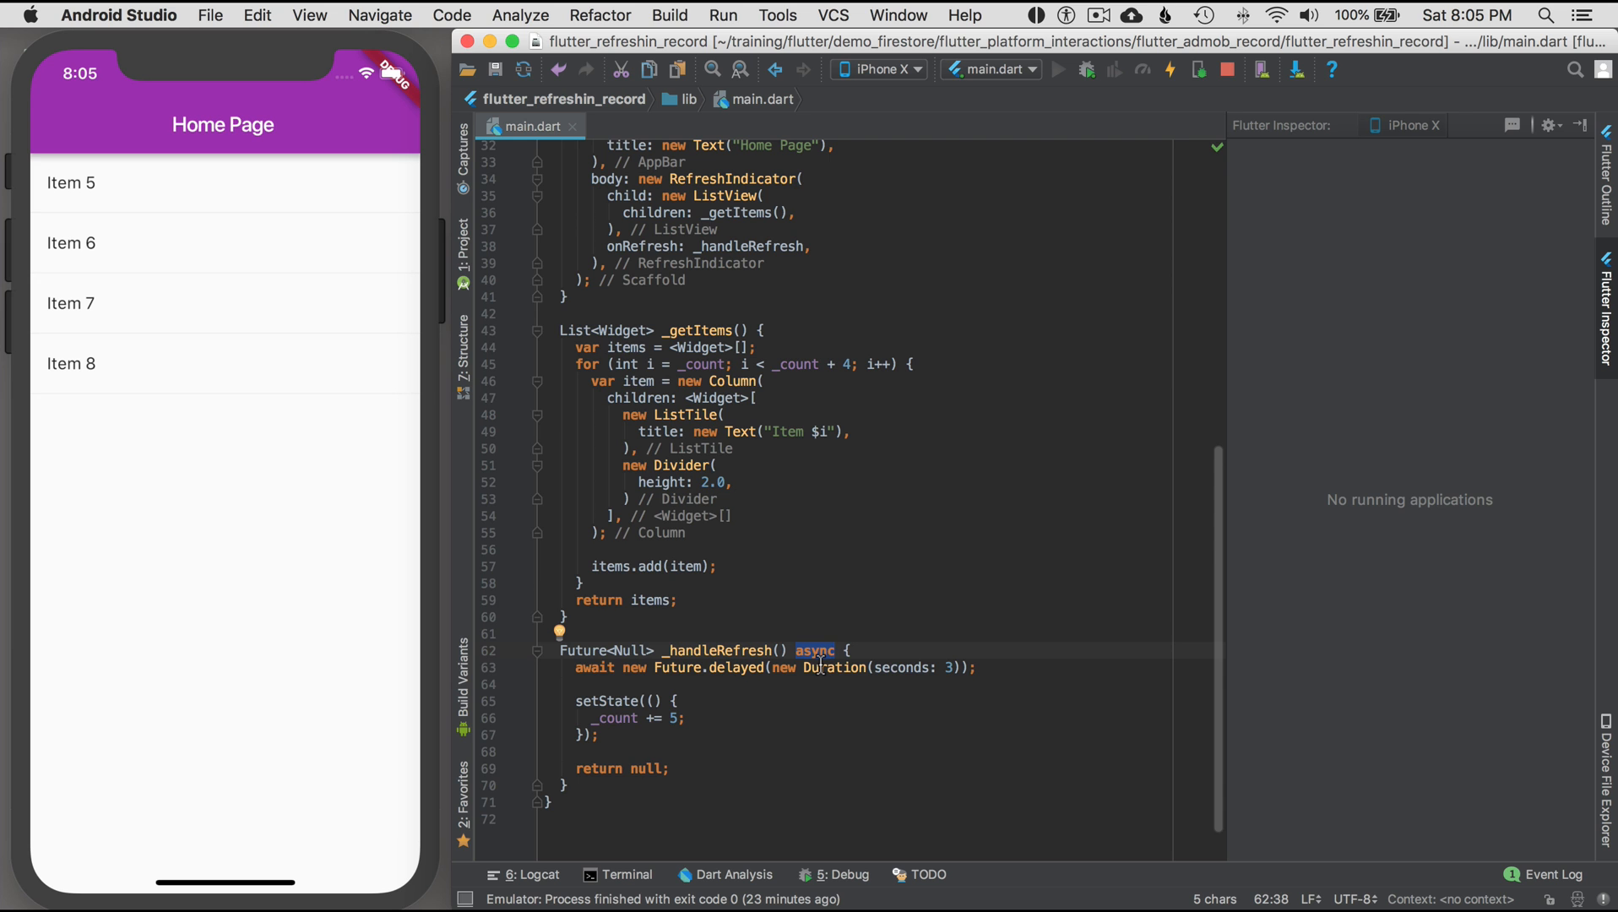
scroll(up, 3)
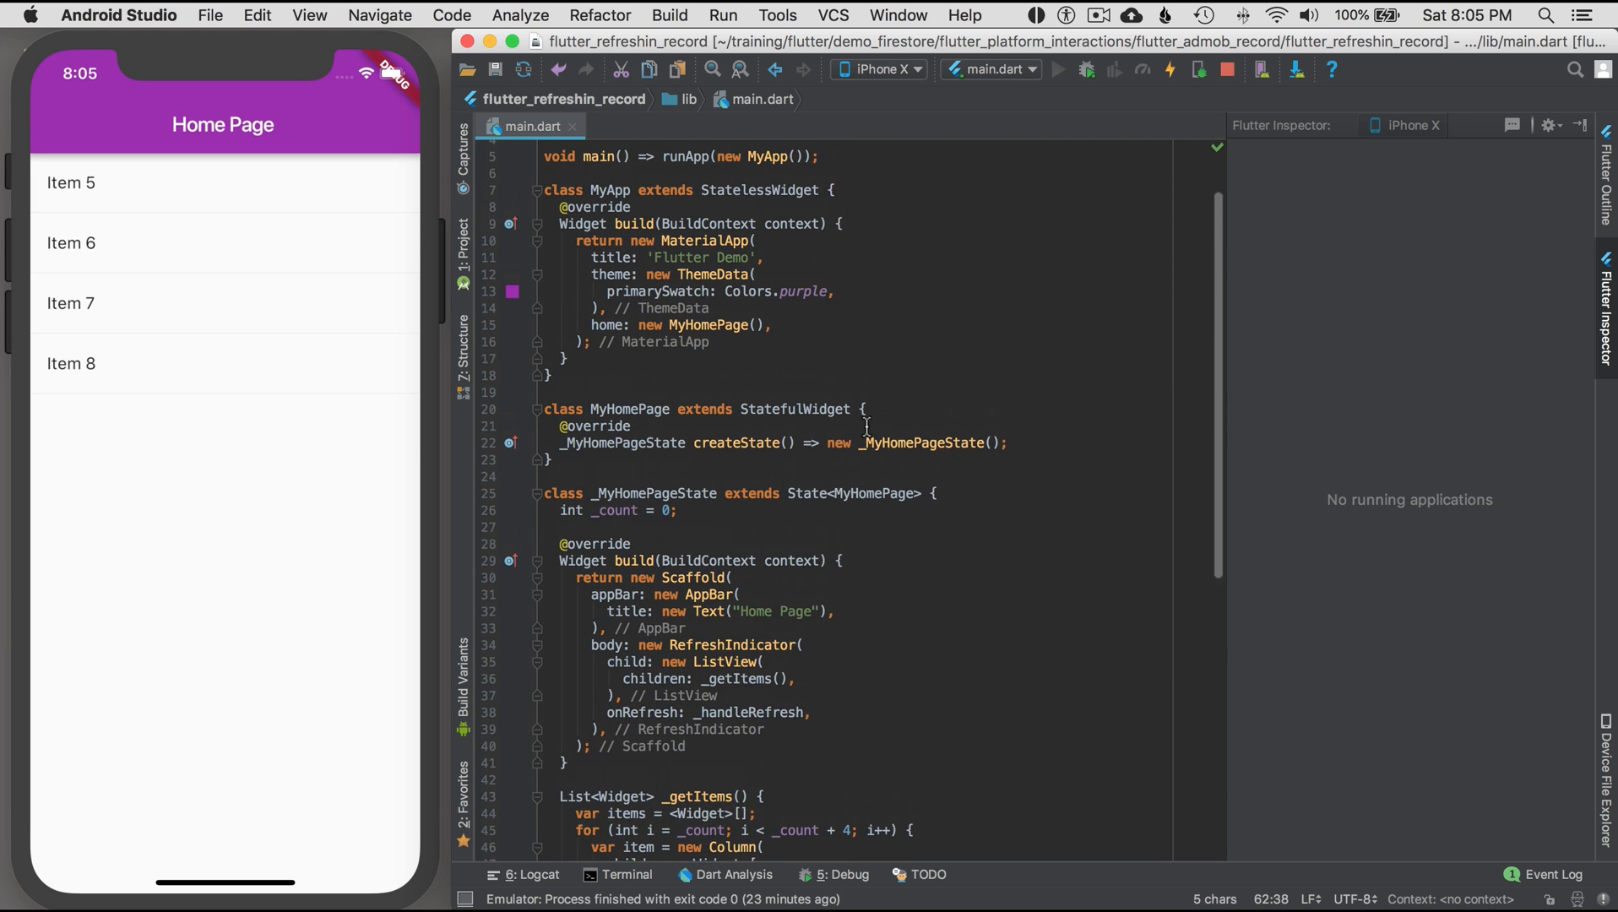
scroll(up, 3)
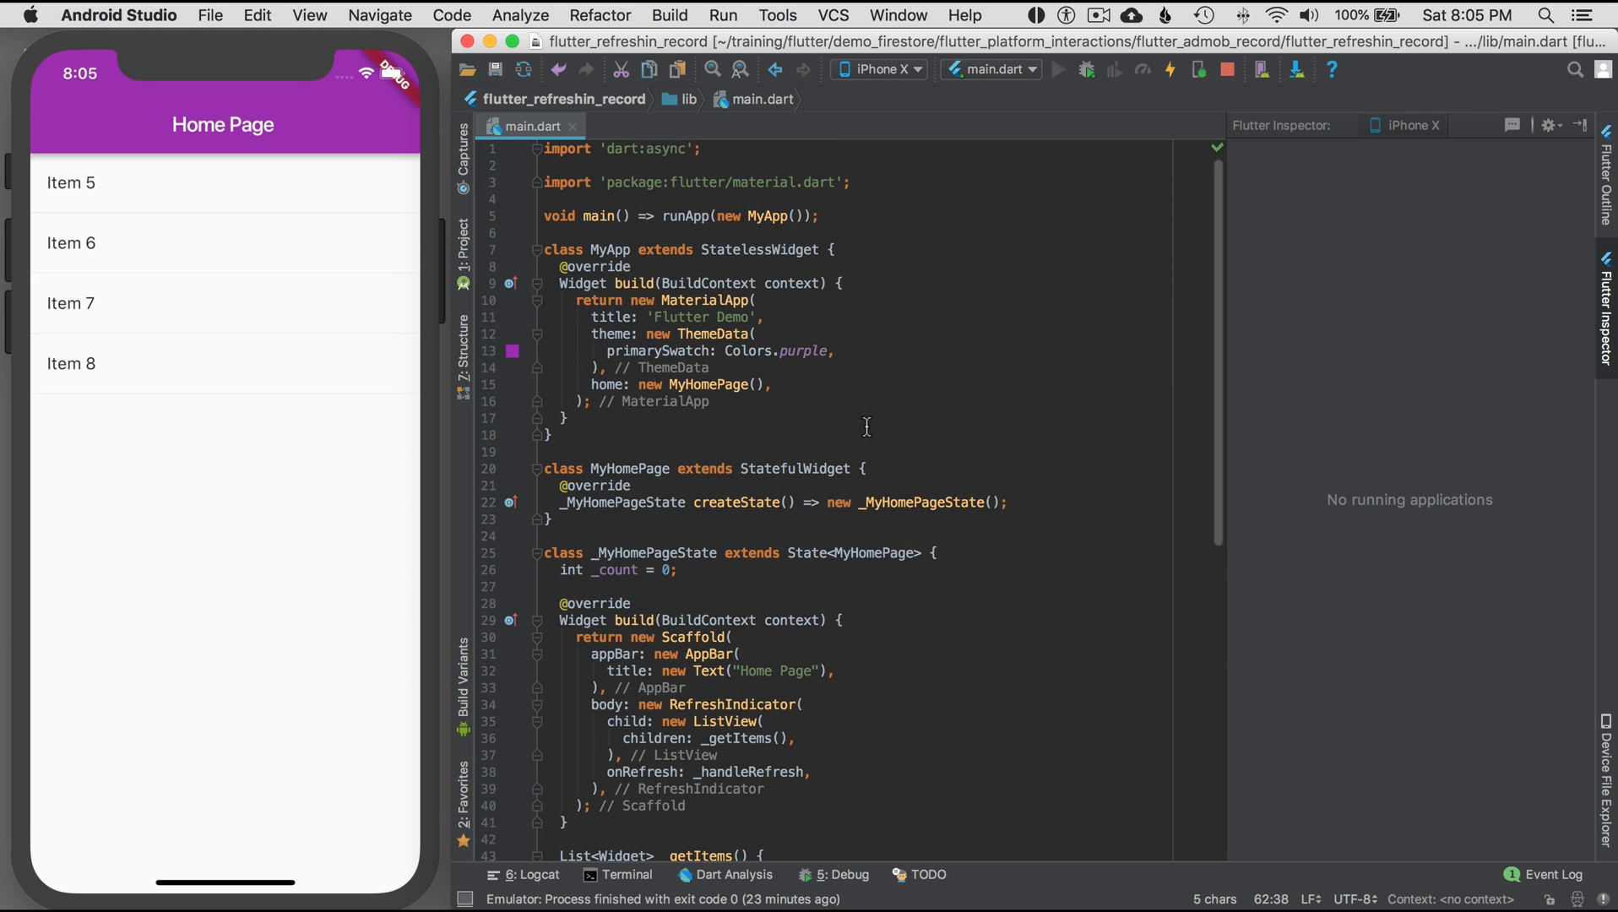